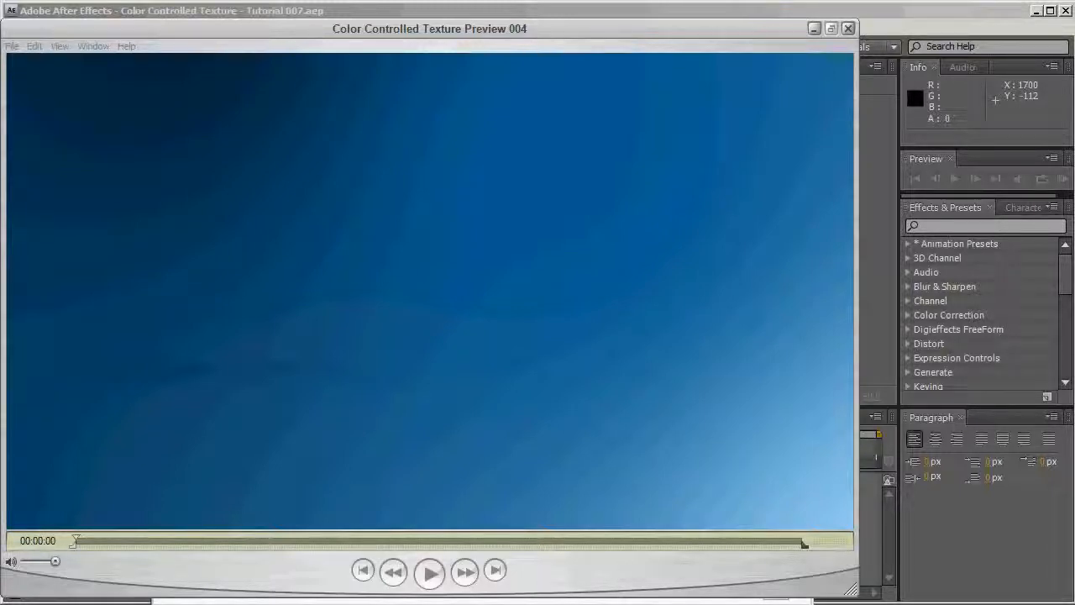
# Play the finished cube animation preview, scrub to later moments, and close the player.
pyautogui.click(430, 571)
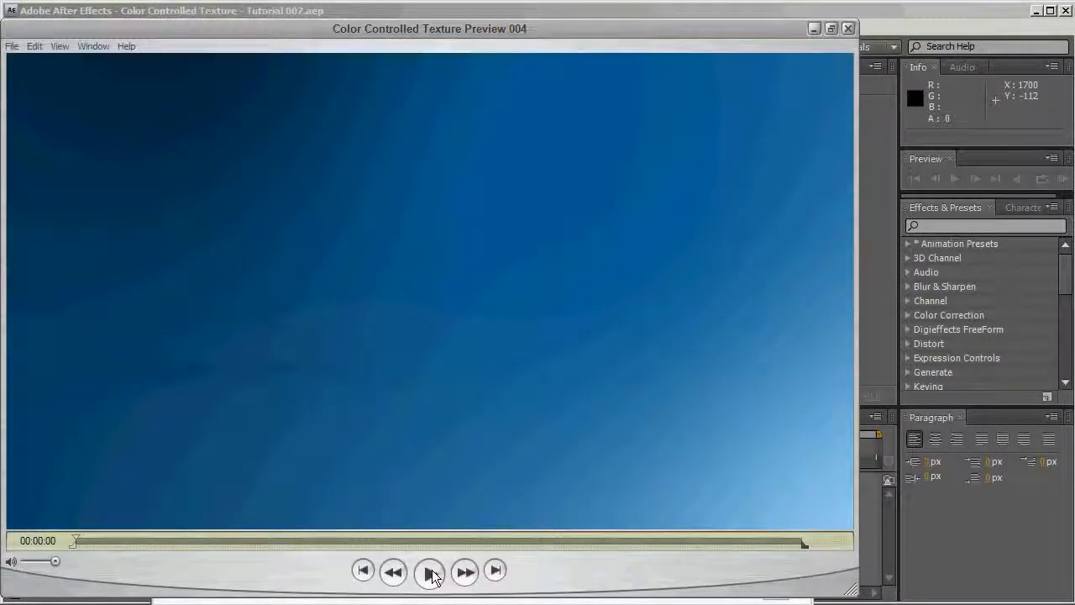
pyautogui.click(430, 571)
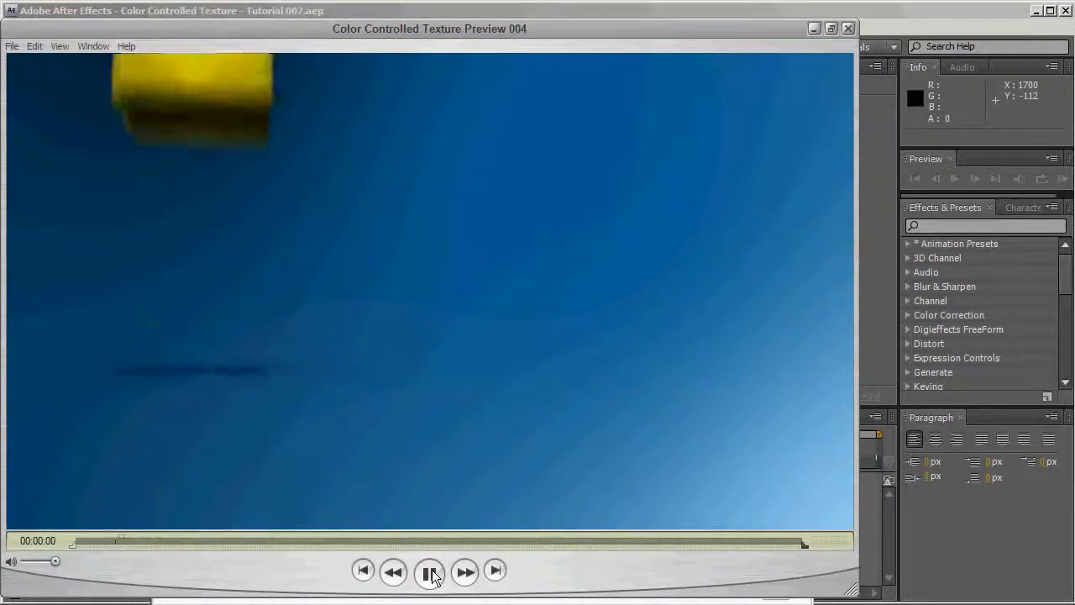
pyautogui.click(430, 572)
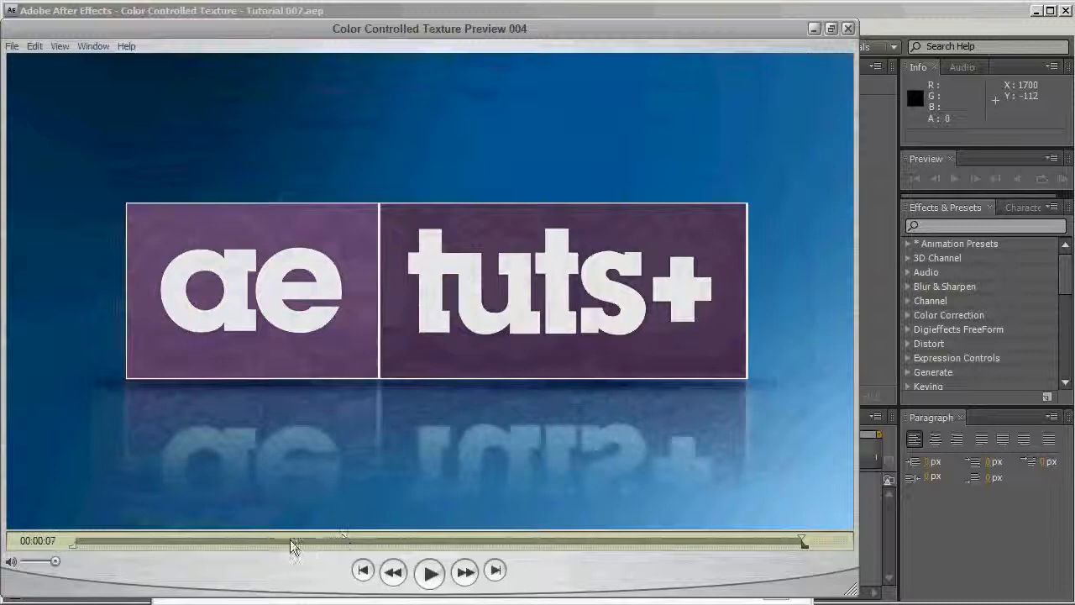
pyautogui.moveTo(299, 541); pyautogui.dragTo(234, 541)
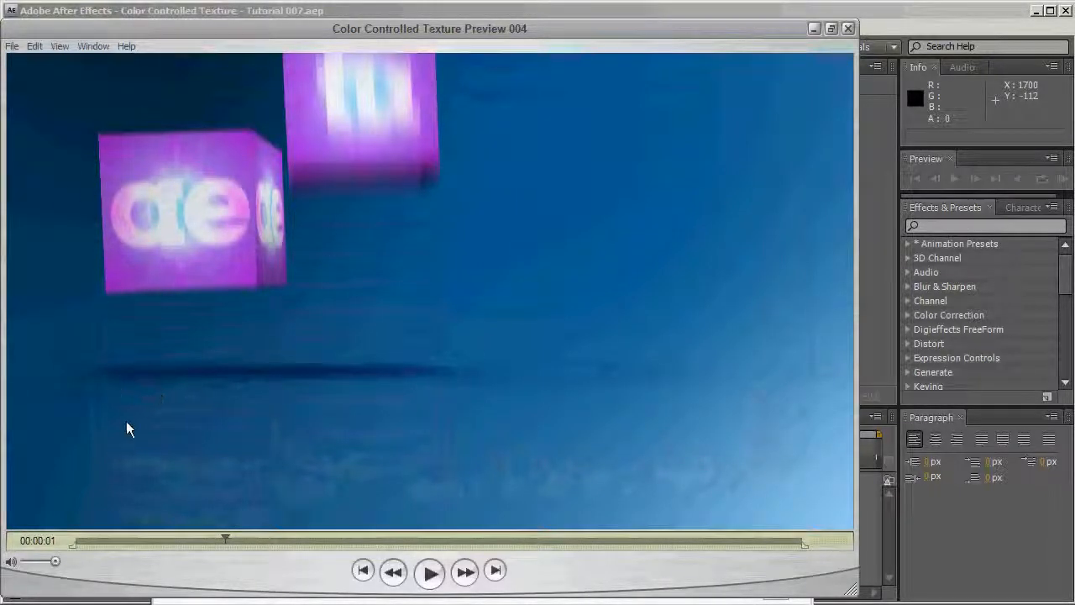
pyautogui.moveTo(225, 541); pyautogui.dragTo(279, 546)
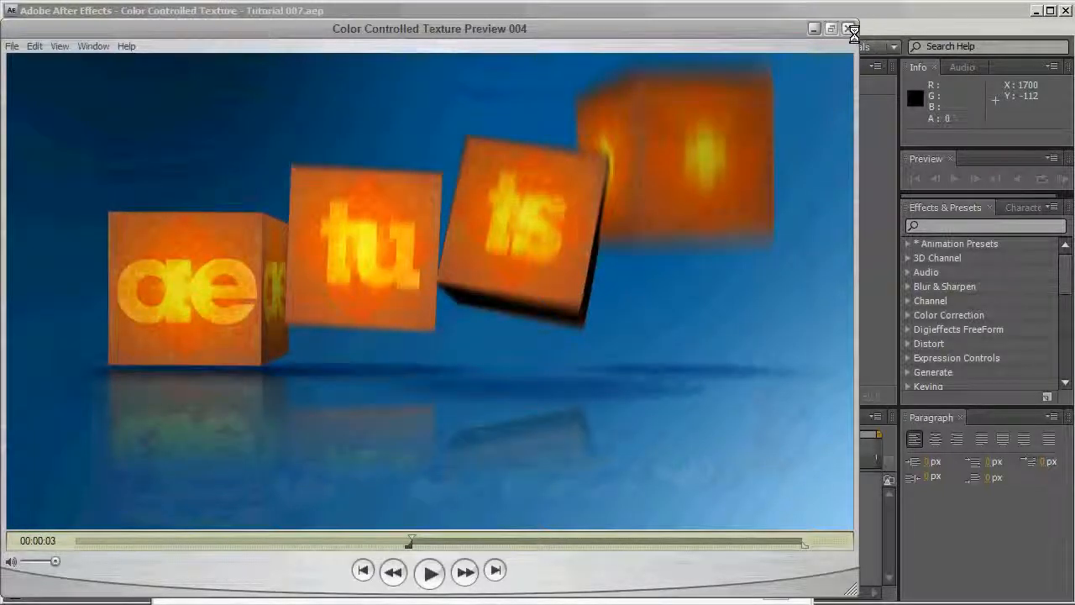
pyautogui.click(851, 28)
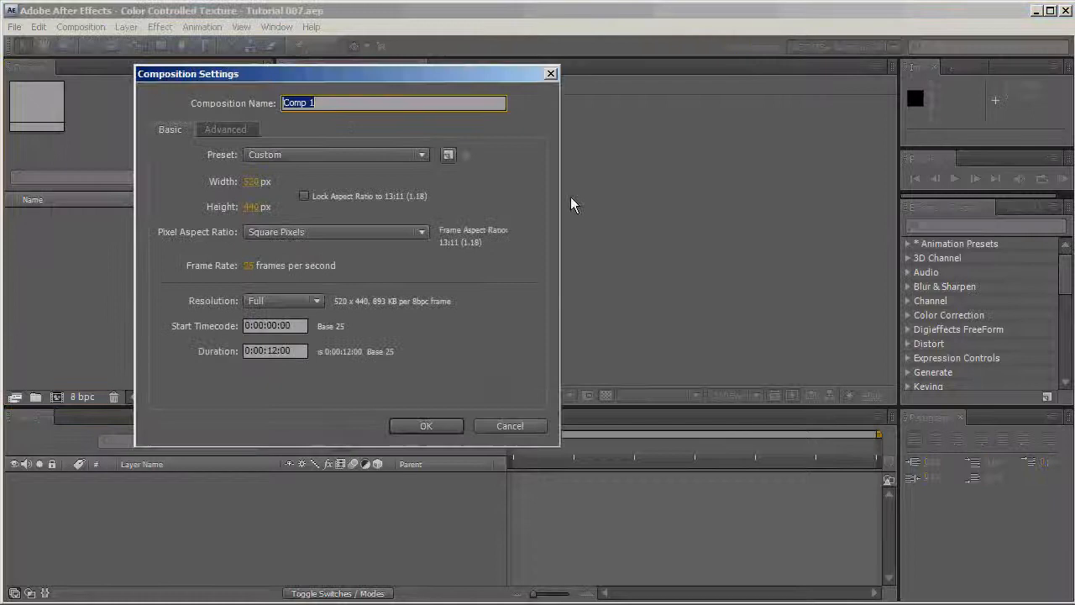
# Create a 400 × 400 composition and name it Ramp.
pyautogui.click(265, 181)
pyautogui.write('400')
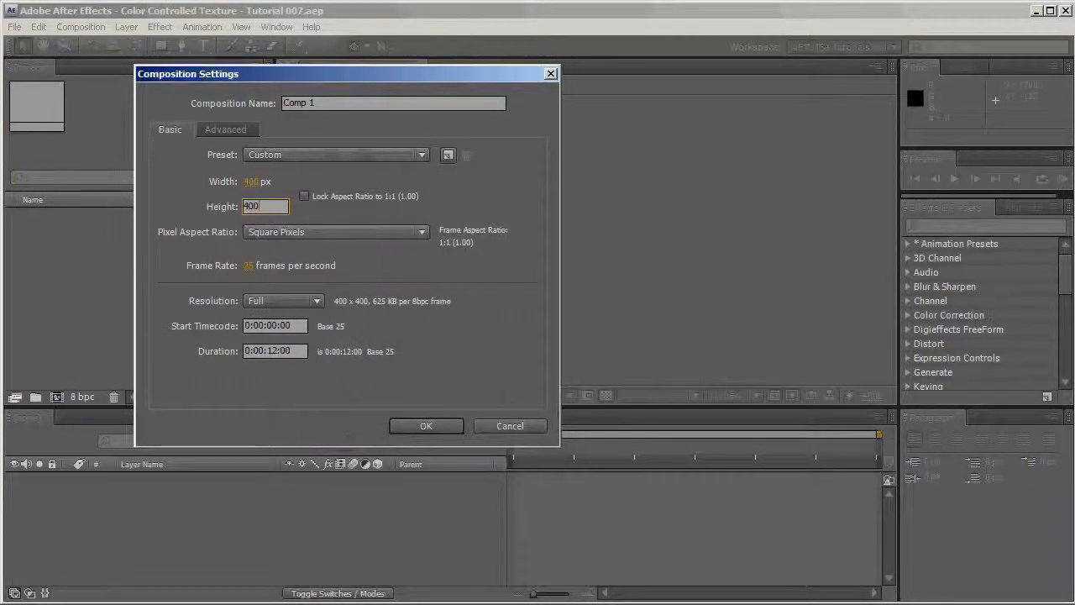
pyautogui.click(427, 427)
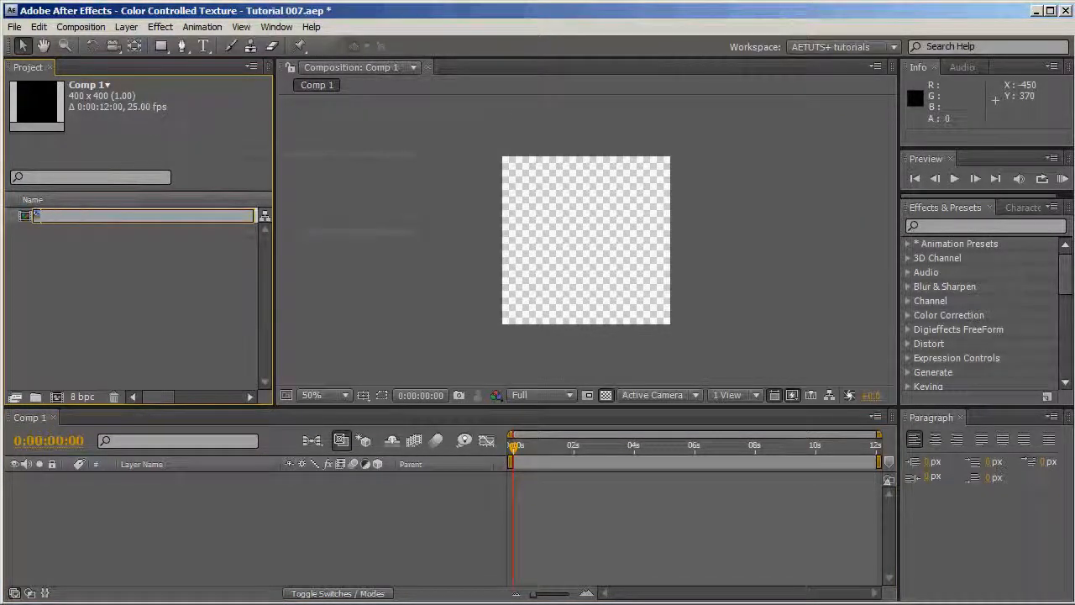
pyautogui.write('Ramp')
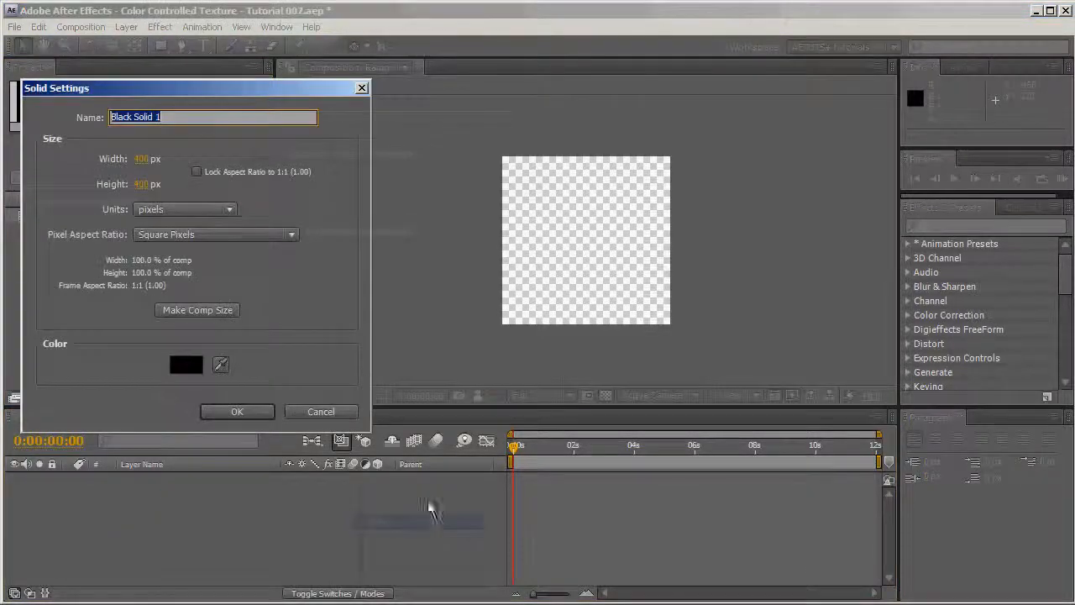
pyautogui.moveTo(327, 385)
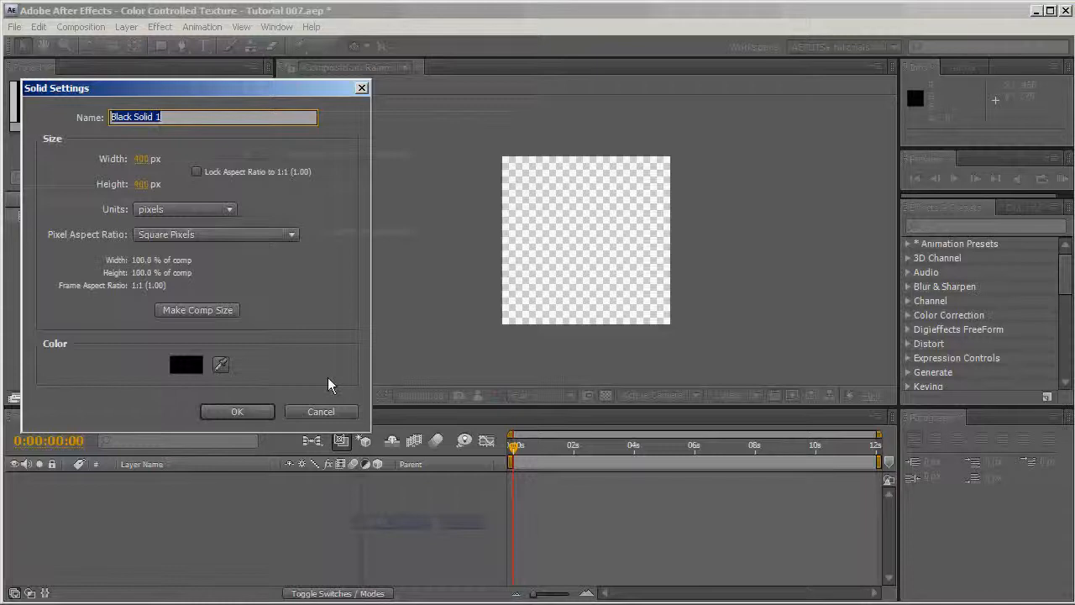
# Add a black solid with a Radial Ramp effect, its start point moved to the layer centre.
pyautogui.click(237, 411)
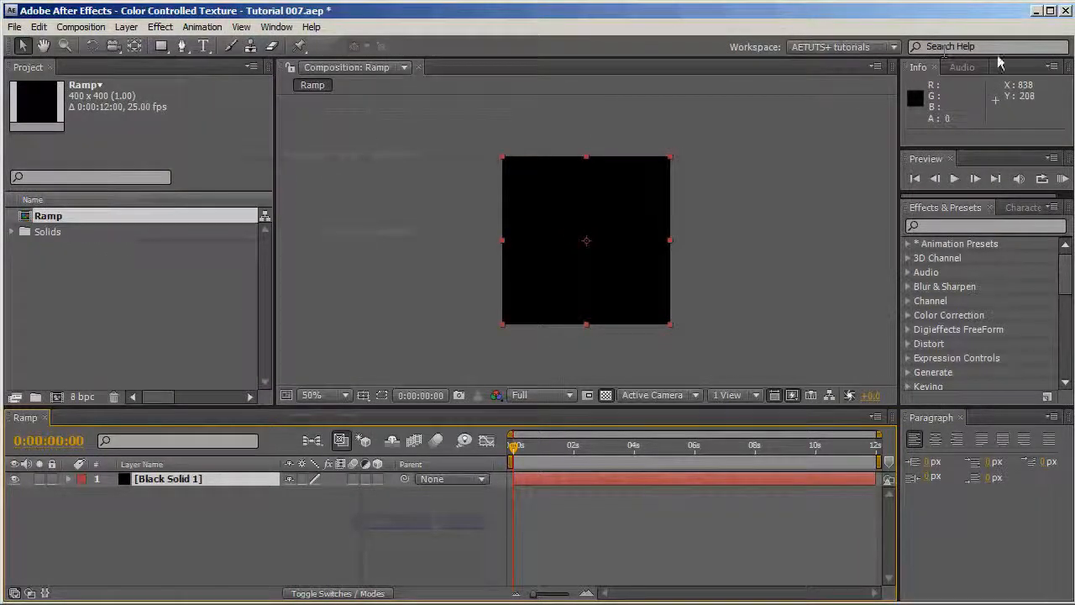
pyautogui.click(982, 225)
pyautogui.write('ramp')
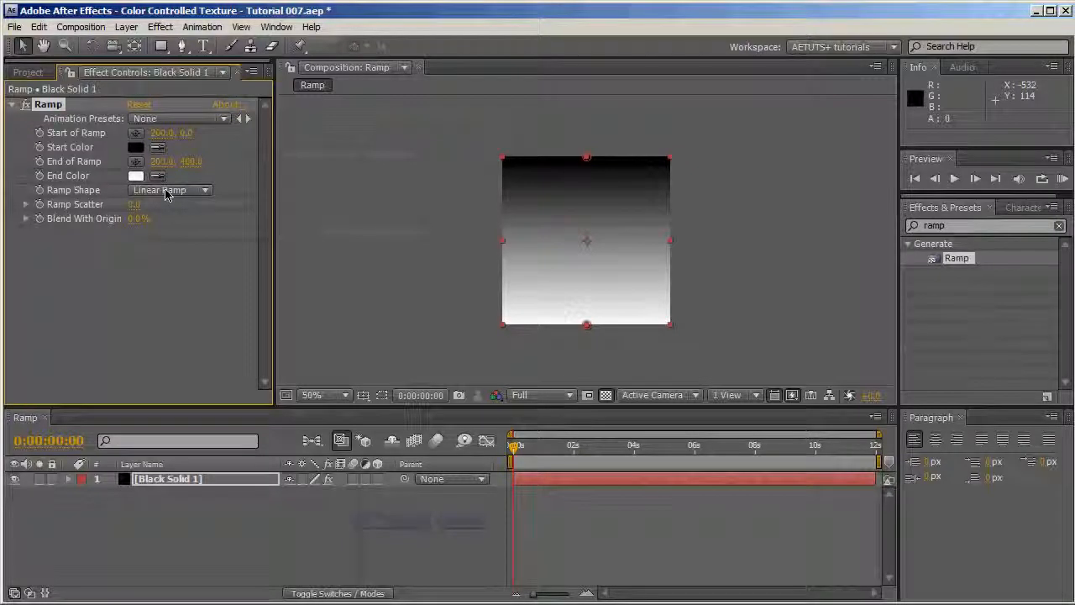
pyautogui.click(170, 189)
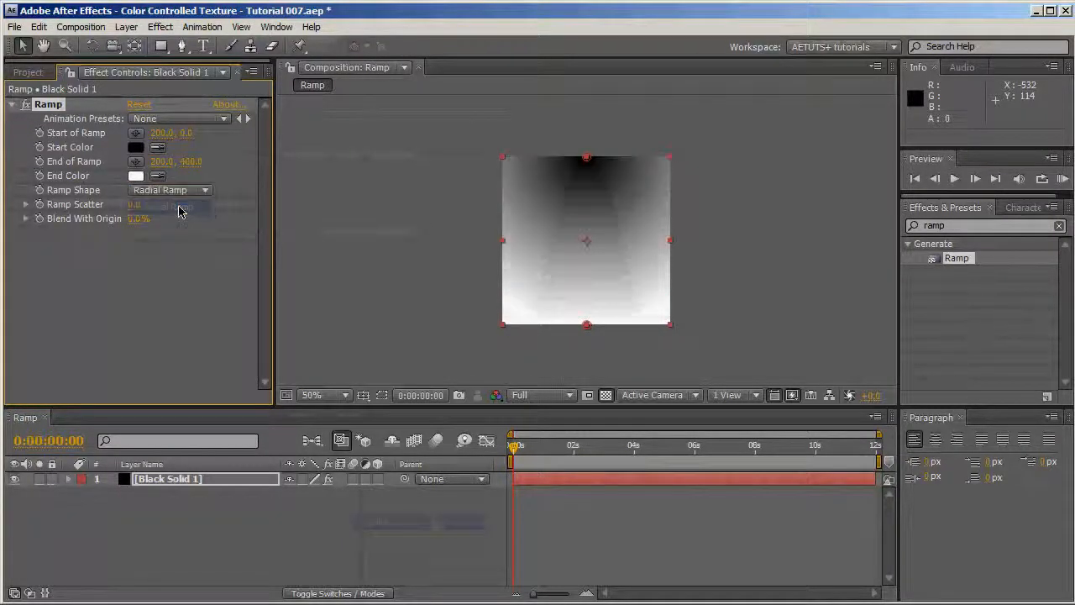
pyautogui.moveTo(587, 181)
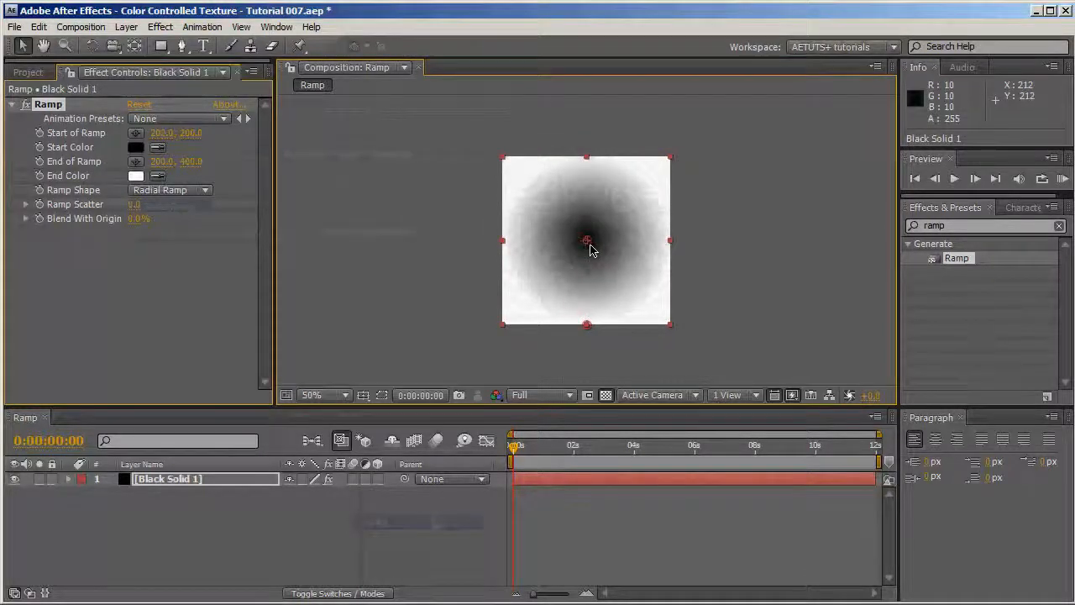
pyautogui.moveTo(588, 244); pyautogui.dragTo(587, 242)
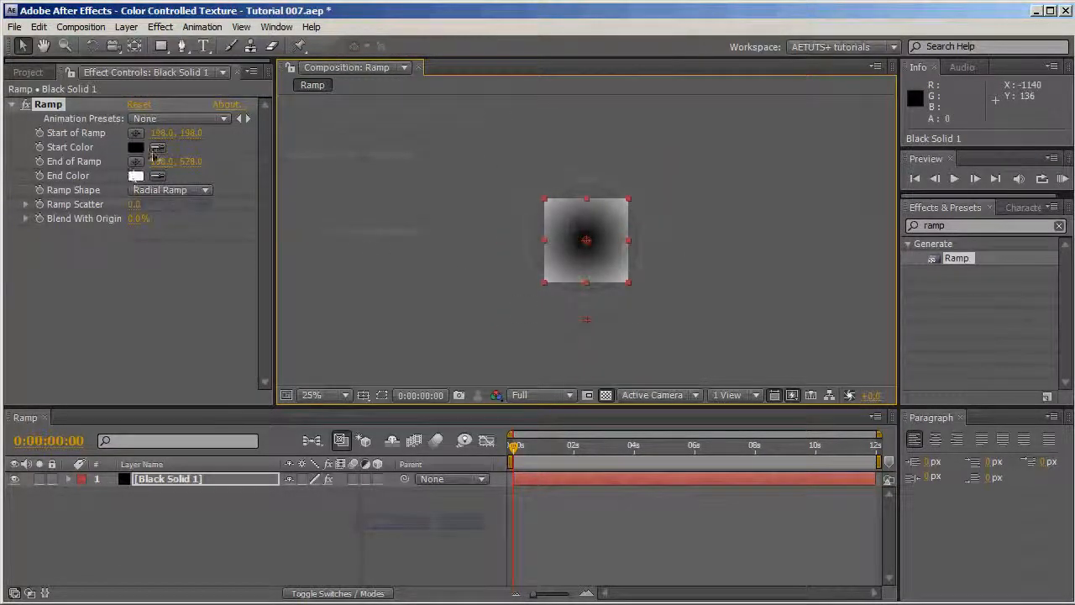
# Set the ramp's Start Color to green and End Color to purple, refining the green.
pyautogui.click(135, 147)
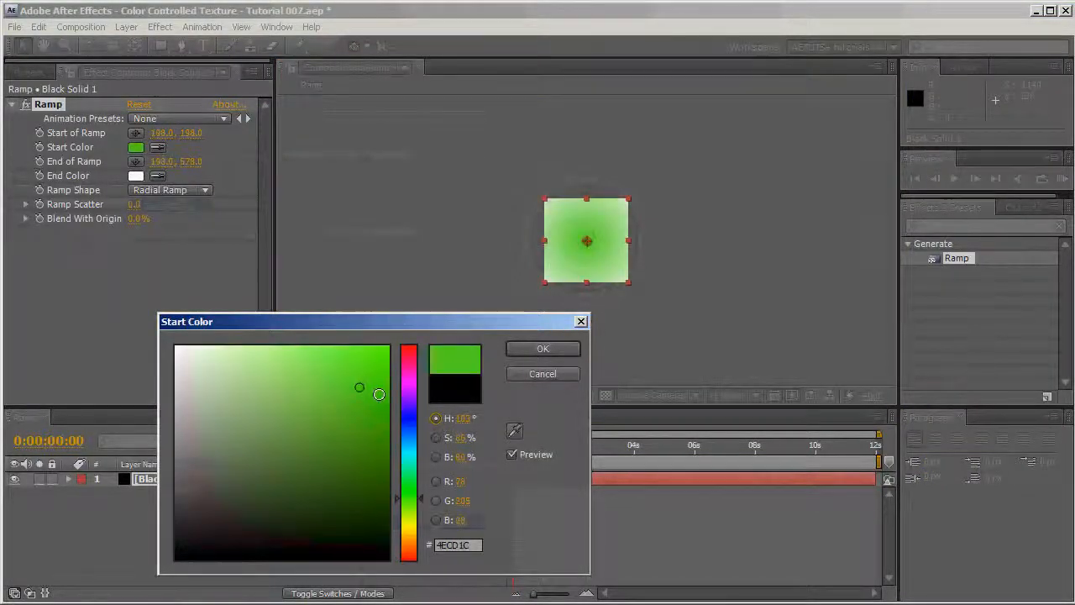
pyautogui.click(543, 347)
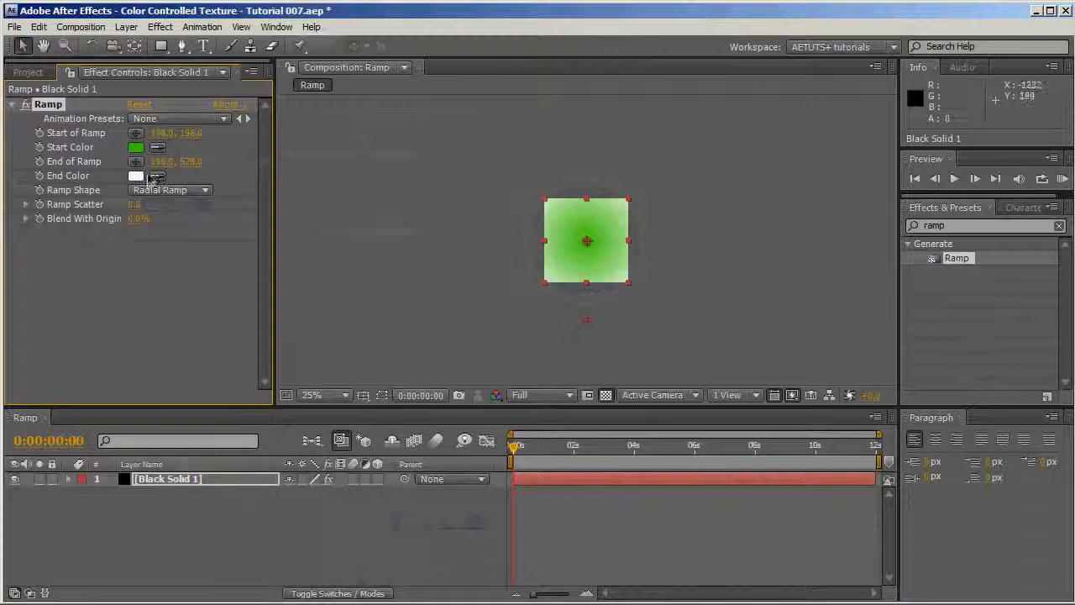
pyautogui.click(136, 177)
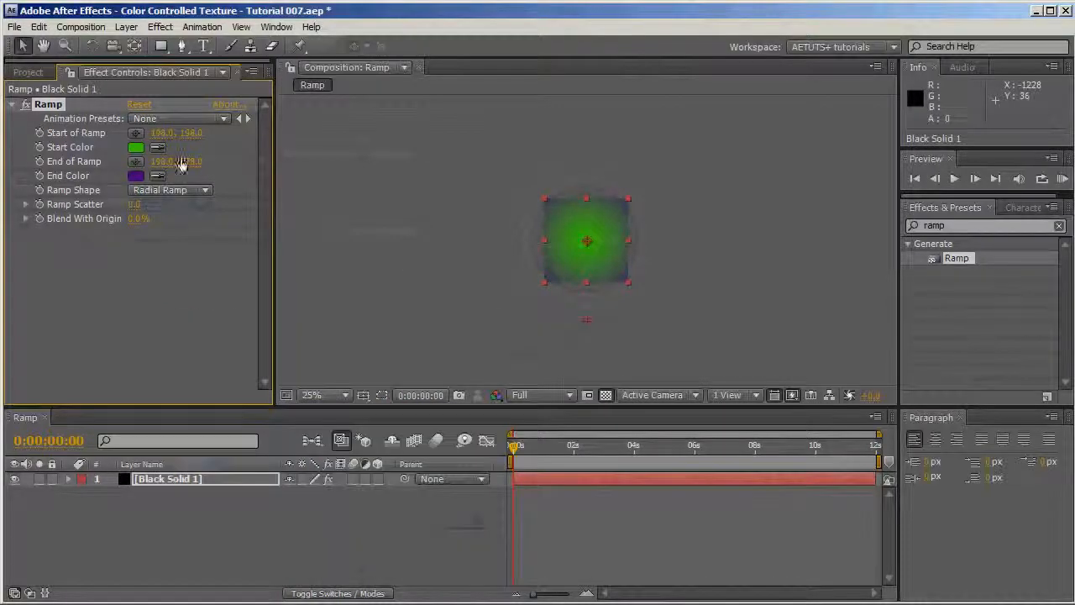
pyautogui.click(134, 147)
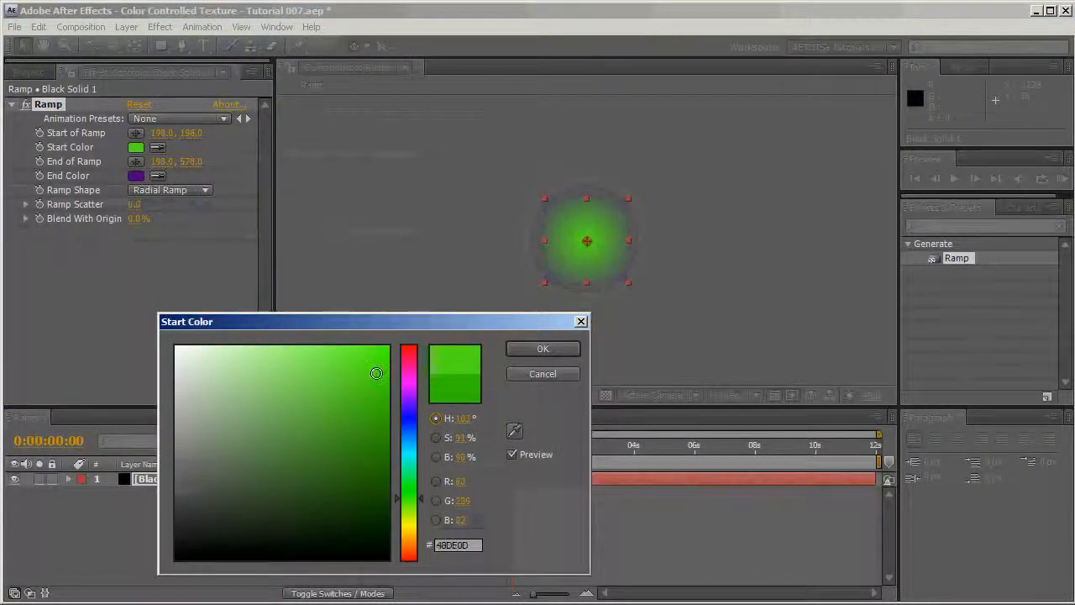
pyautogui.click(542, 347)
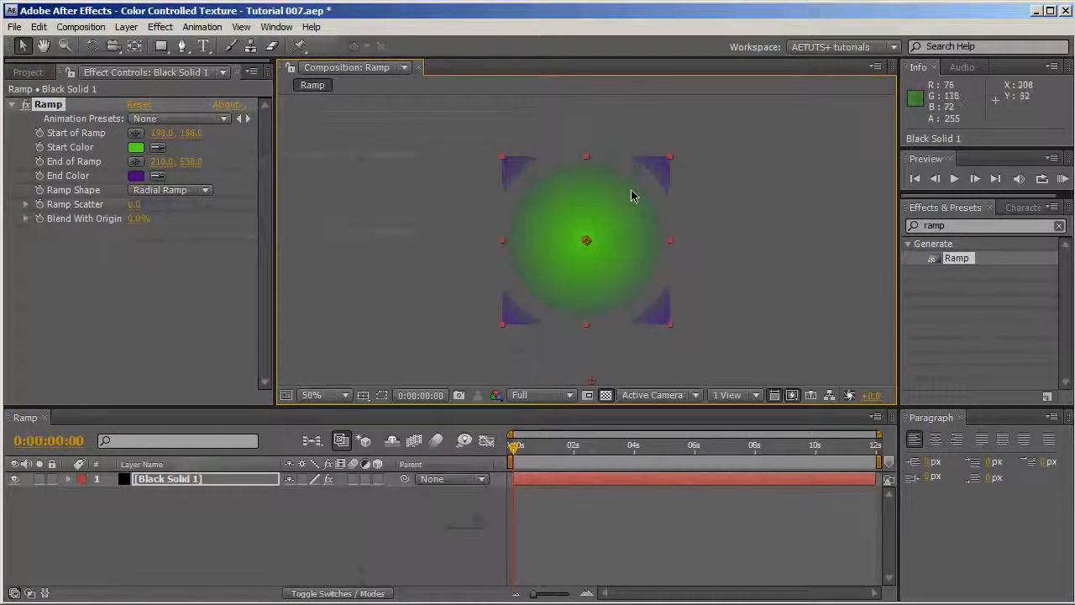
pyautogui.moveTo(647, 208)
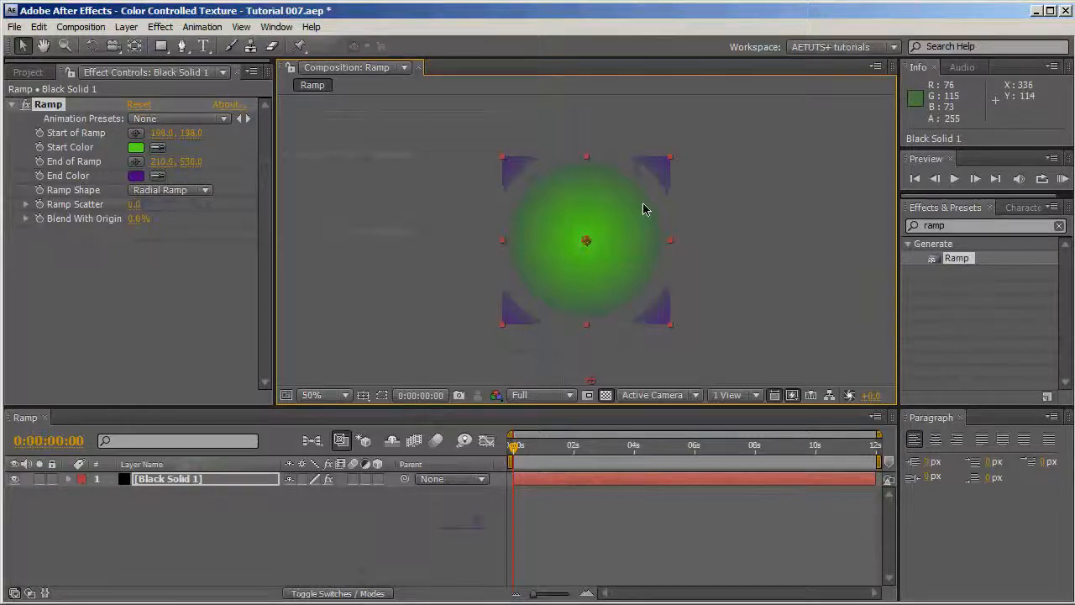
pyautogui.moveTo(636, 234)
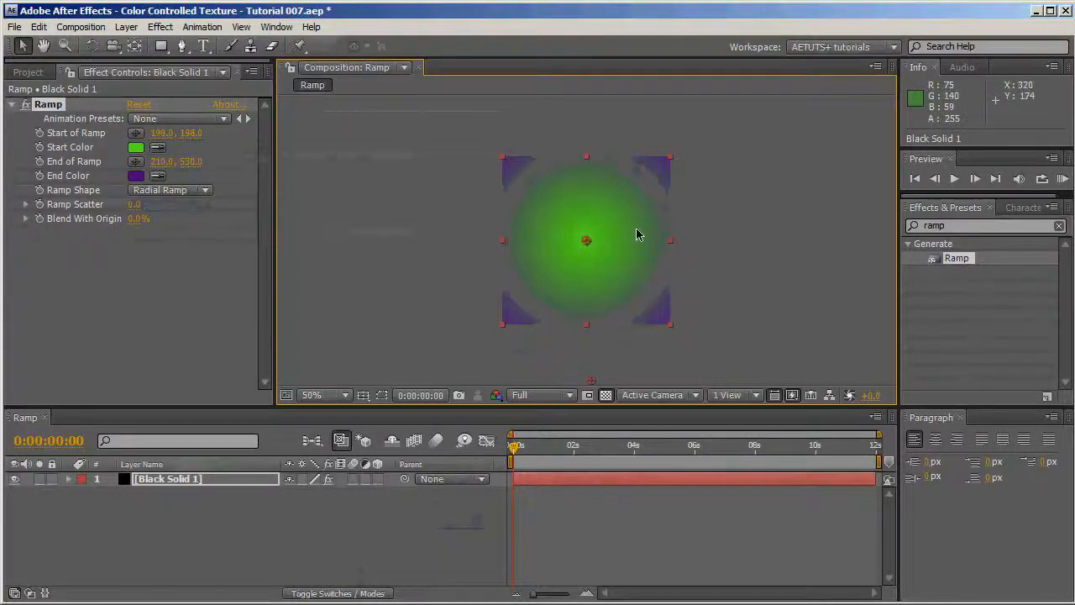
pyautogui.moveTo(619, 258)
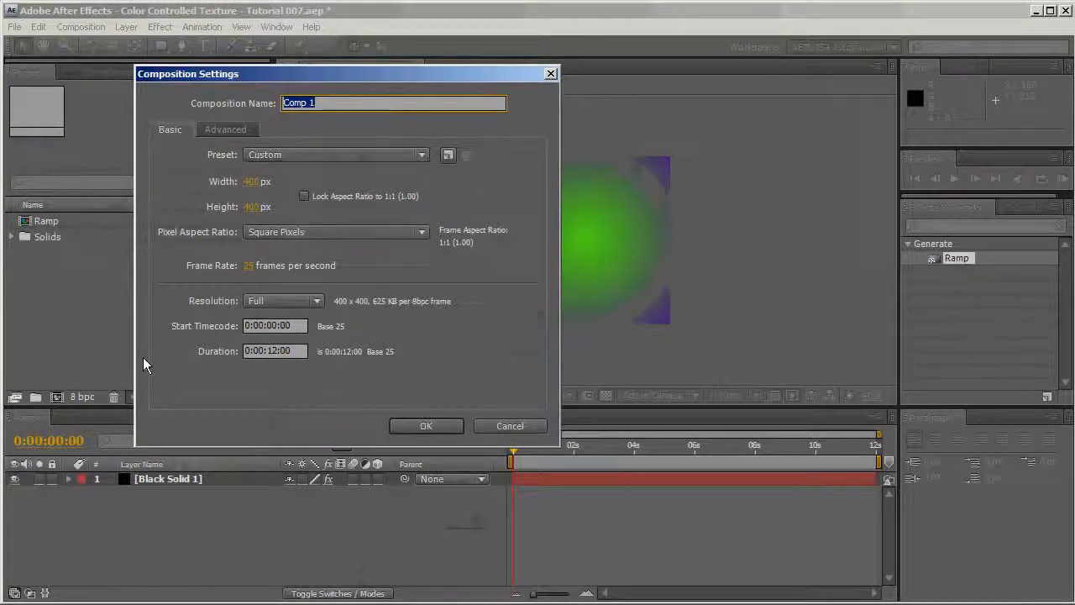
# Create a second 400 × 400 composition named Texture.
pyautogui.write('Texture')
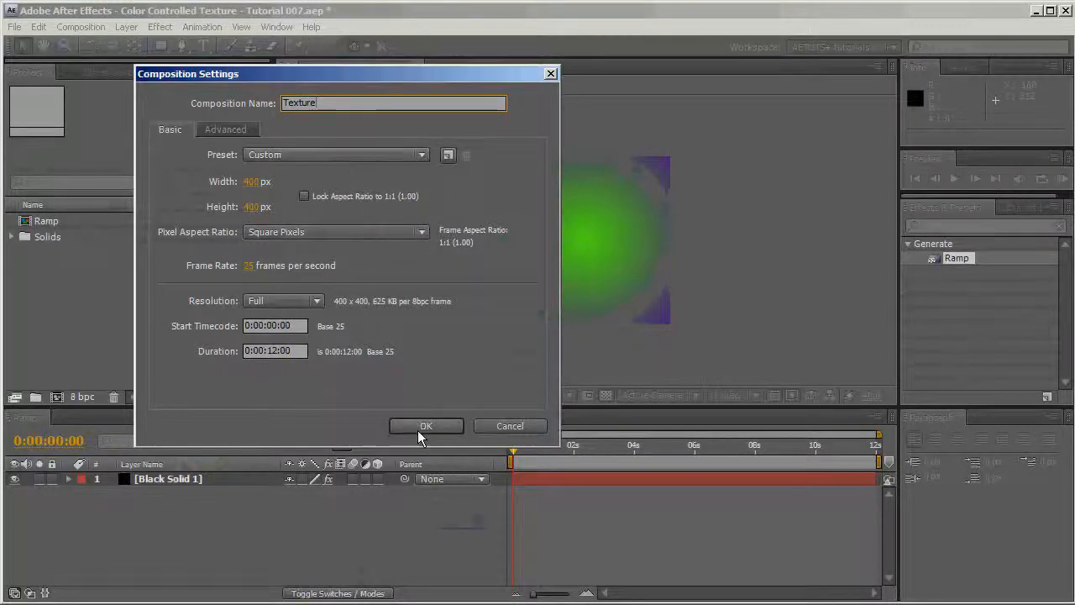
pyautogui.click(427, 427)
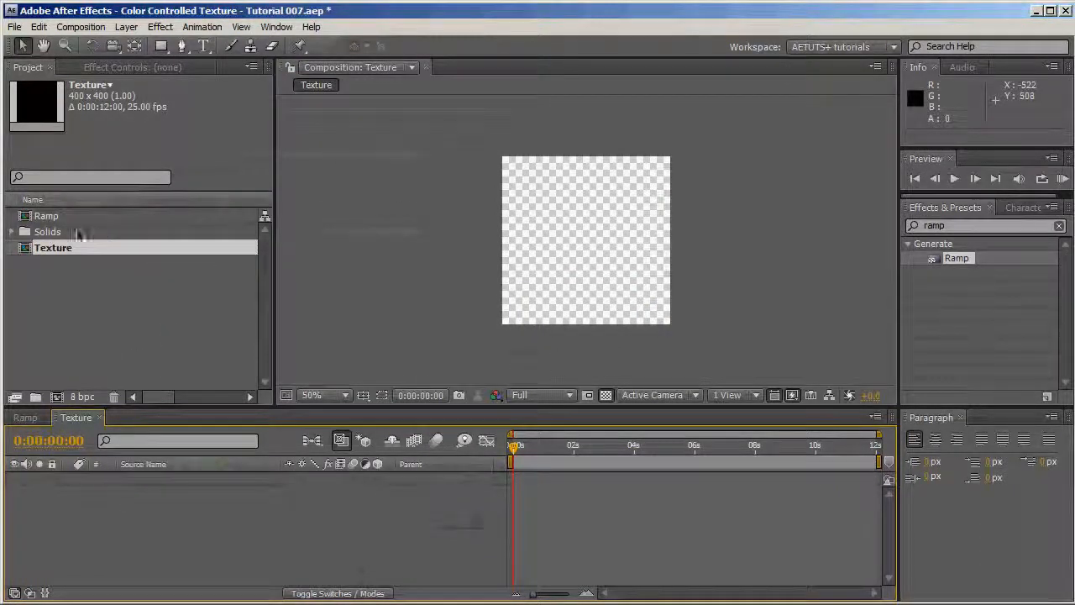
pyautogui.click(47, 215)
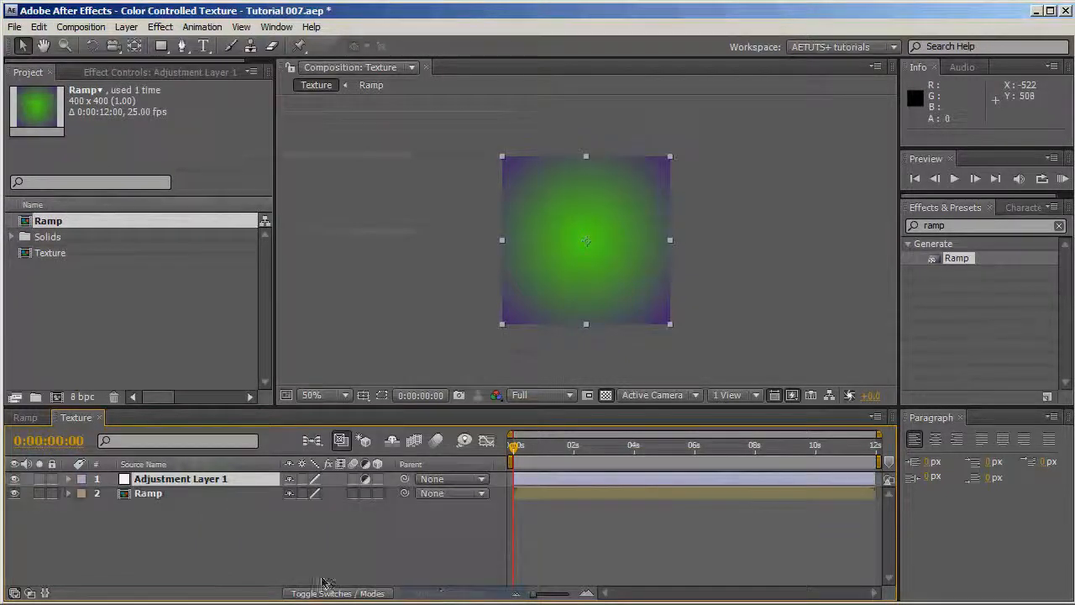
# Rename the adjustment layer above Ramp to Effects and deselect the layers.
pyautogui.doubleClick(180, 477)
pyautogui.write('Effects')
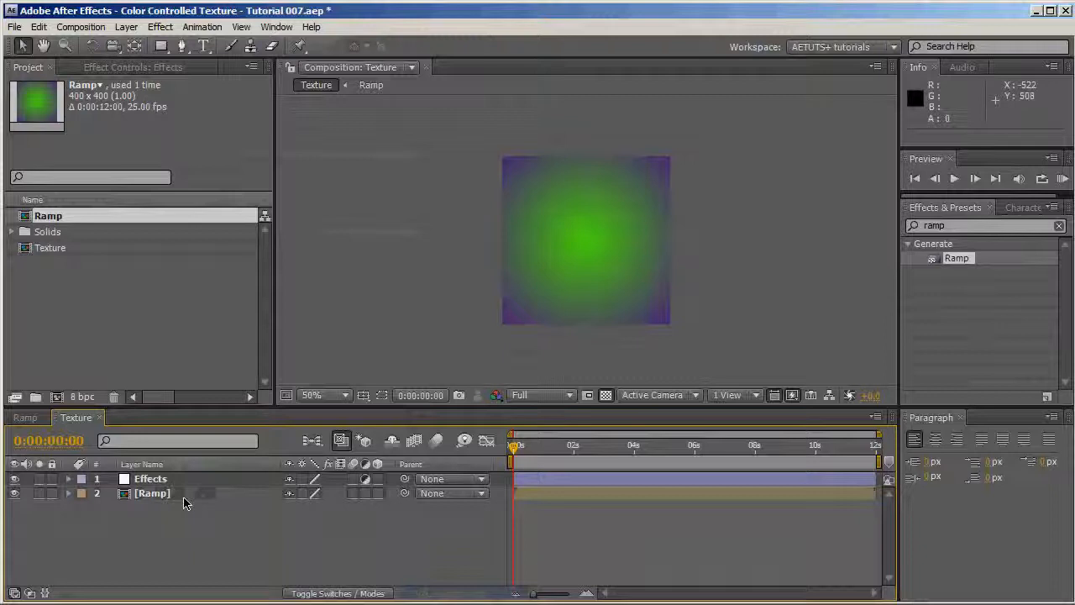
pyautogui.click(151, 494)
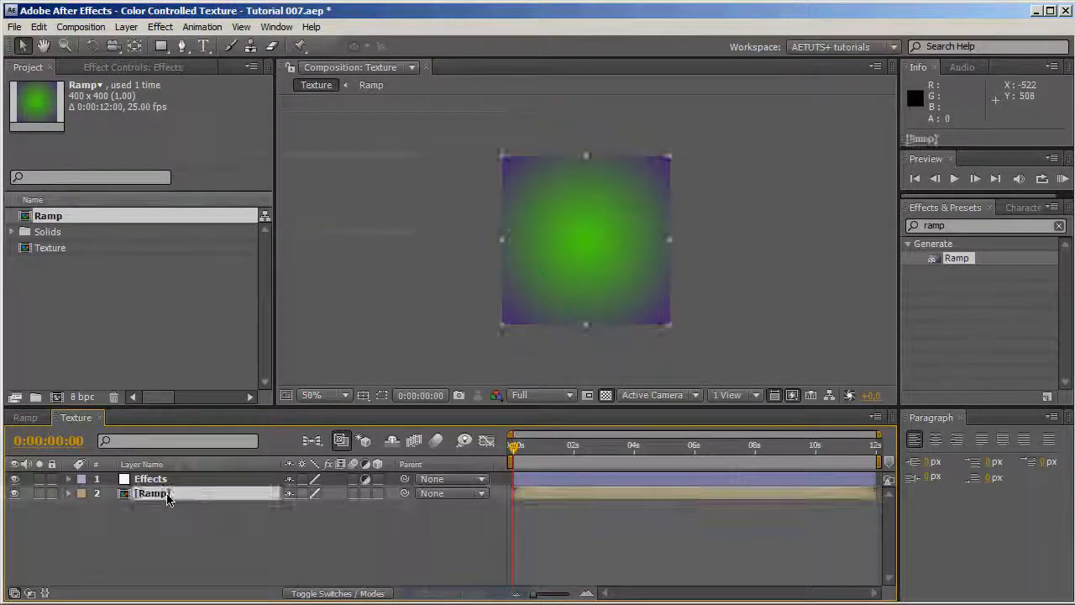
pyautogui.click(155, 494)
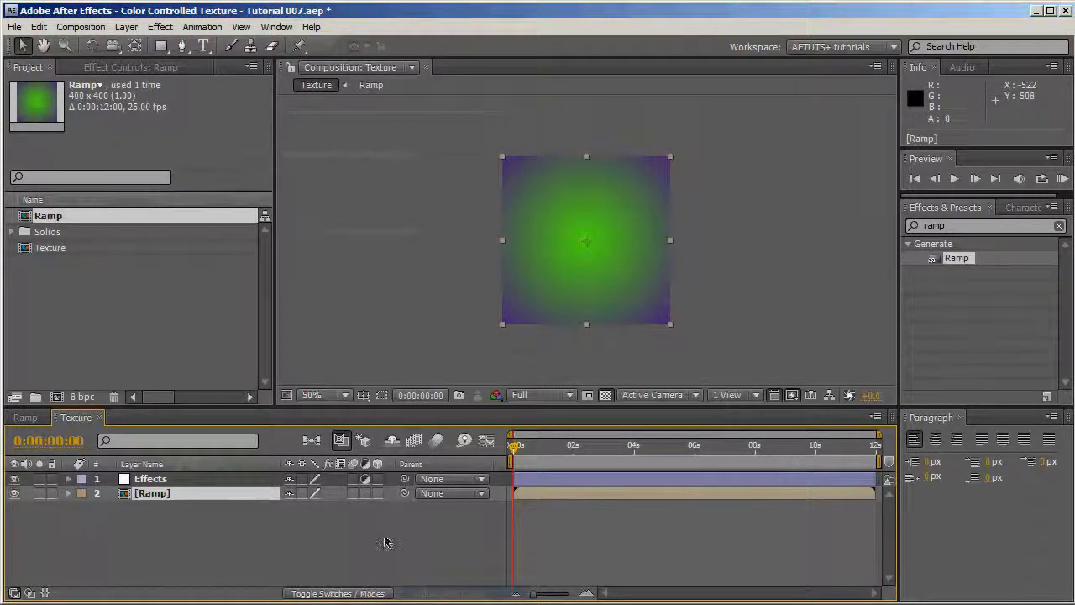
pyautogui.click(1058, 225)
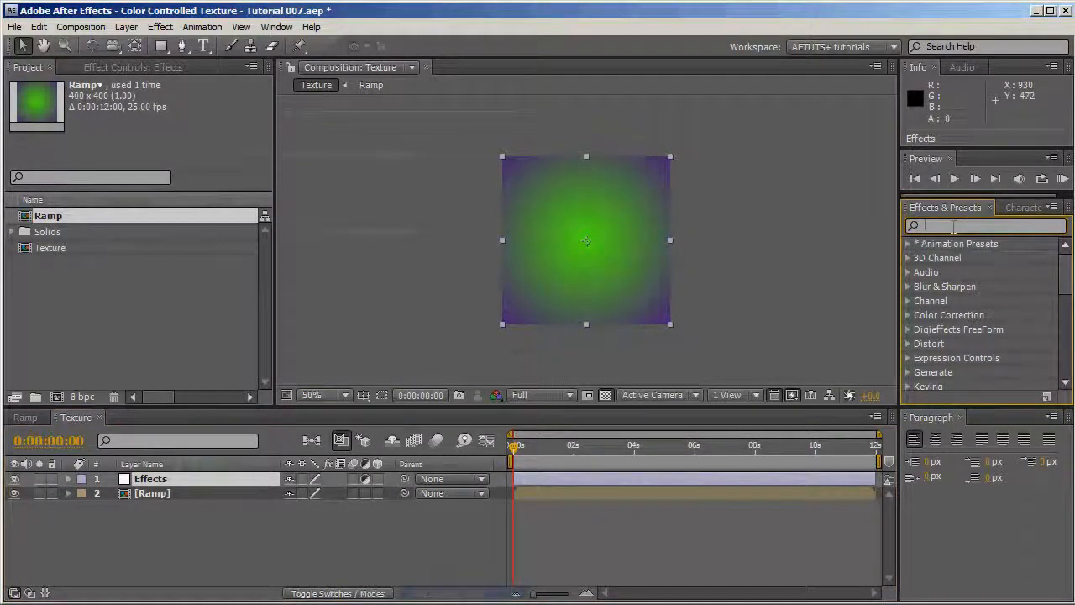
# Apply Grid with Normal blending, Width & Height Sliders sizing, and cell size 75.
pyautogui.write('grid')
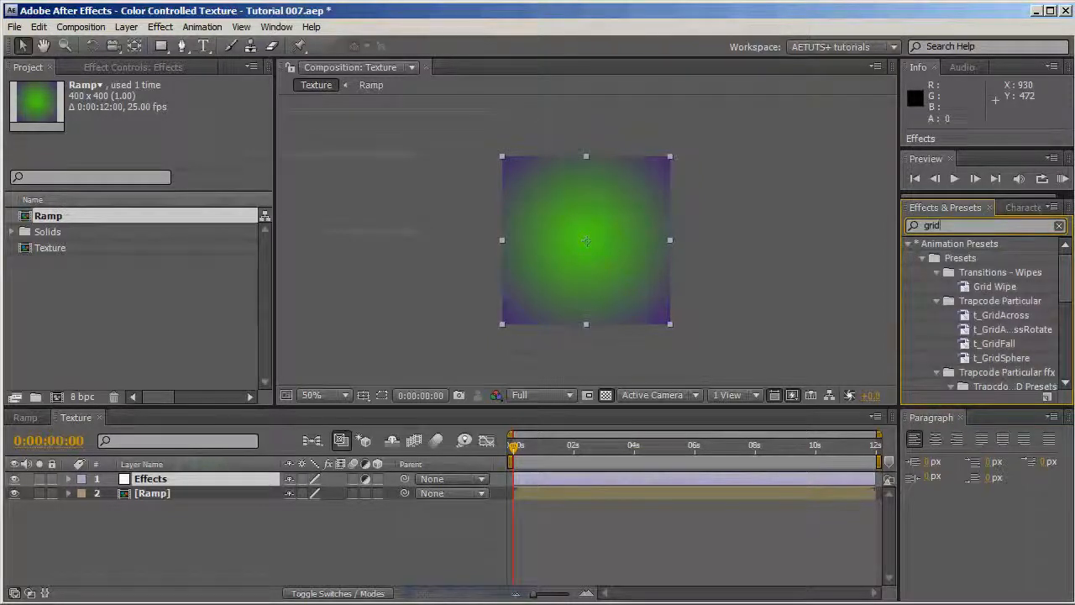
pyautogui.scroll(-3)
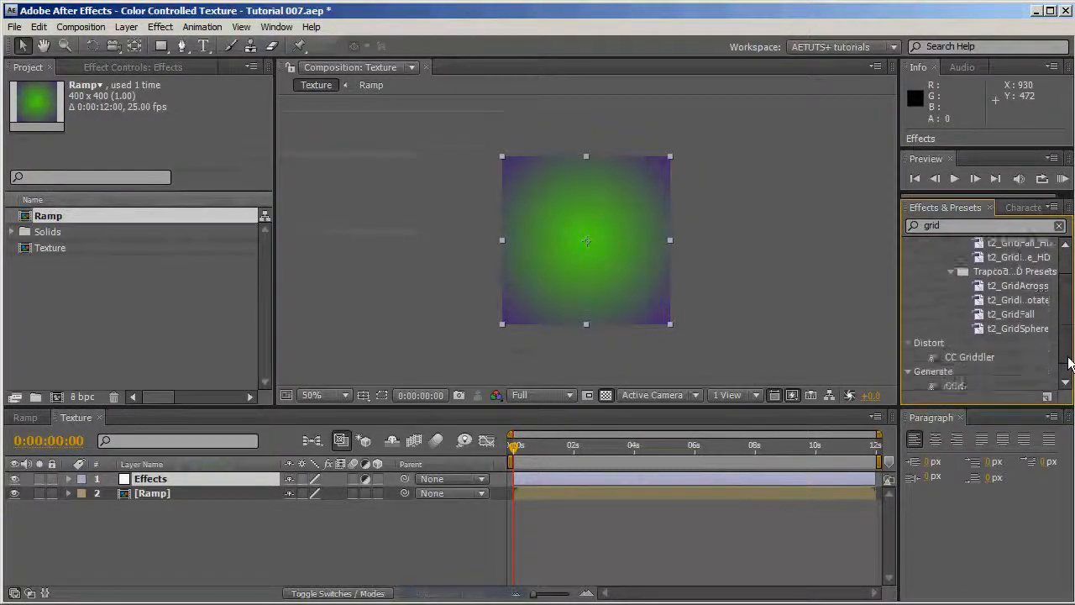
pyautogui.doubleClick(954, 353)
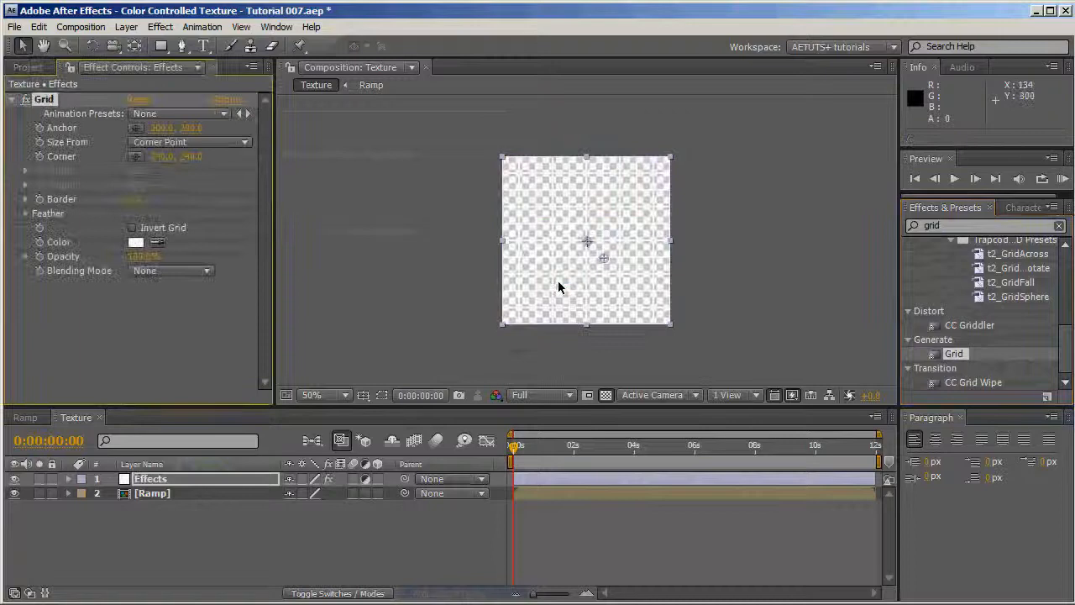
pyautogui.click(171, 271)
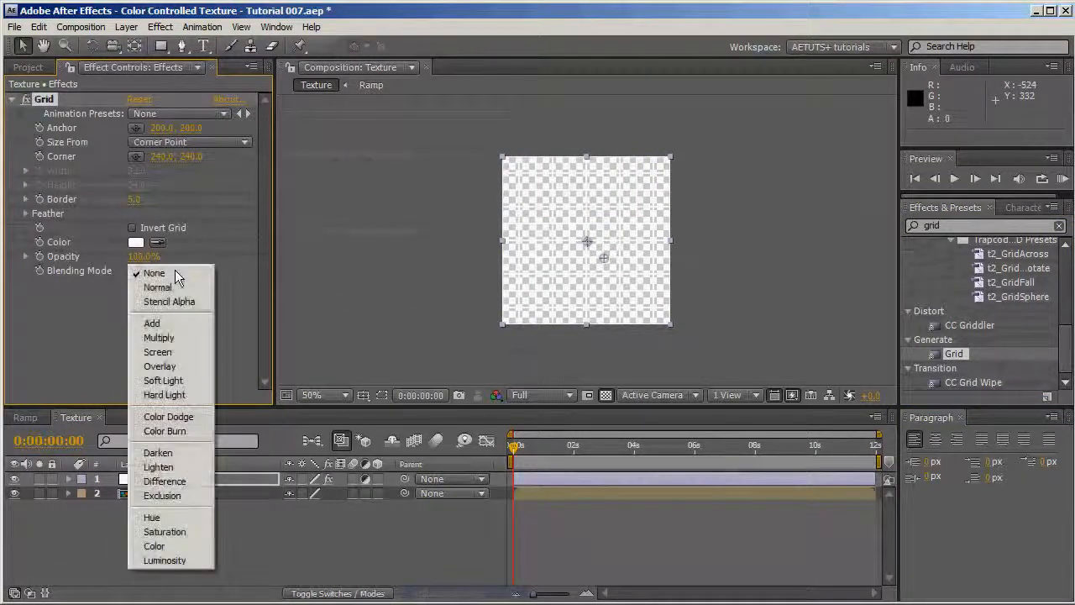
pyautogui.click(158, 285)
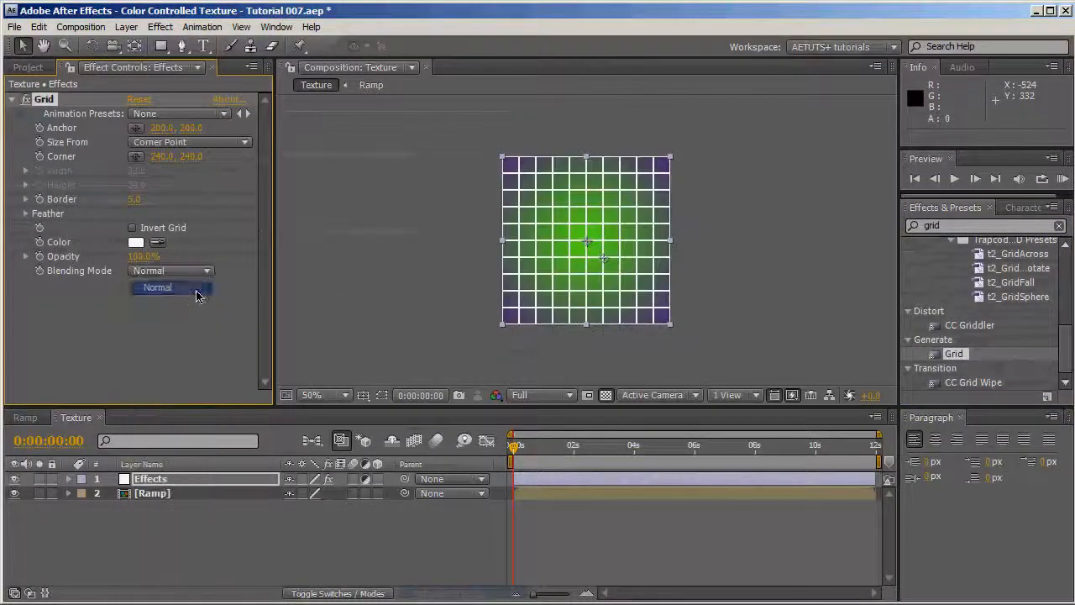
pyautogui.click(188, 141)
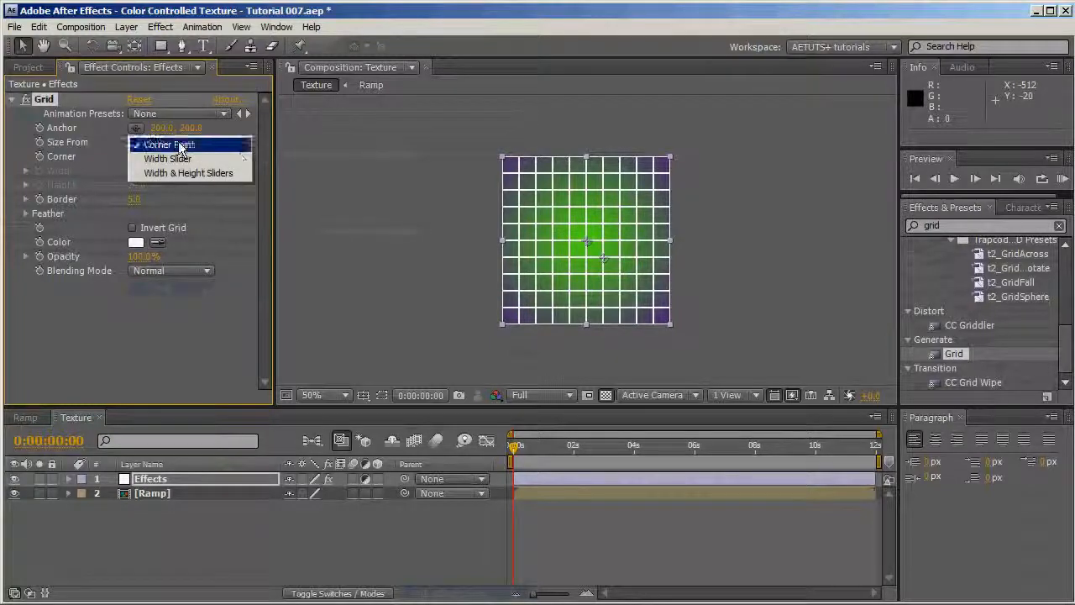
pyautogui.click(188, 171)
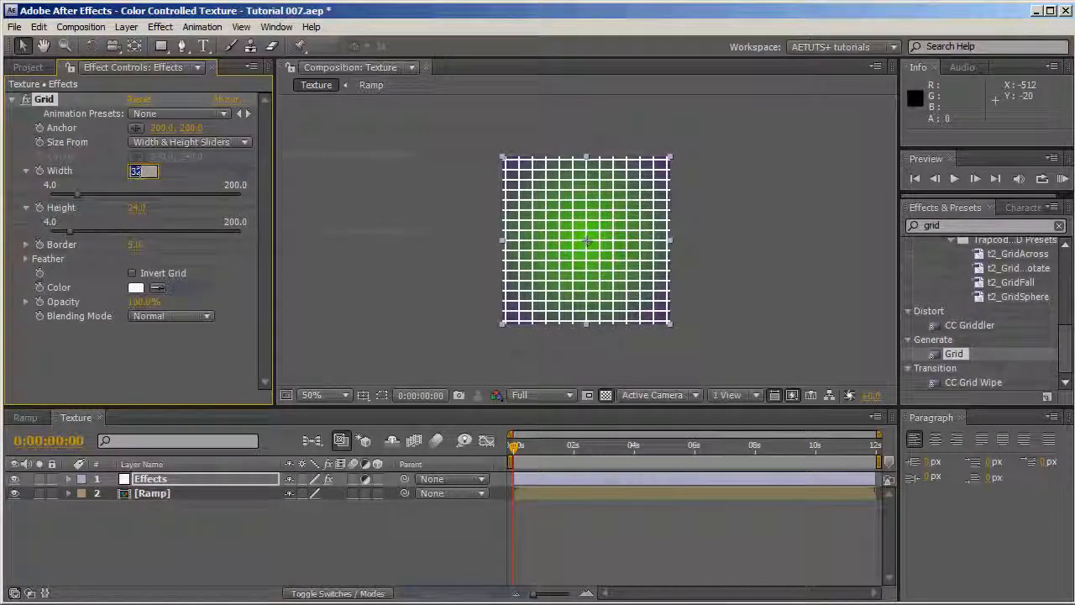
pyautogui.write('75.0')
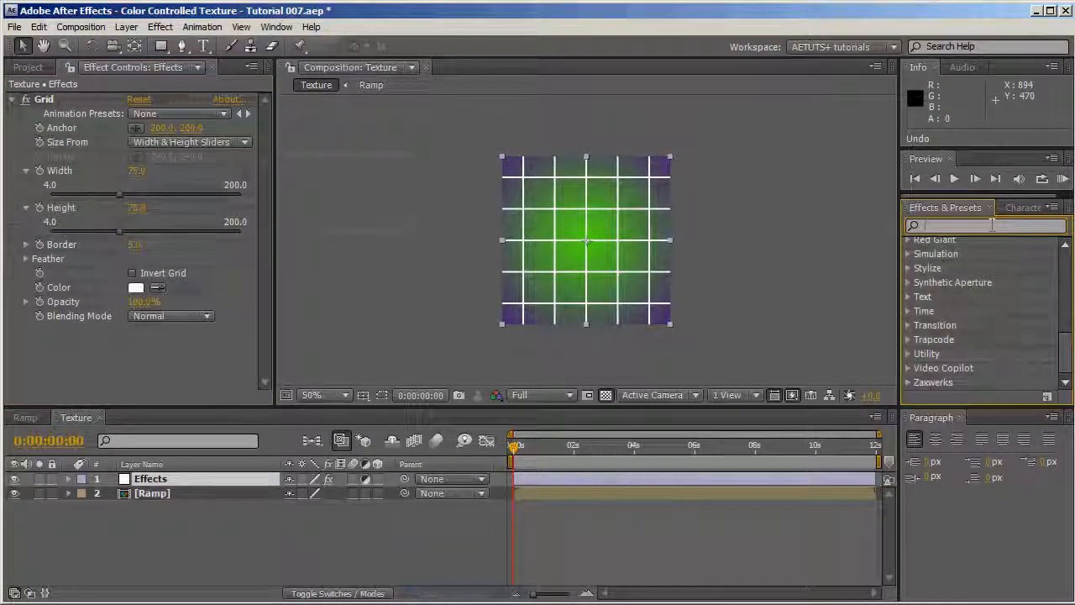
# Apply Glow based on Color Channels and set a glow value to 0.0.
pyautogui.write('glow')
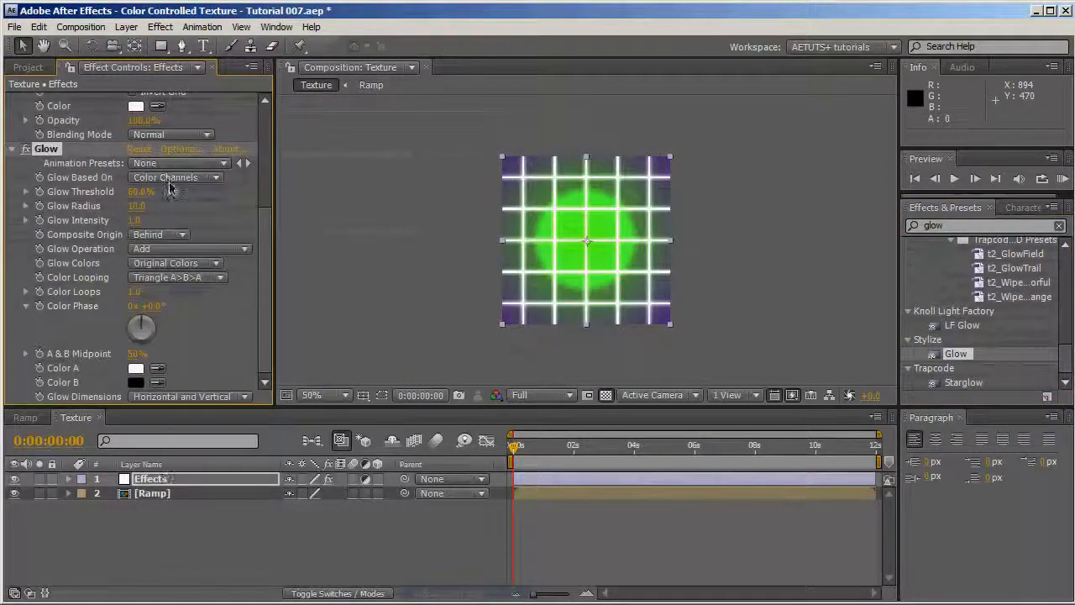
pyautogui.click(174, 178)
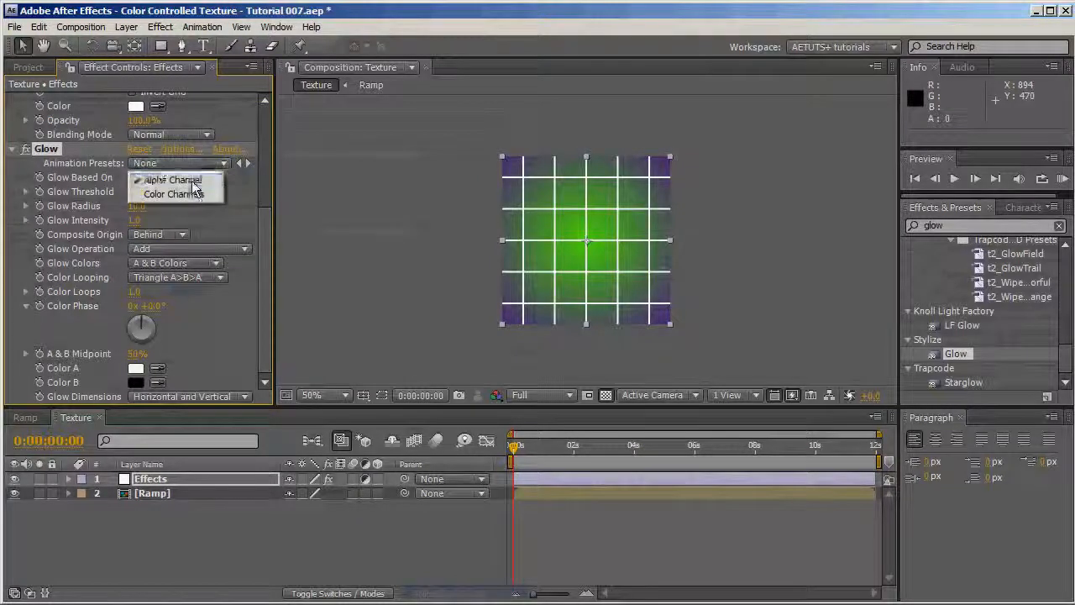
pyautogui.click(173, 193)
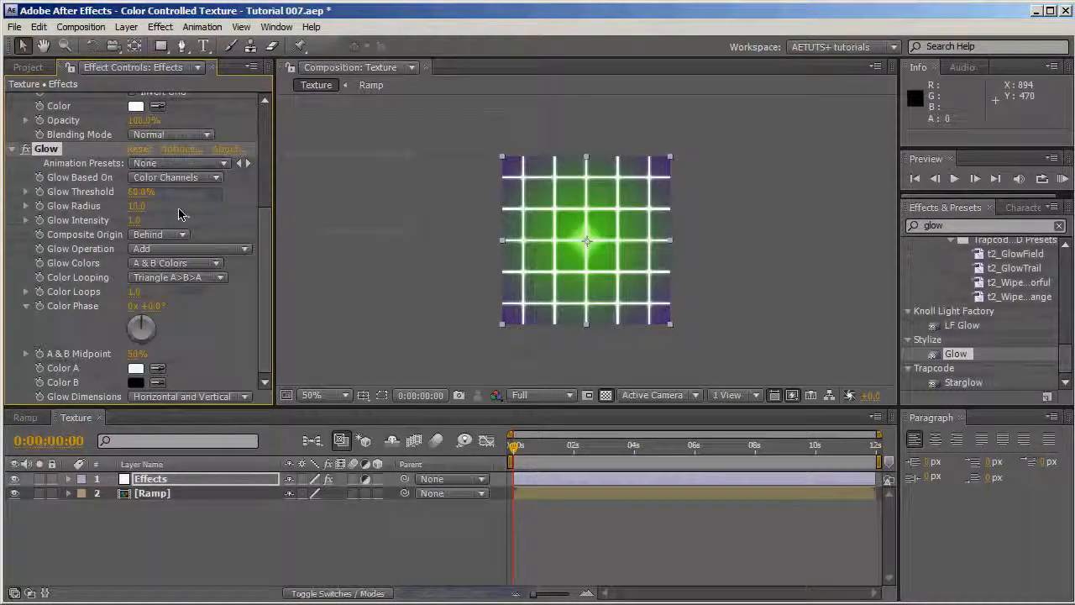
pyautogui.click(138, 205)
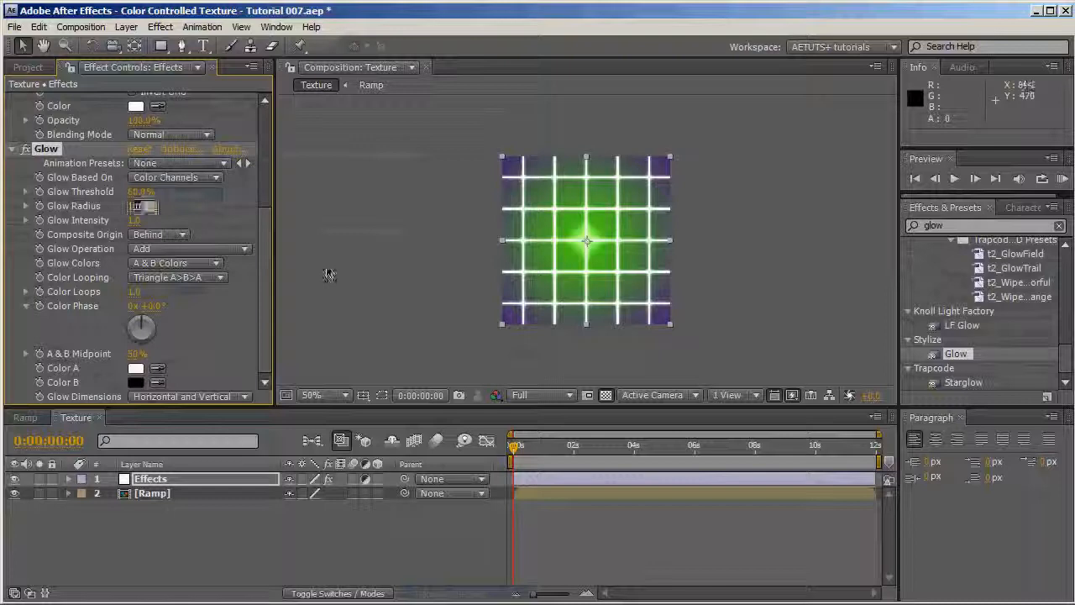
pyautogui.write('0.0')
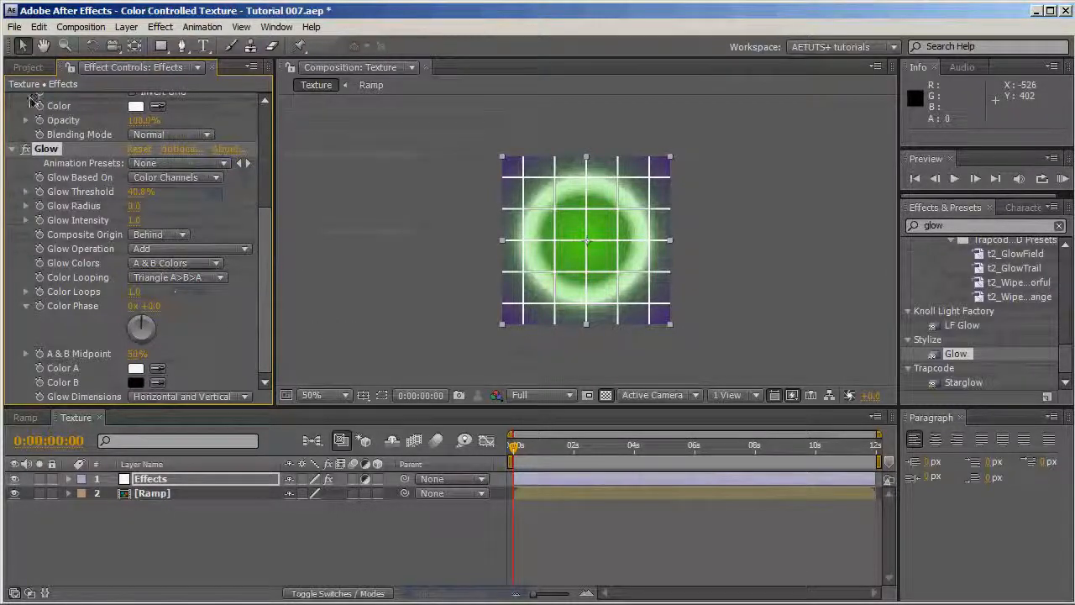
# Collapse the Grid and Glow settings and apply CC Vector Blur.
pyautogui.click(14, 100)
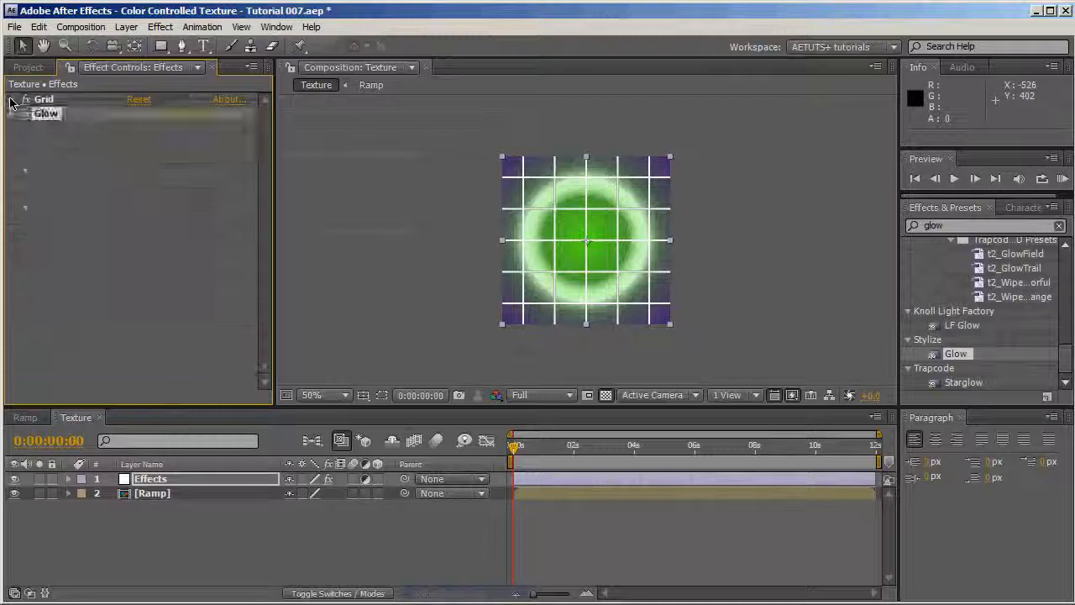
pyautogui.click(13, 114)
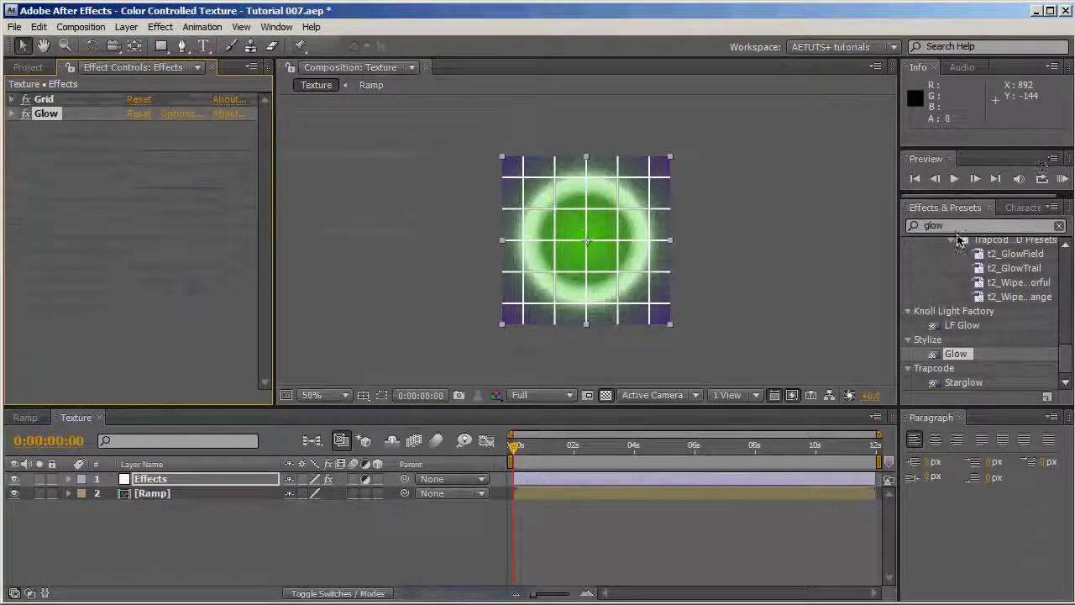
pyautogui.write('cc')
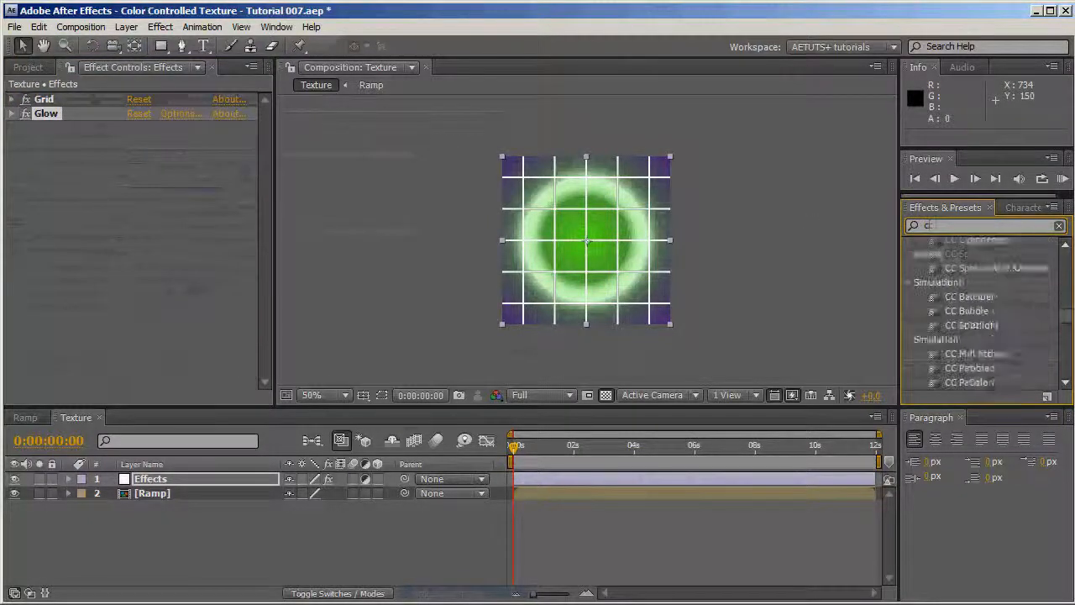
pyautogui.write('cc v')
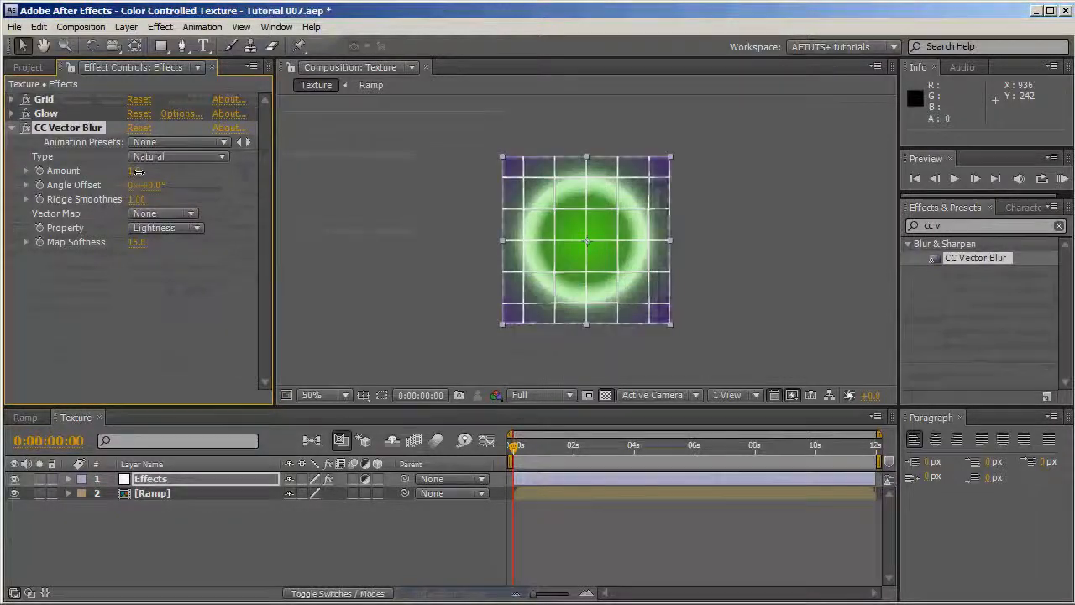
# Scrub the vector blur Amount and Map Softness higher to warp the grid.
pyautogui.moveTo(138, 171); pyautogui.dragTo(176, 172)
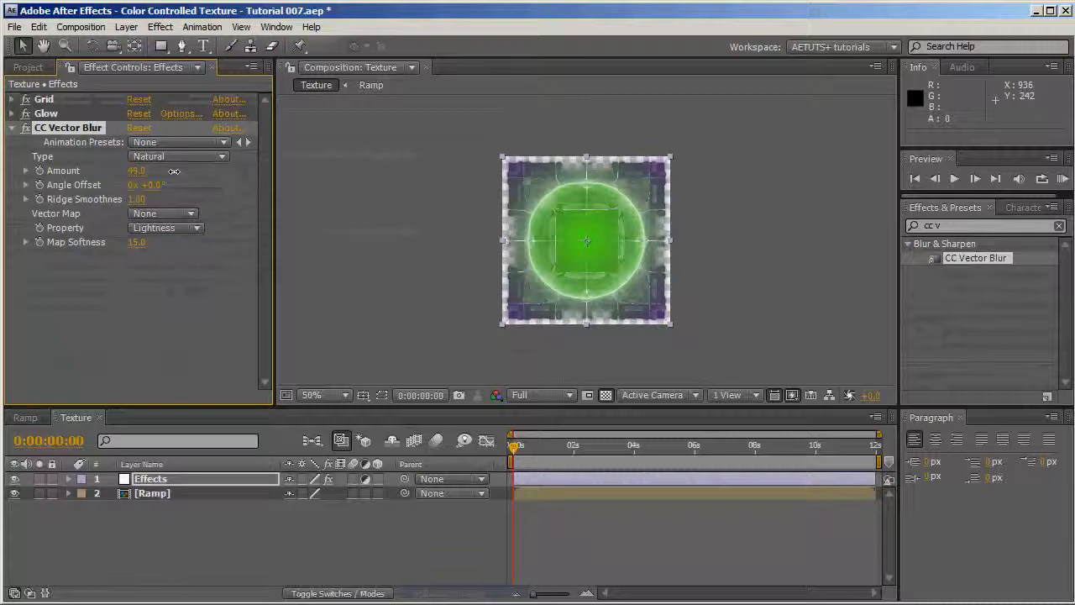
pyautogui.moveTo(137, 171); pyautogui.dragTo(187, 172)
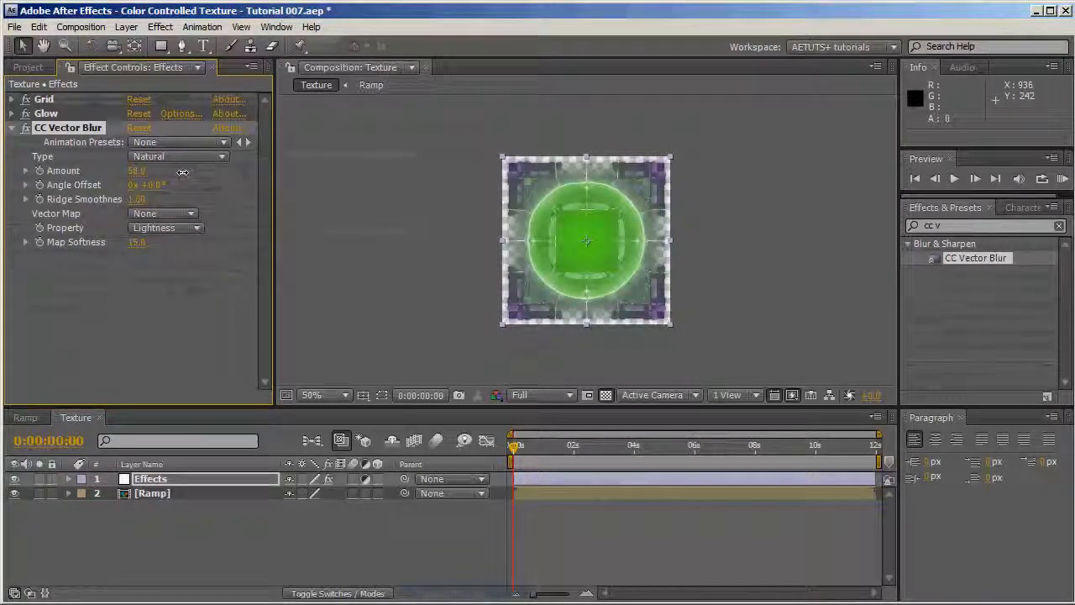
pyautogui.moveTo(138, 171); pyautogui.dragTo(183, 172)
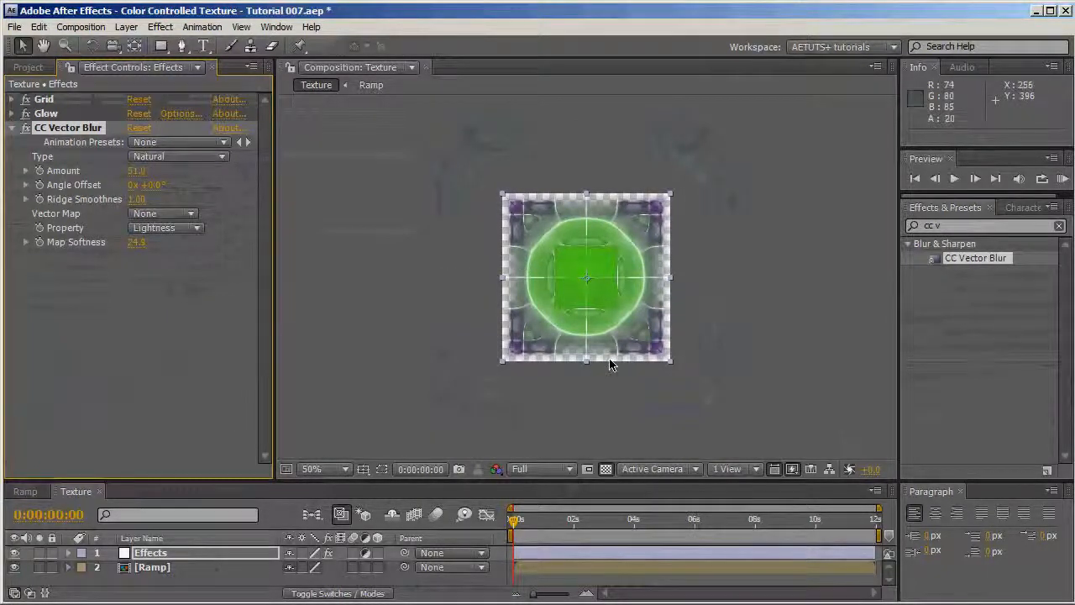
pyautogui.click(323, 468)
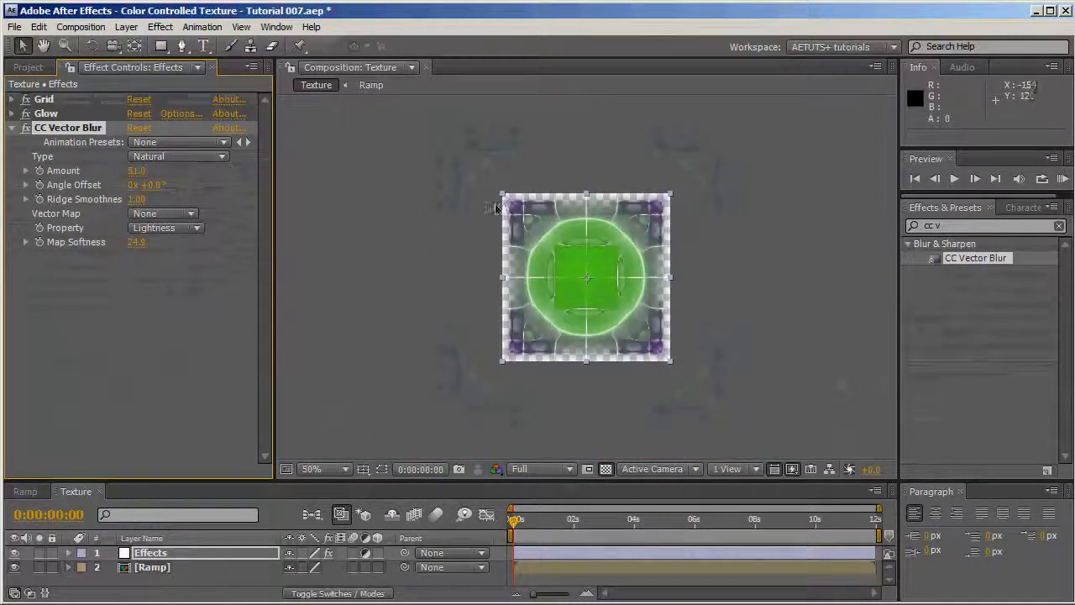
pyautogui.moveTo(603, 246)
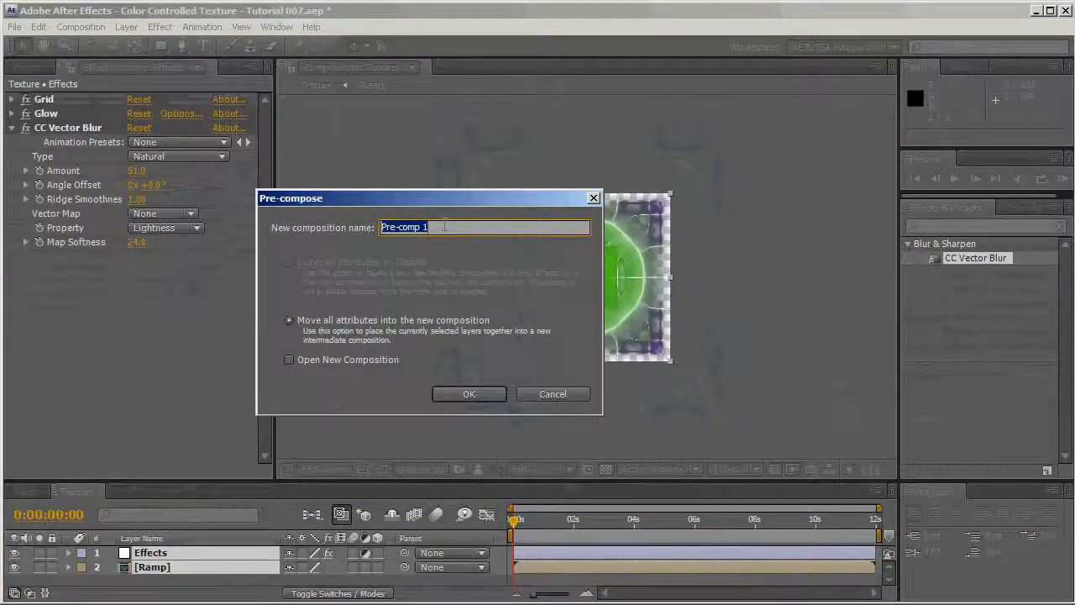
# Pre-compose both layers into a nested comp named Texture PreComp.
pyautogui.write('Text')
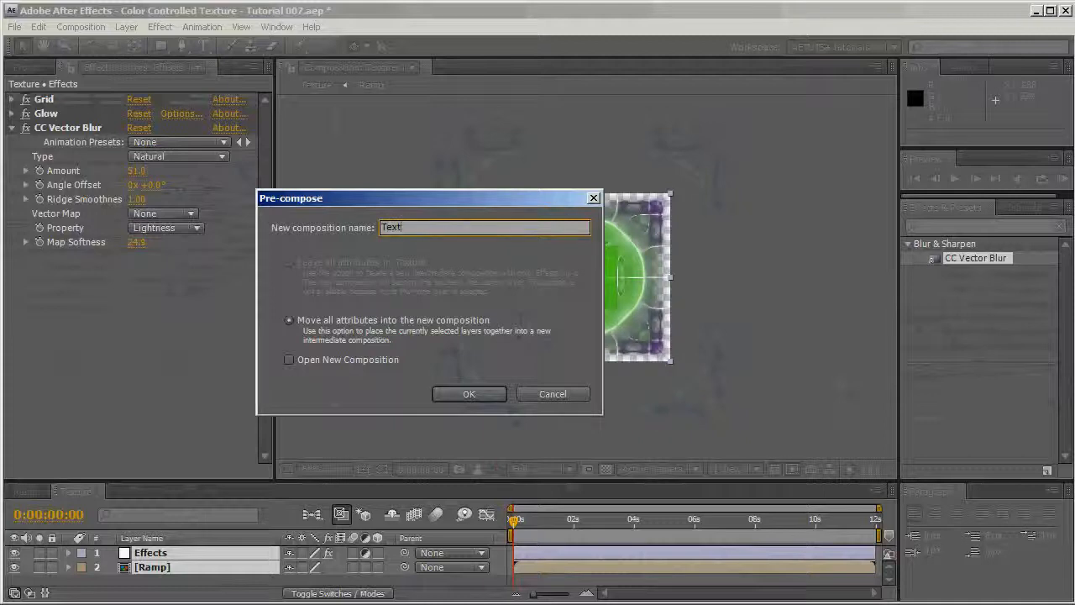
pyautogui.write('Texture PreComp')
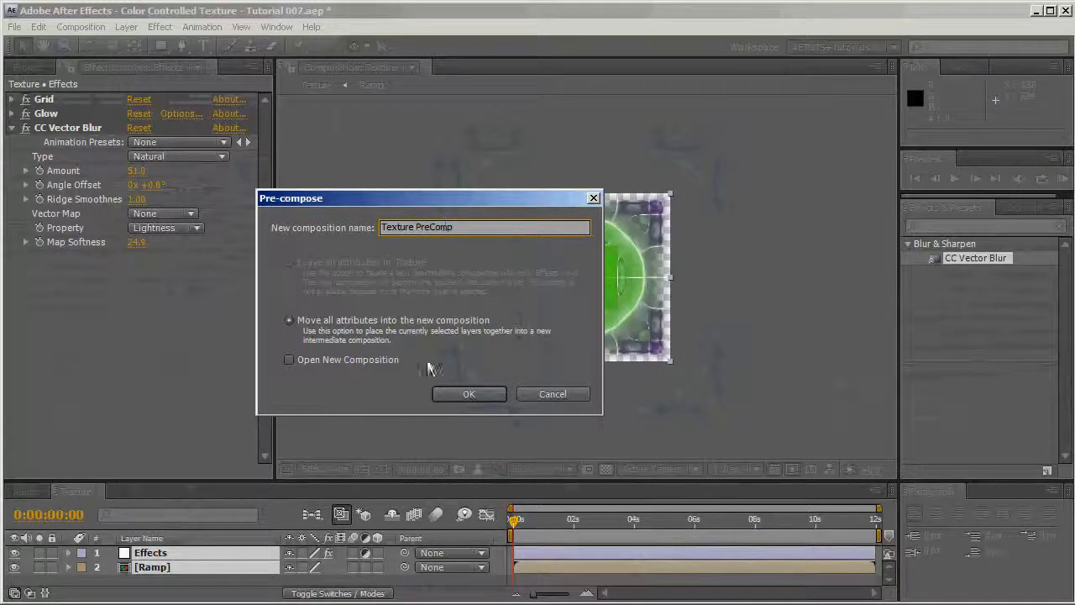
pyautogui.click(469, 393)
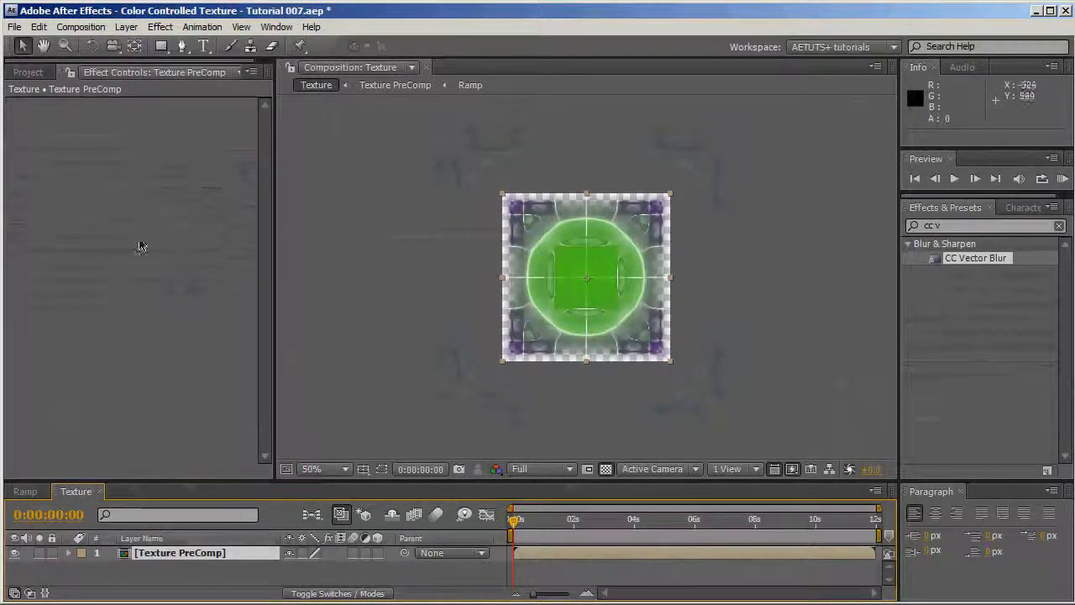
# Inspect the Ramp comp's radial green-to-purple gradient and its start colour.
pyautogui.click(27, 72)
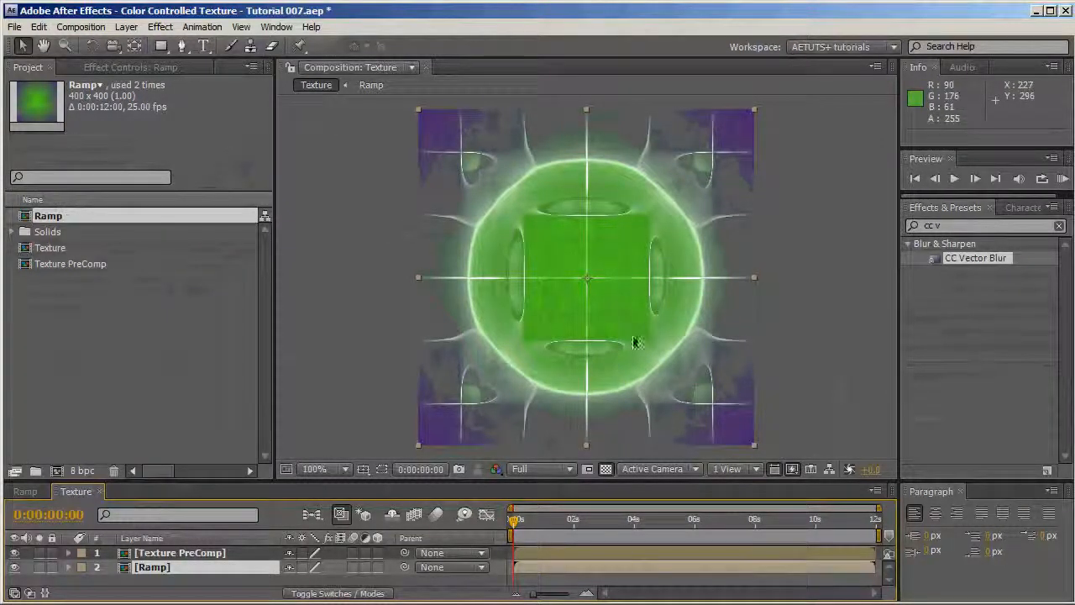
pyautogui.click(316, 469)
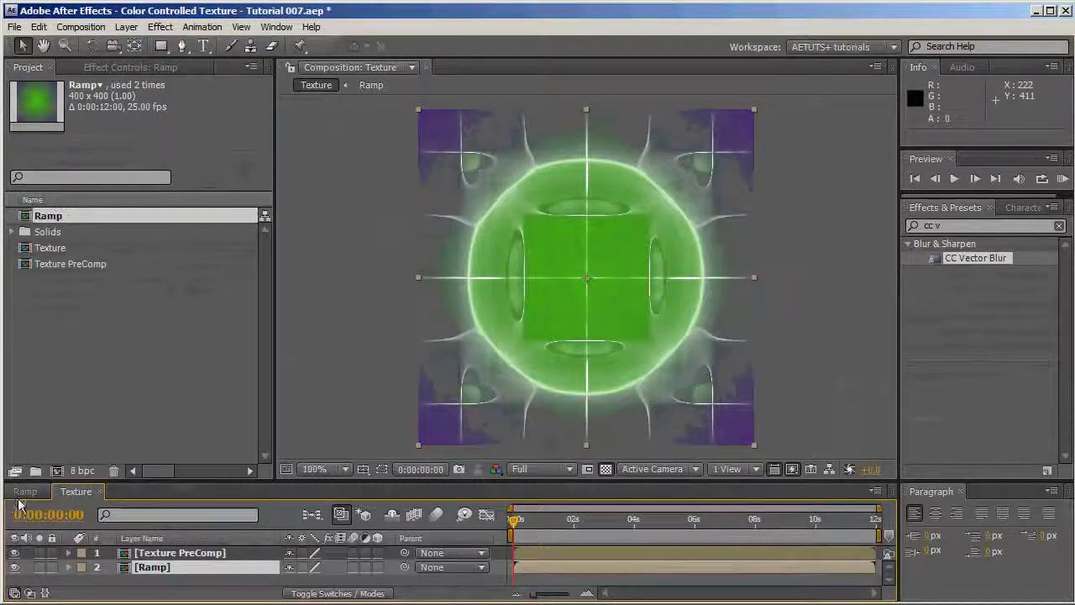
pyautogui.click(25, 490)
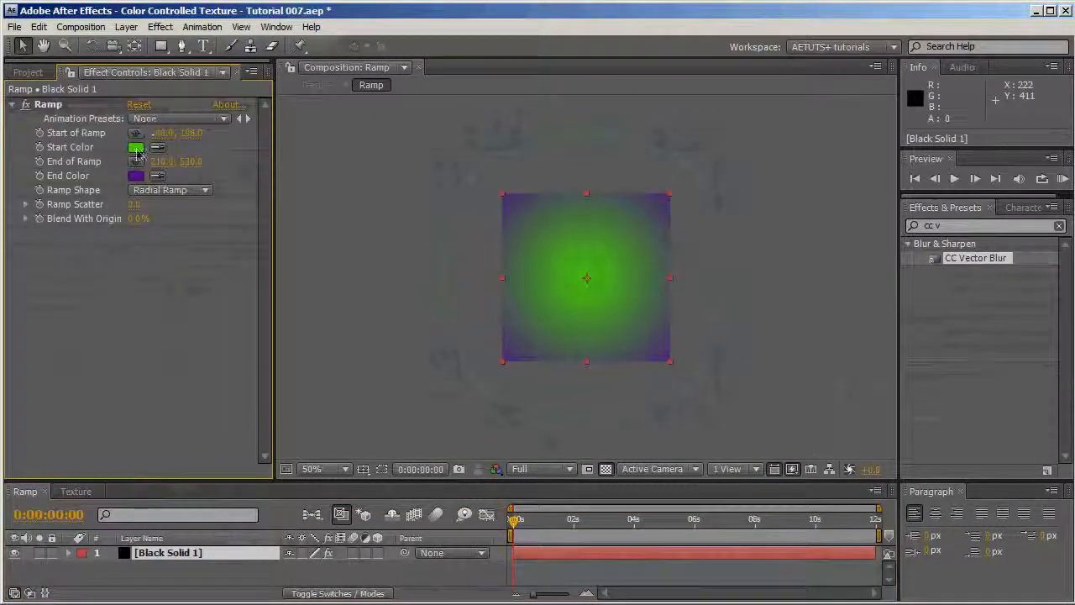
pyautogui.click(136, 148)
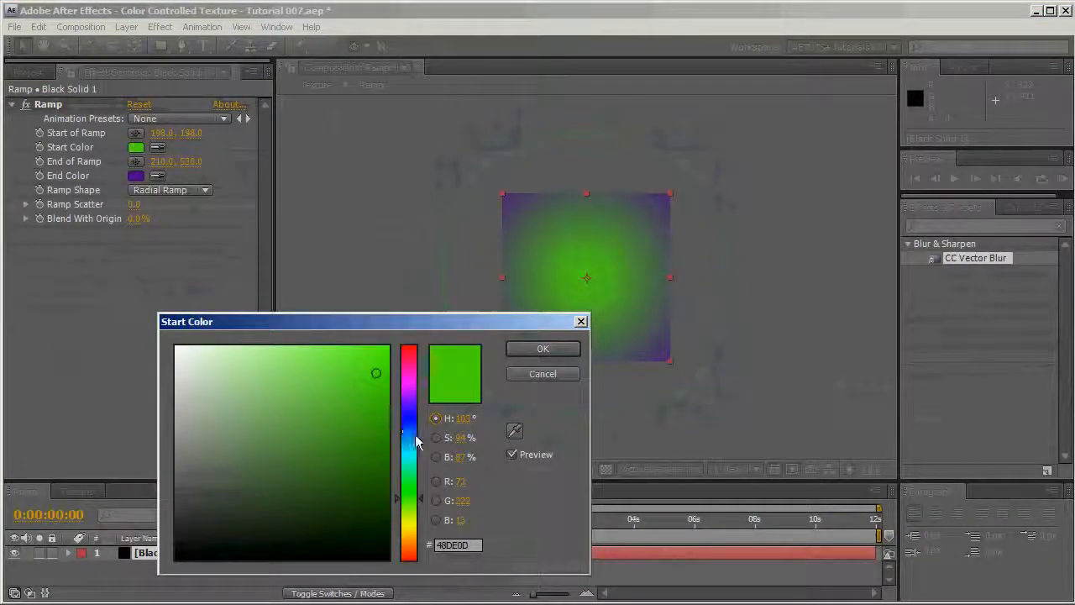
pyautogui.click(543, 348)
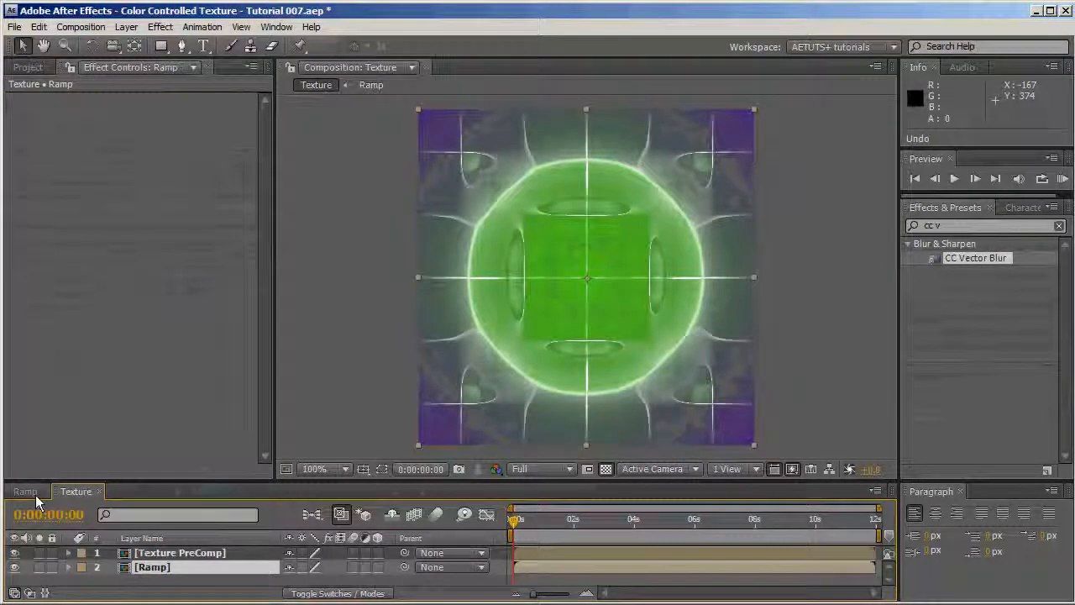
# Return from the Ramp comp to the Texture comp.
pyautogui.click(25, 491)
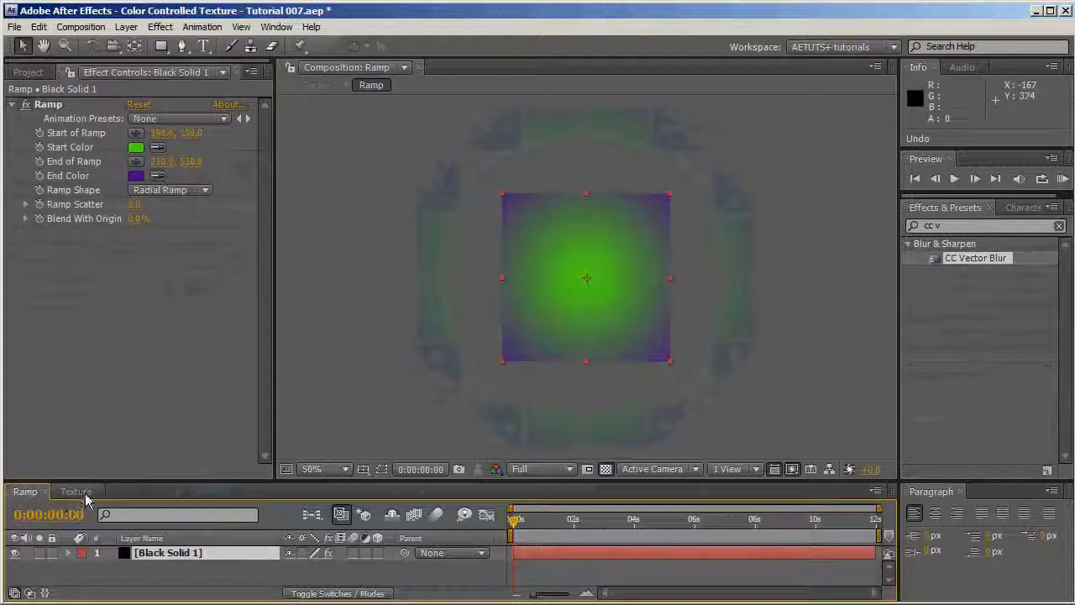
pyautogui.click(76, 491)
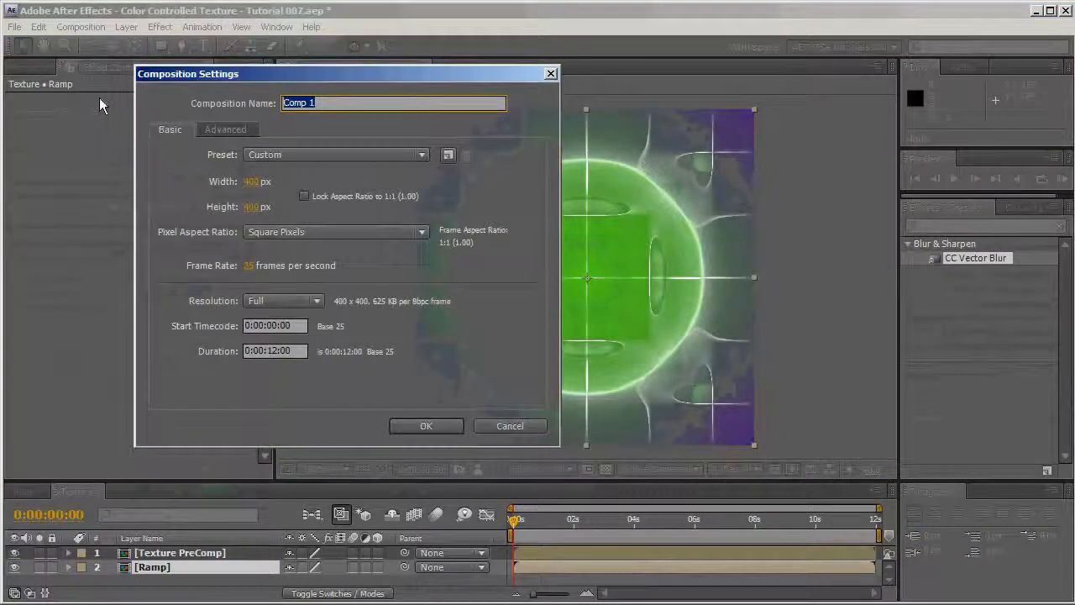
# Name the new 400×400 composition Main Comp and nest the Texture comp inside it.
pyautogui.write('Mai')
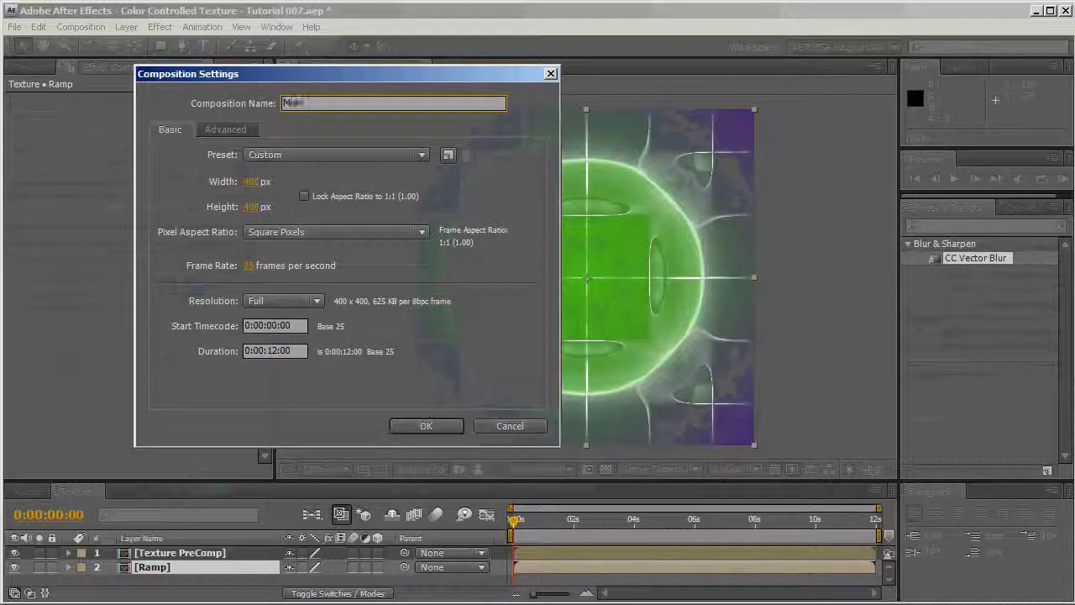
pyautogui.write('ain Comp')
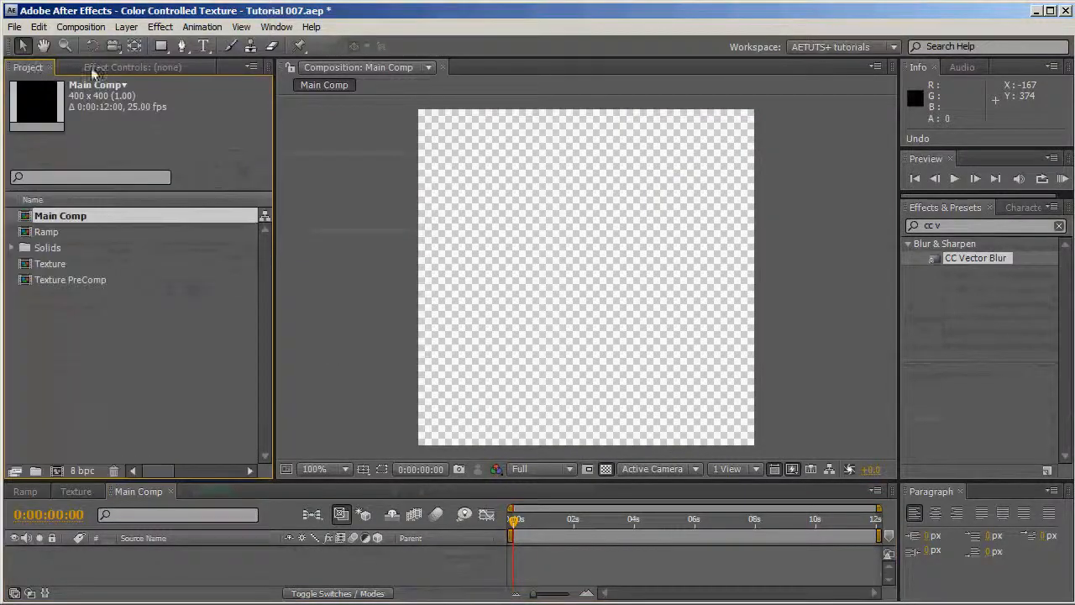
pyautogui.click(51, 264)
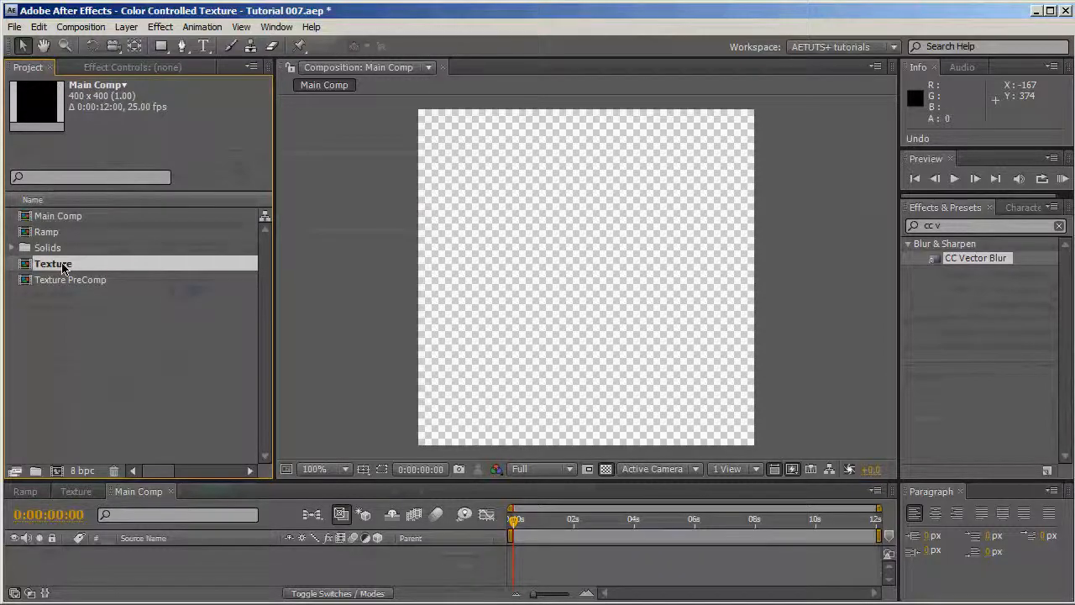
pyautogui.doubleClick(54, 262)
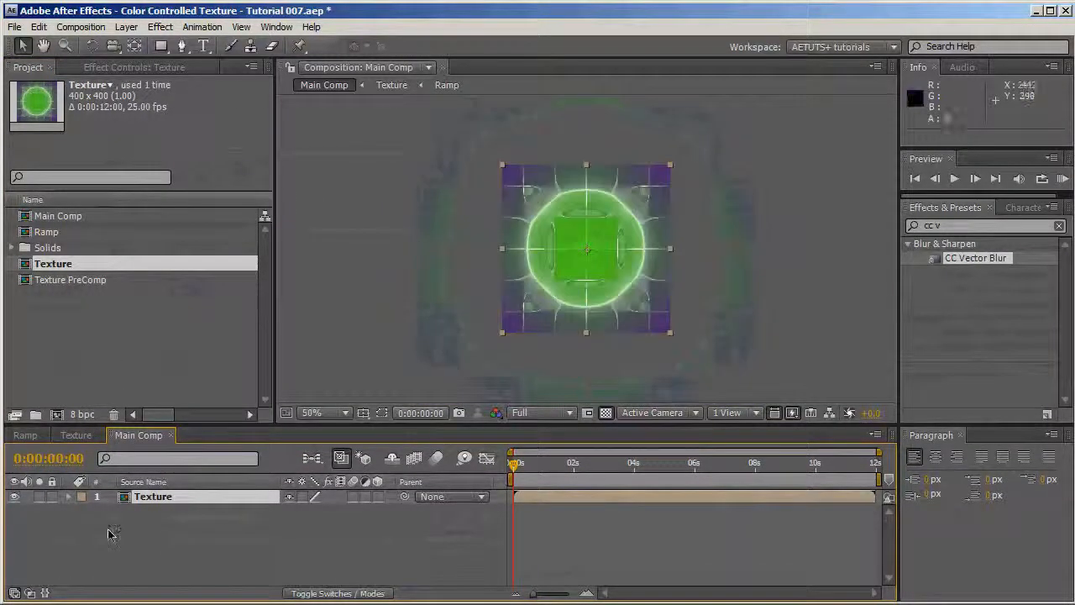
# Add an adjustment layer named Control panel above the Texture layer.
pyautogui.rightClick(114, 534)
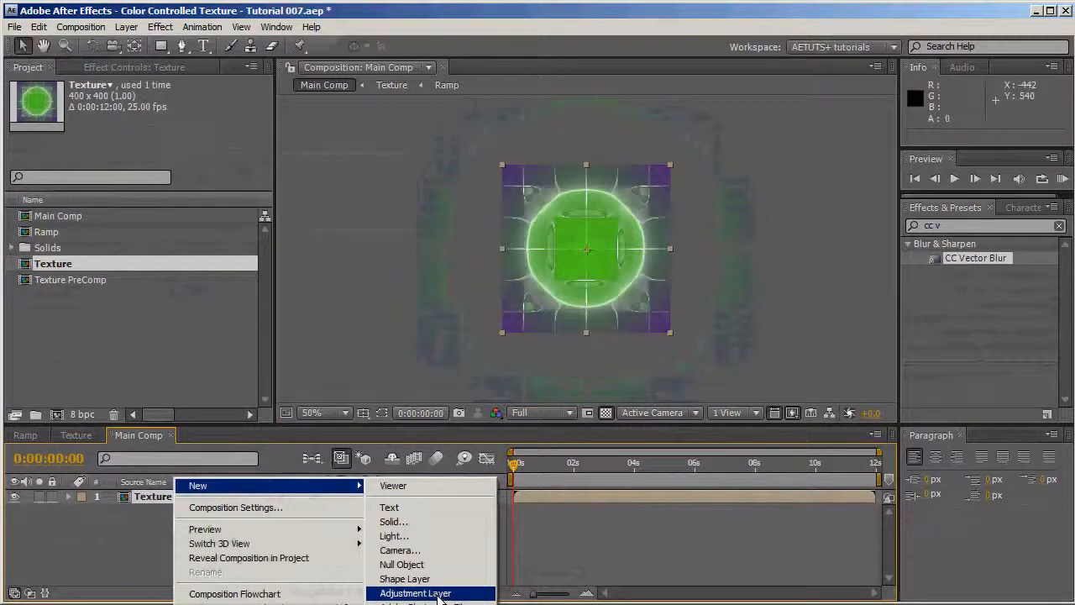
pyautogui.click(415, 593)
pyautogui.write('Control')
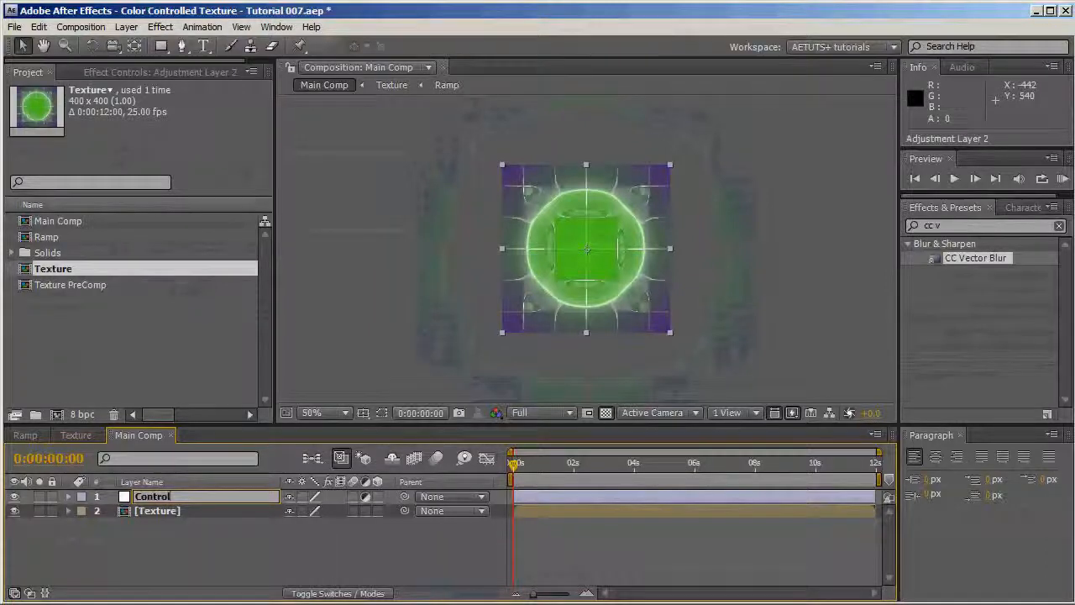
pyautogui.write('pannel')
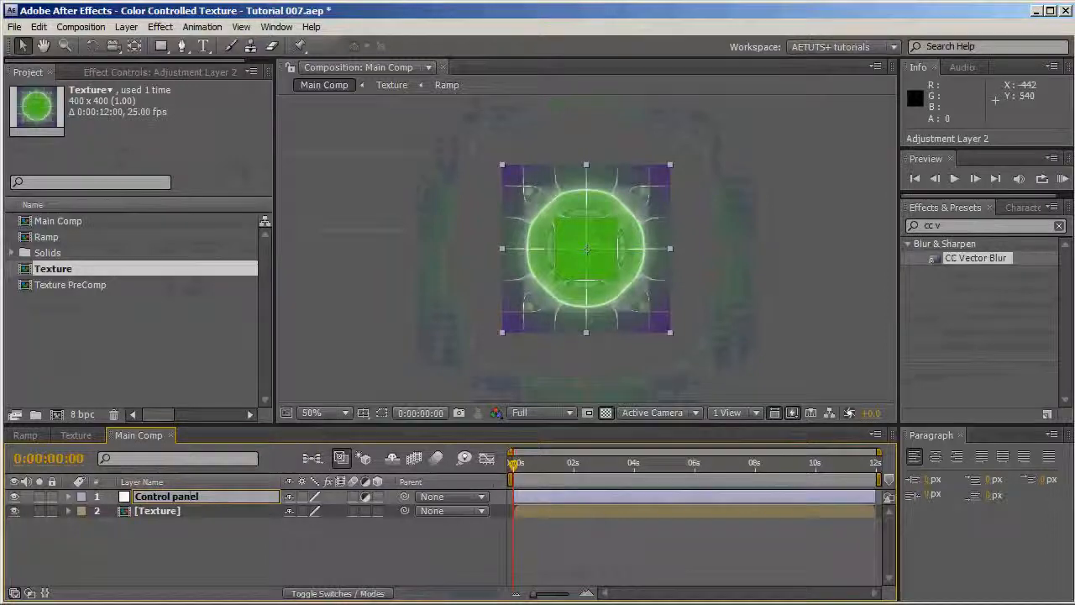
pyautogui.click(164, 496)
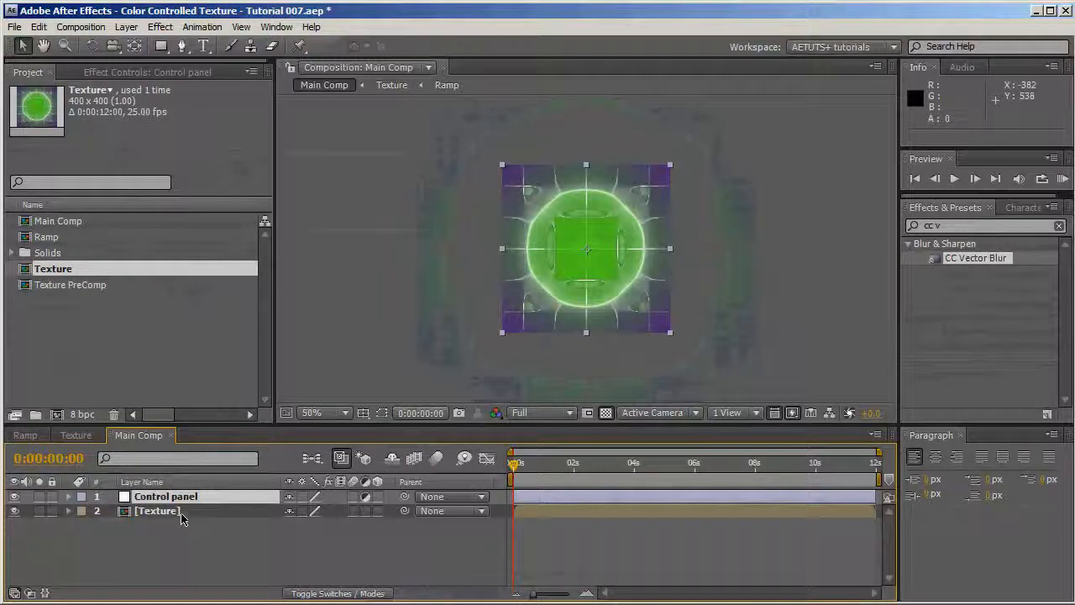
pyautogui.moveTo(594, 182)
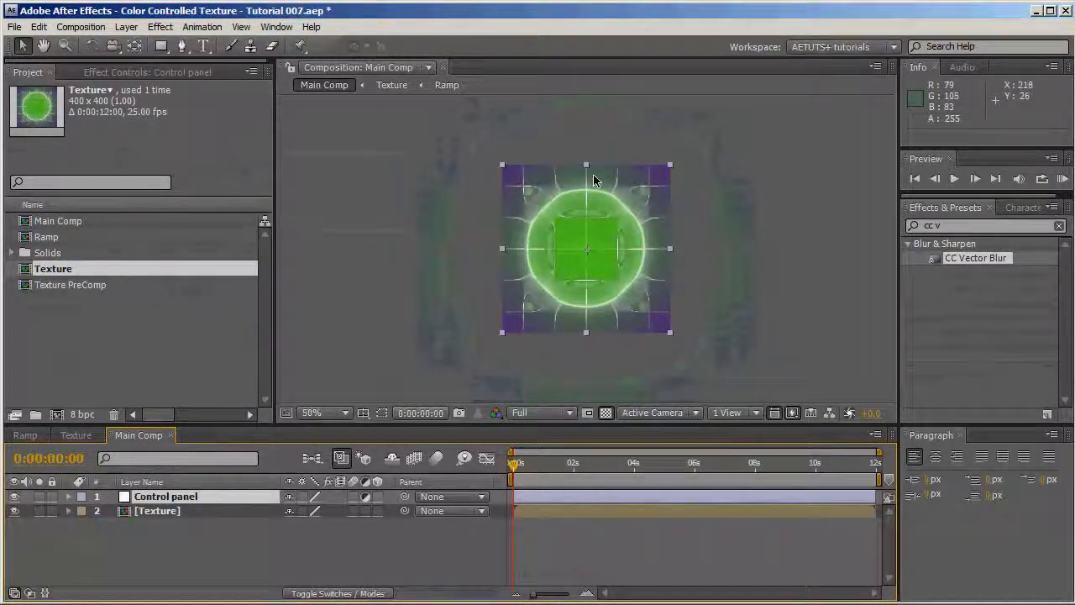
pyautogui.moveTo(621, 189)
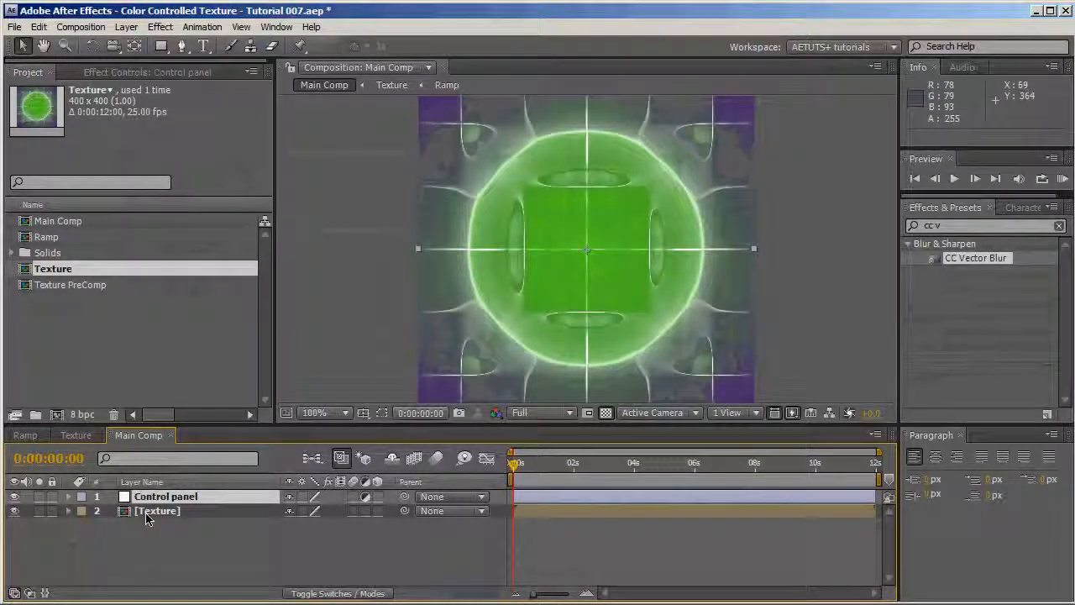
# Duplicate Texture PreComp into Texture 01 and Texture 02, rotating the copy 45°.
pyautogui.doubleClick(158, 511)
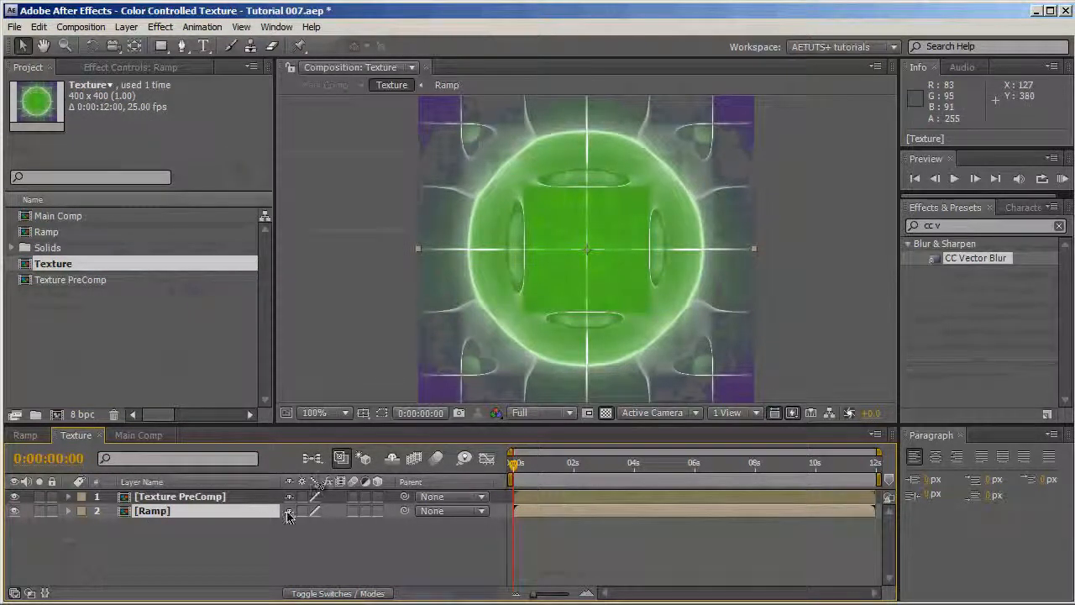
pyautogui.click(180, 495)
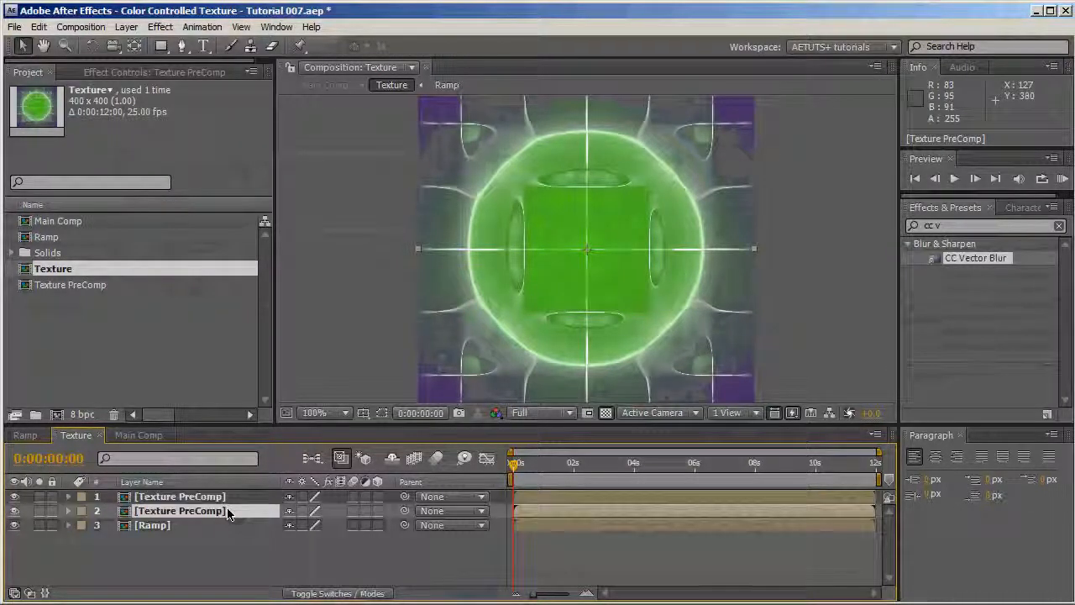
pyautogui.doubleClick(180, 511)
pyautogui.write('Texture 02')
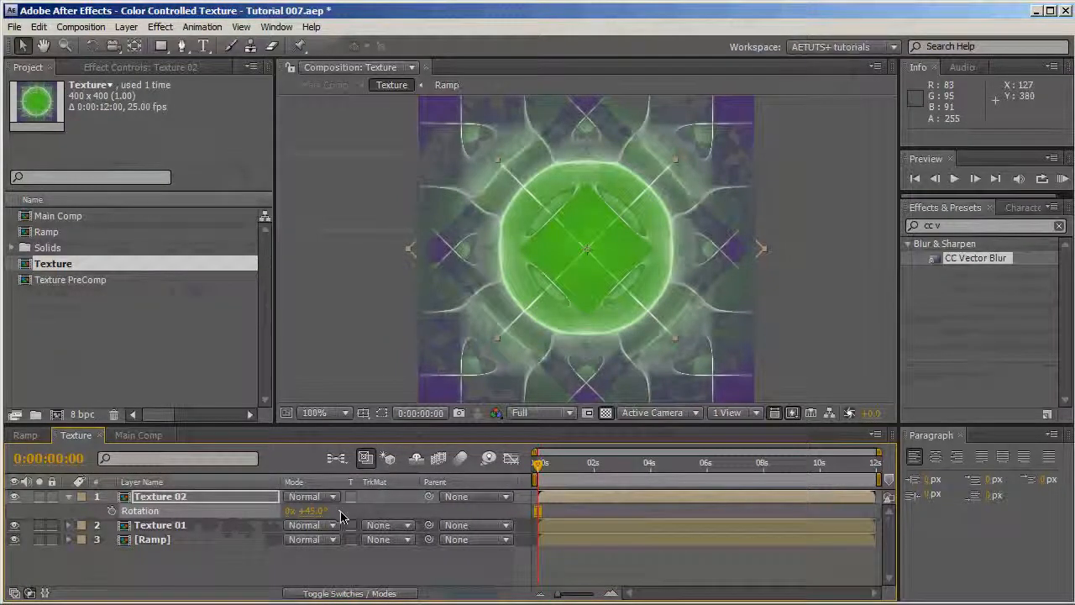
# Try Screen, Multiply and other modes on Texture 02, settling on Lighten.
pyautogui.click(311, 497)
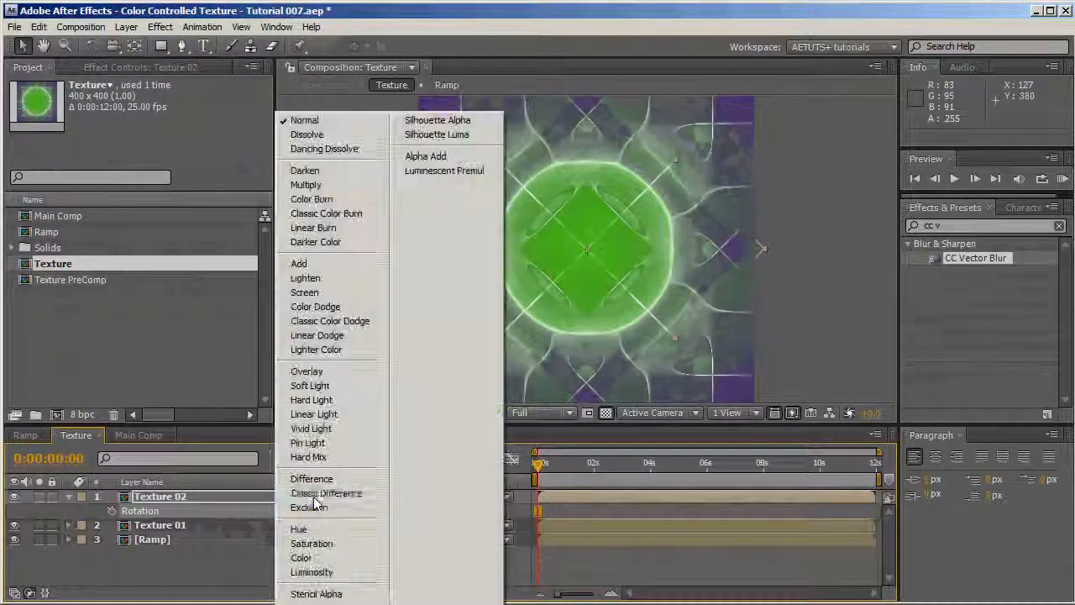
pyautogui.click(306, 371)
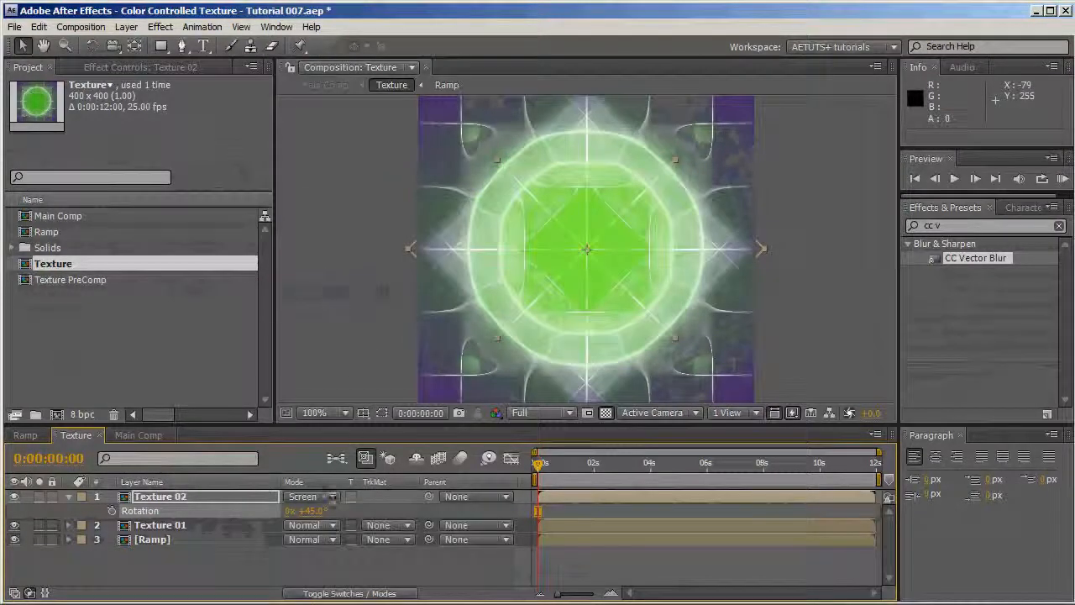
pyautogui.click(311, 497)
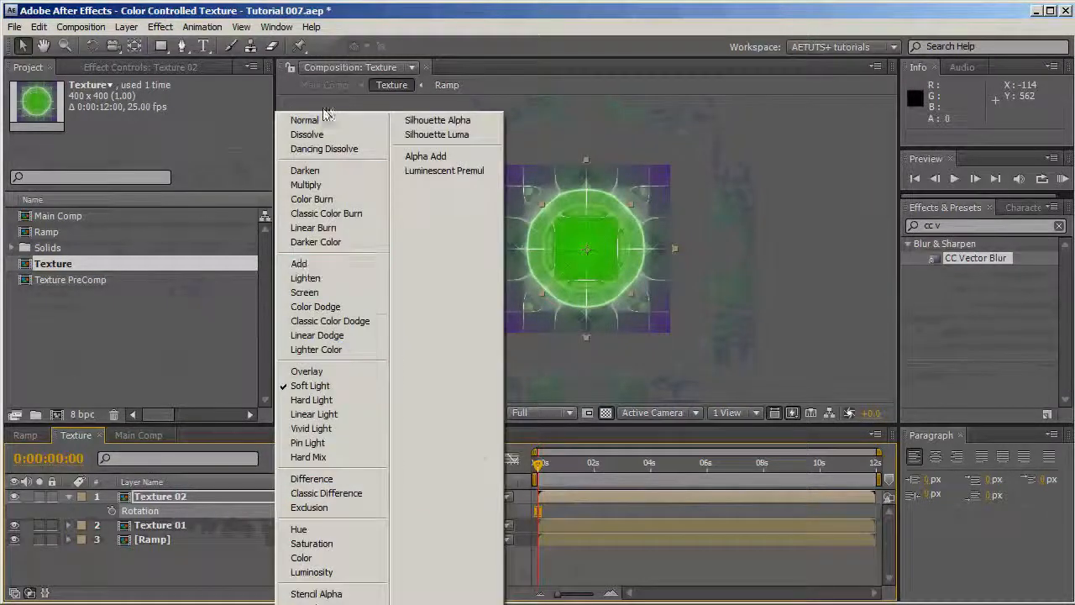
pyautogui.click(306, 185)
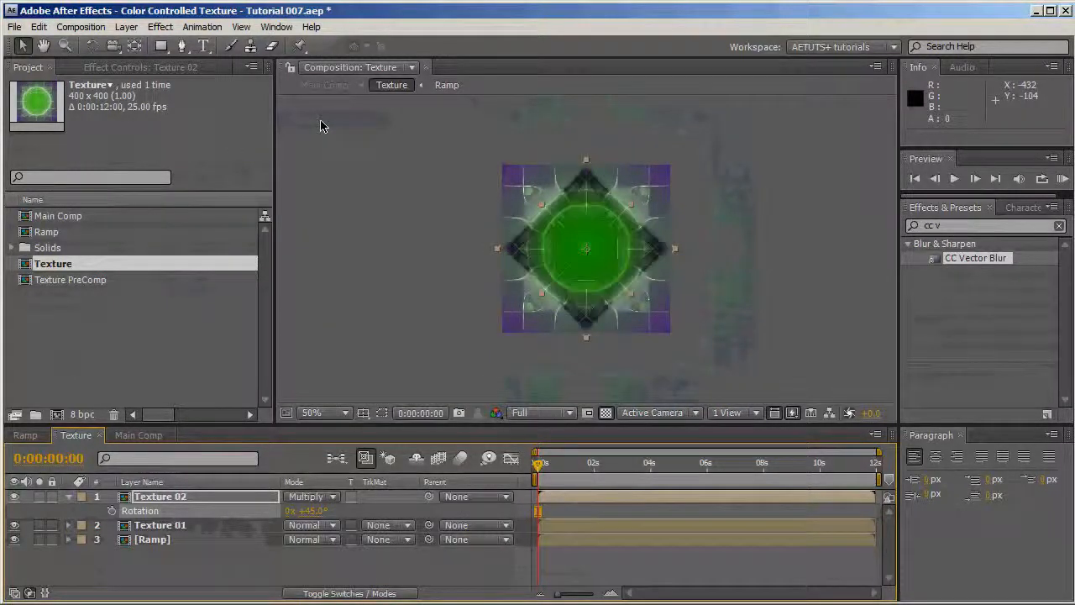
pyautogui.click(311, 497)
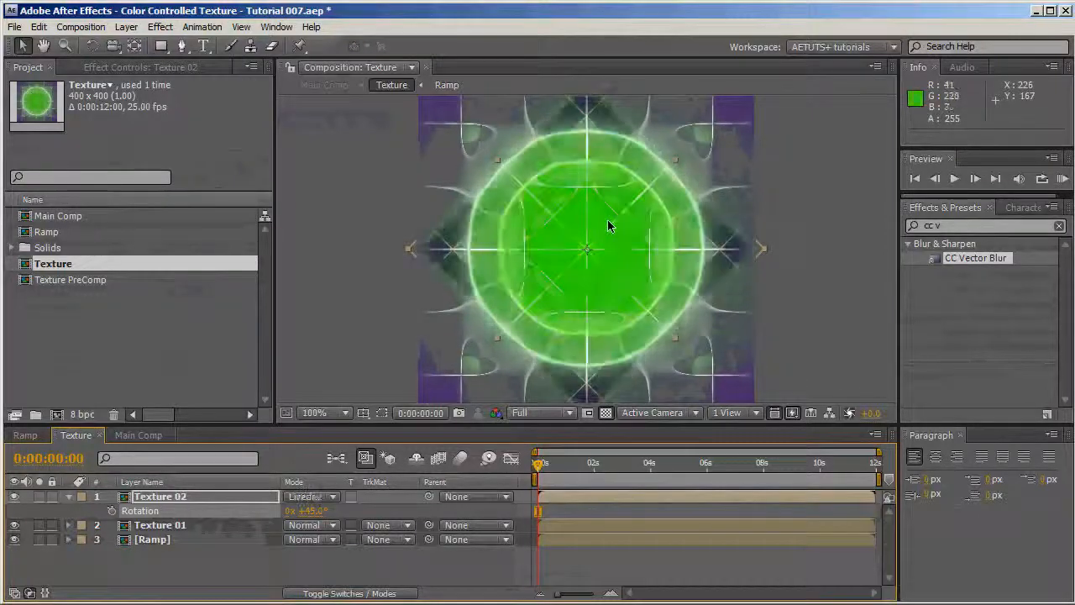
pyautogui.click(311, 497)
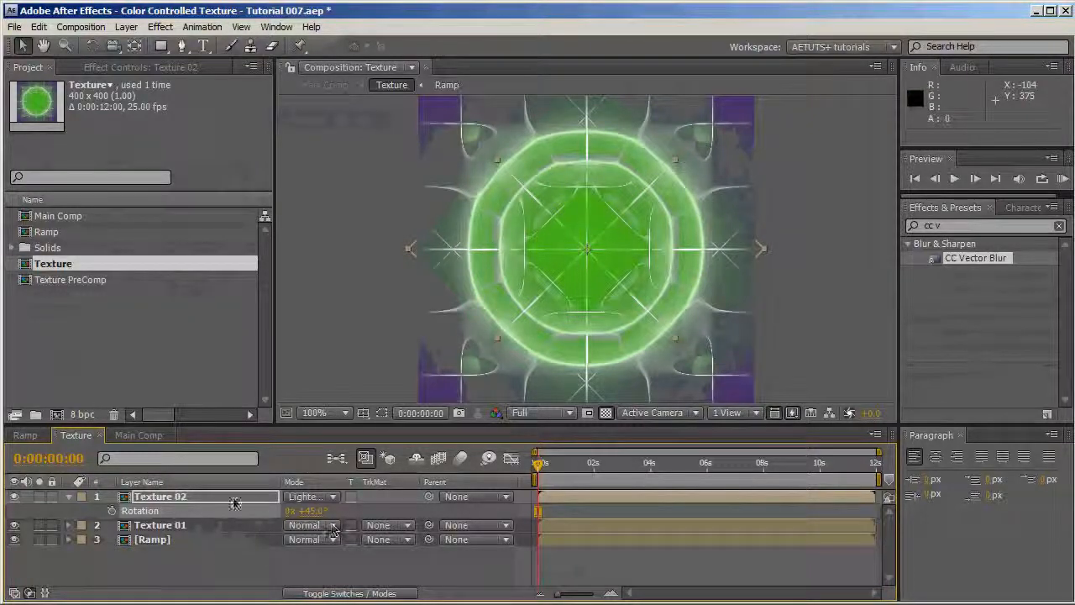
# Check the blended grid at different zooms and switch to the Ramp comp.
pyautogui.click(322, 413)
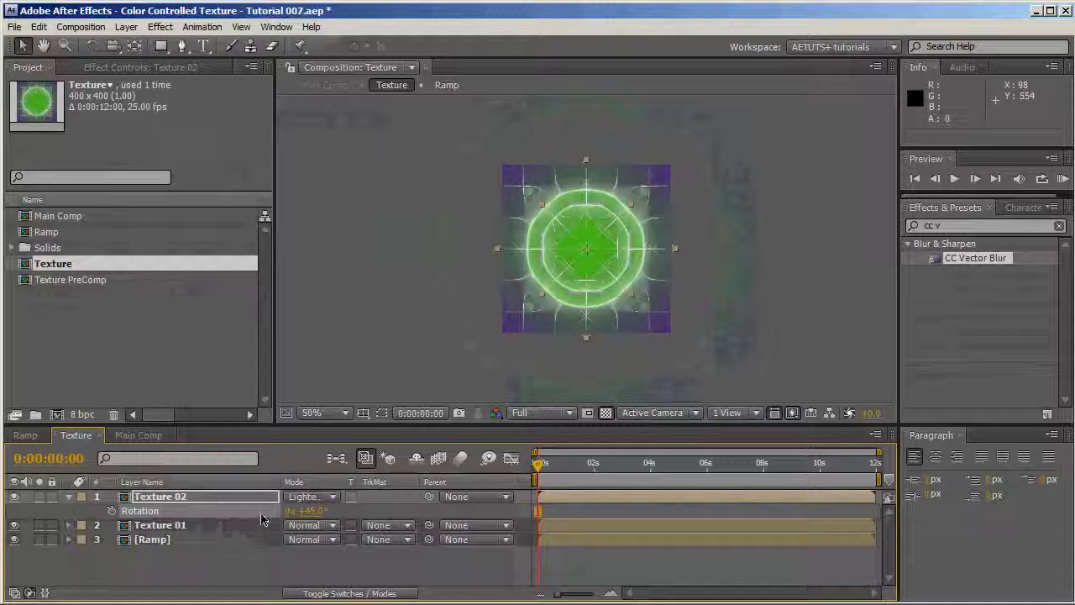
pyautogui.click(322, 413)
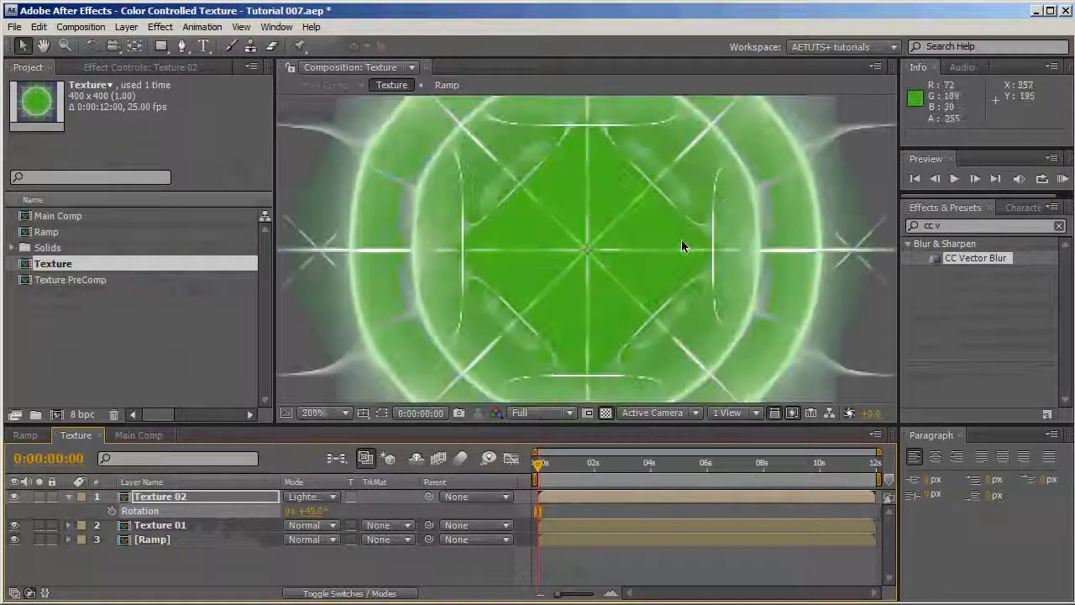
pyautogui.click(311, 414)
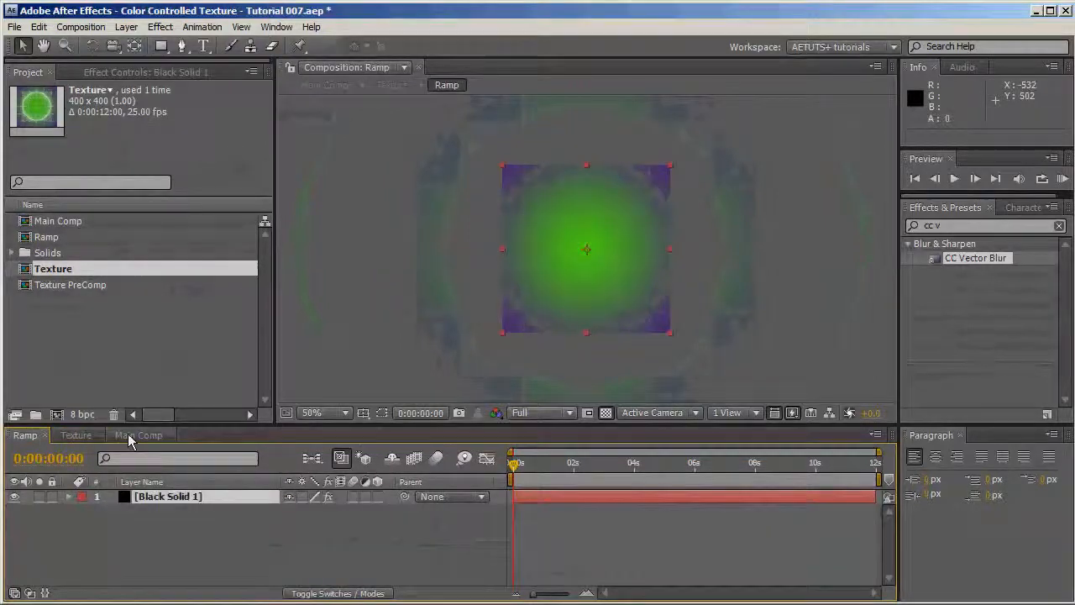
# Add a Color Control effect to Control panel in Main Comp and name it Start Control.
pyautogui.click(138, 435)
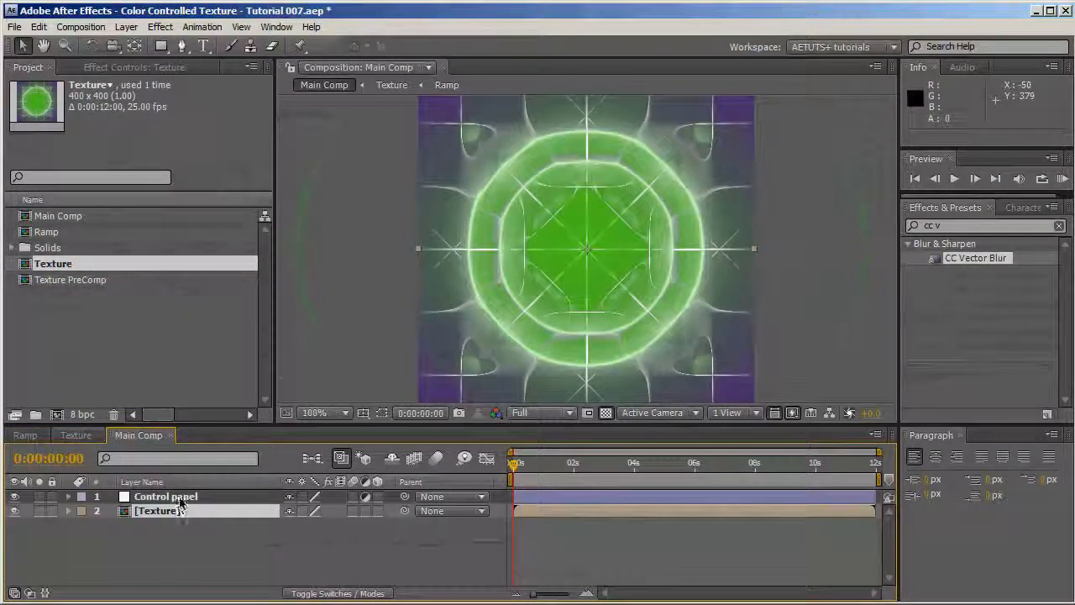
pyautogui.click(165, 495)
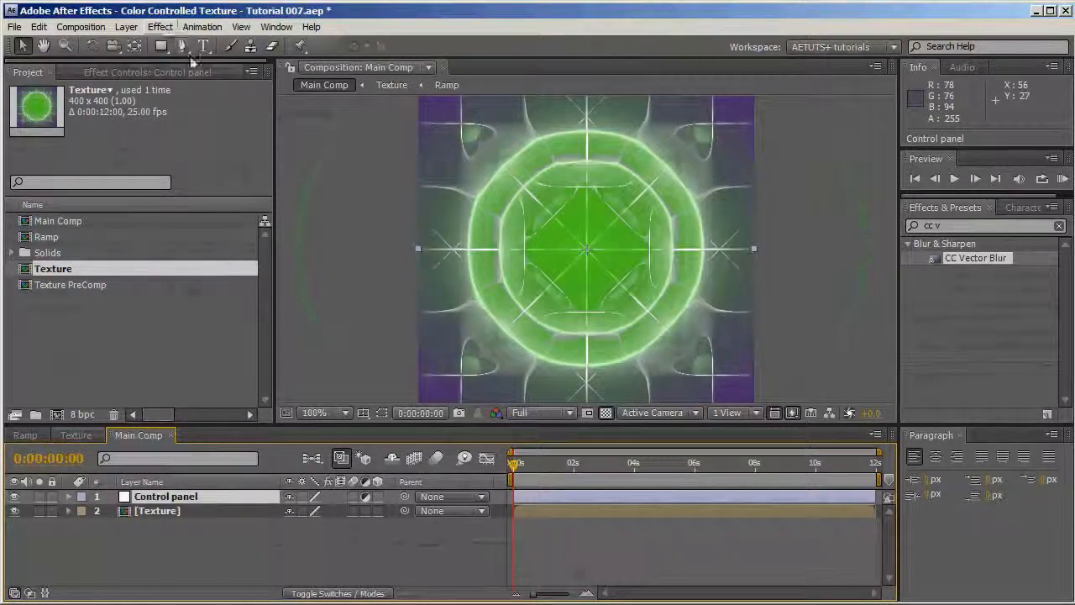
pyautogui.click(160, 27)
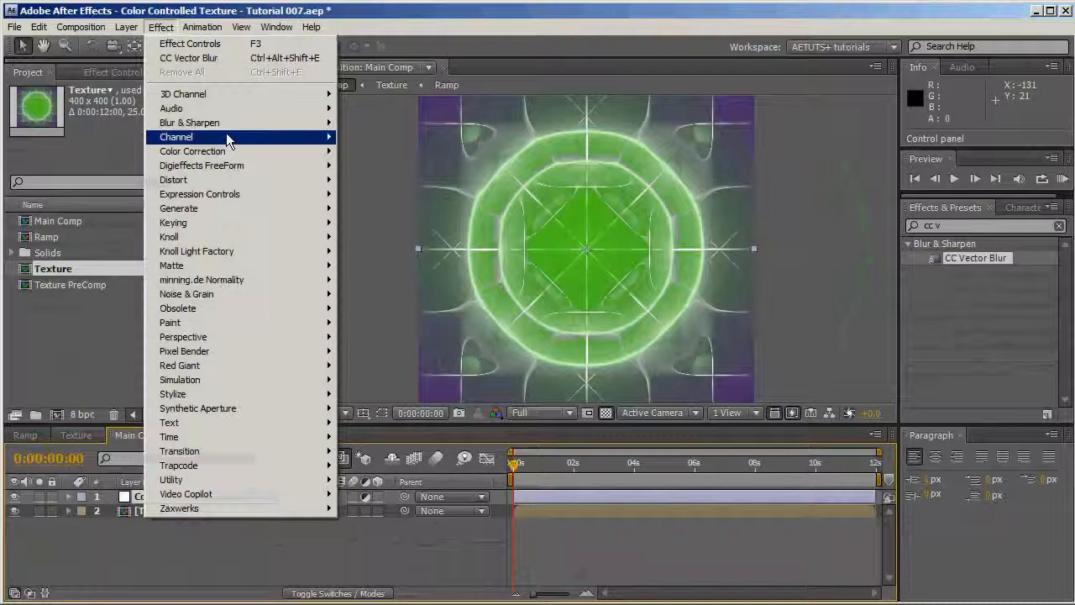
pyautogui.moveTo(198, 195)
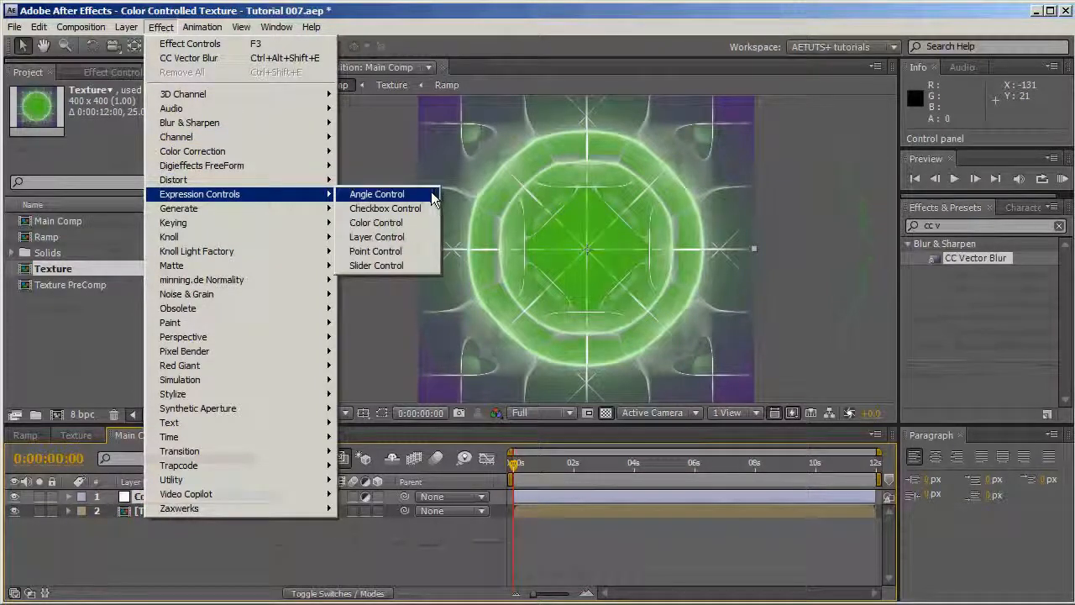
pyautogui.click(376, 222)
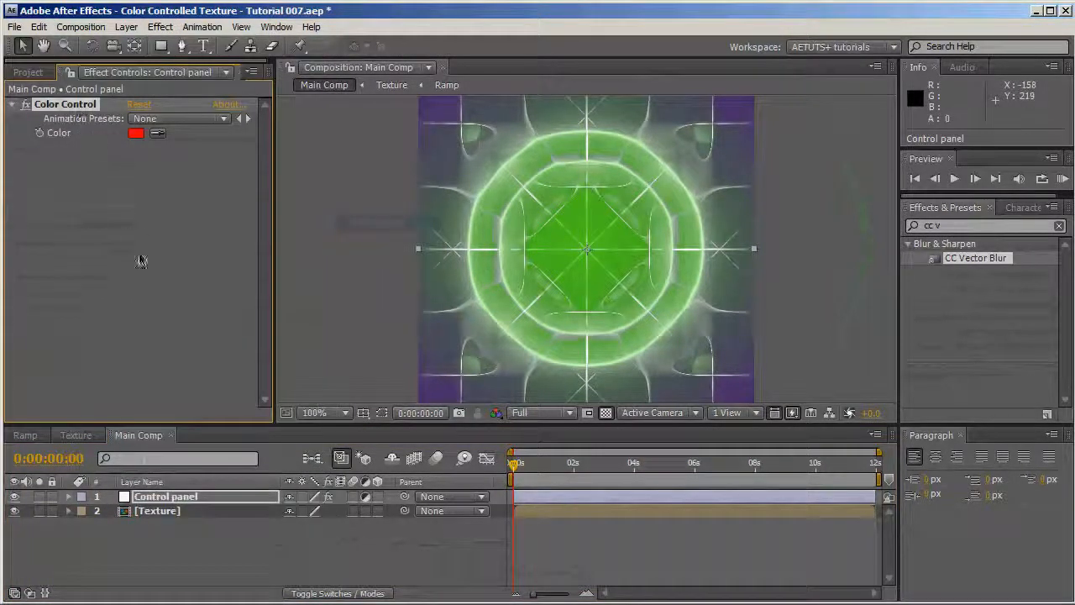
pyautogui.doubleClick(64, 104)
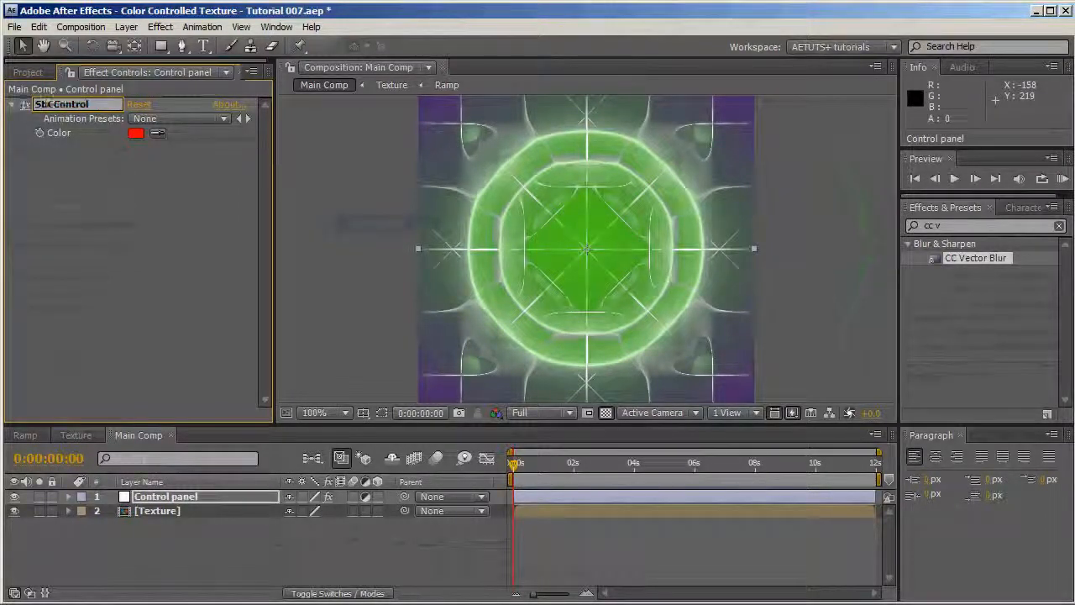
pyautogui.write('Start Control')
pyautogui.write('End Control')
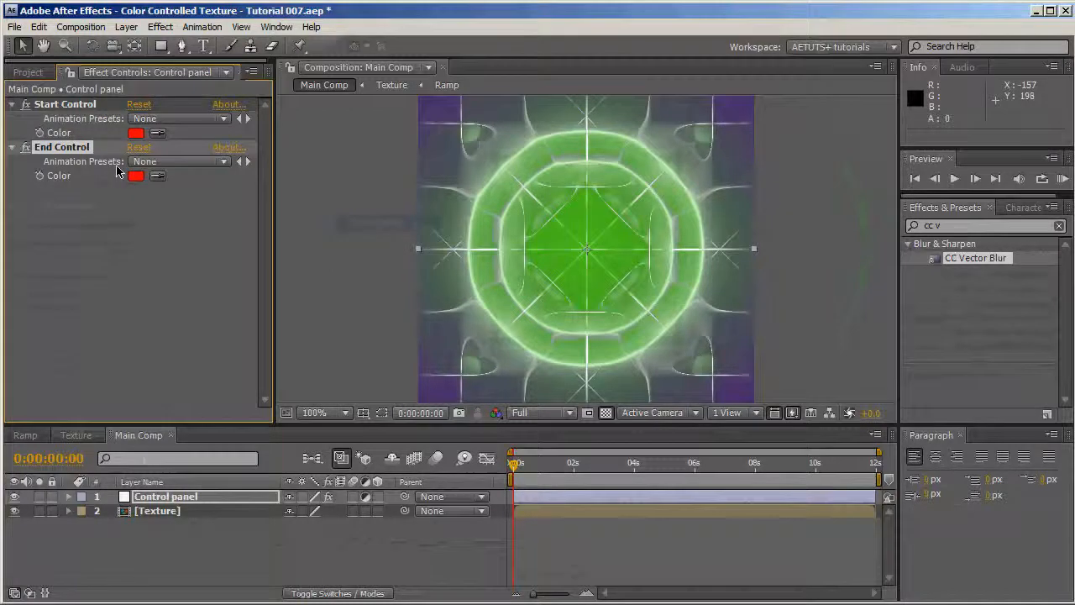
# Duplicate the control and name the copy End Control.
pyautogui.click(343, 414)
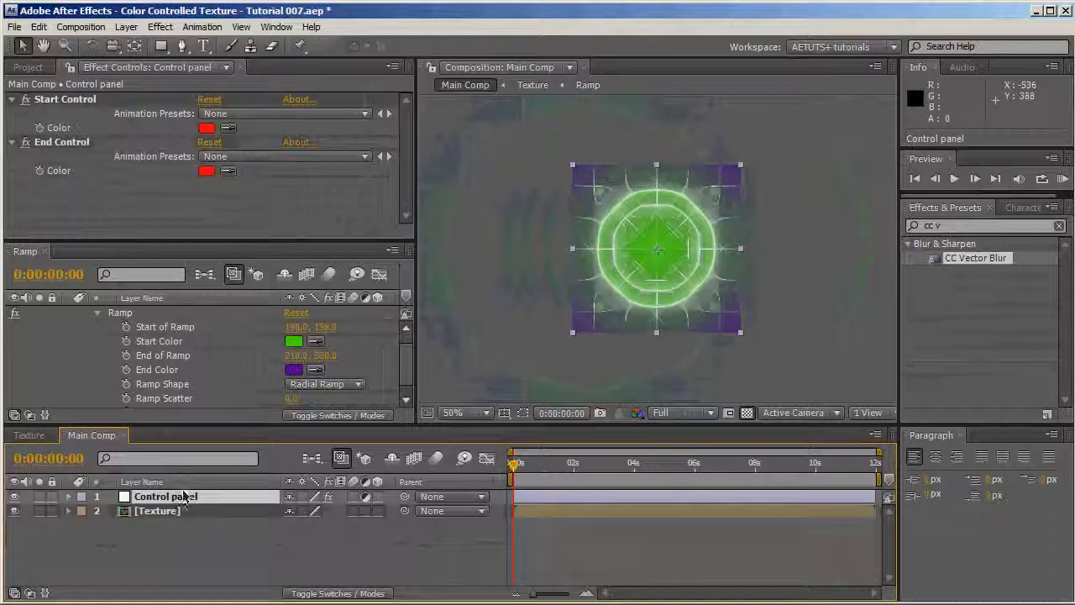
# Pick-whip the Ramp's Start and End Color to the Control panel colours in Main Comp.
pyautogui.click(81, 497)
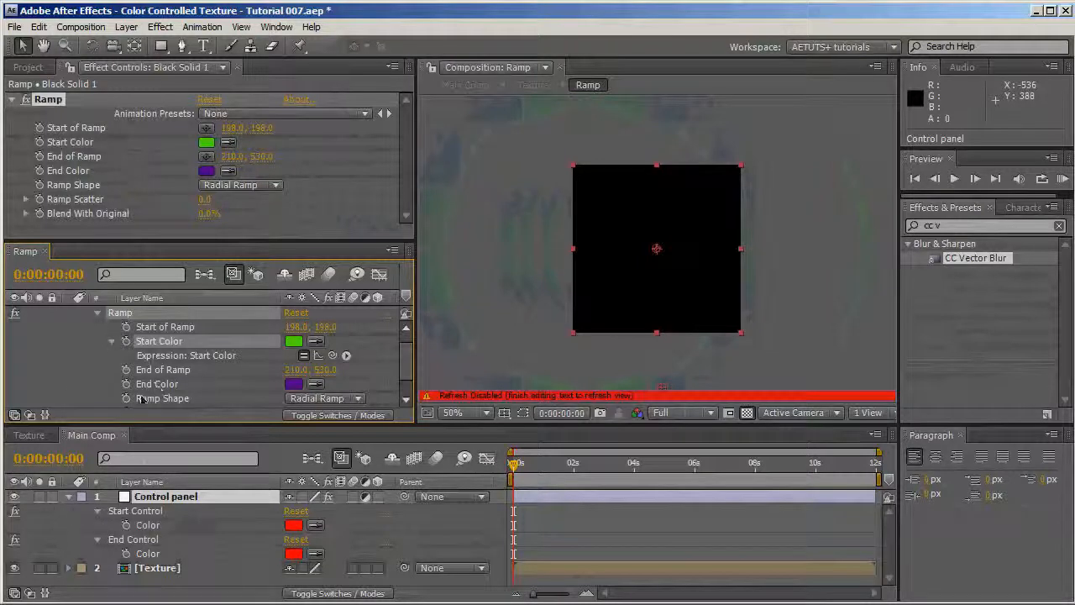
pyautogui.moveTo(126, 383)
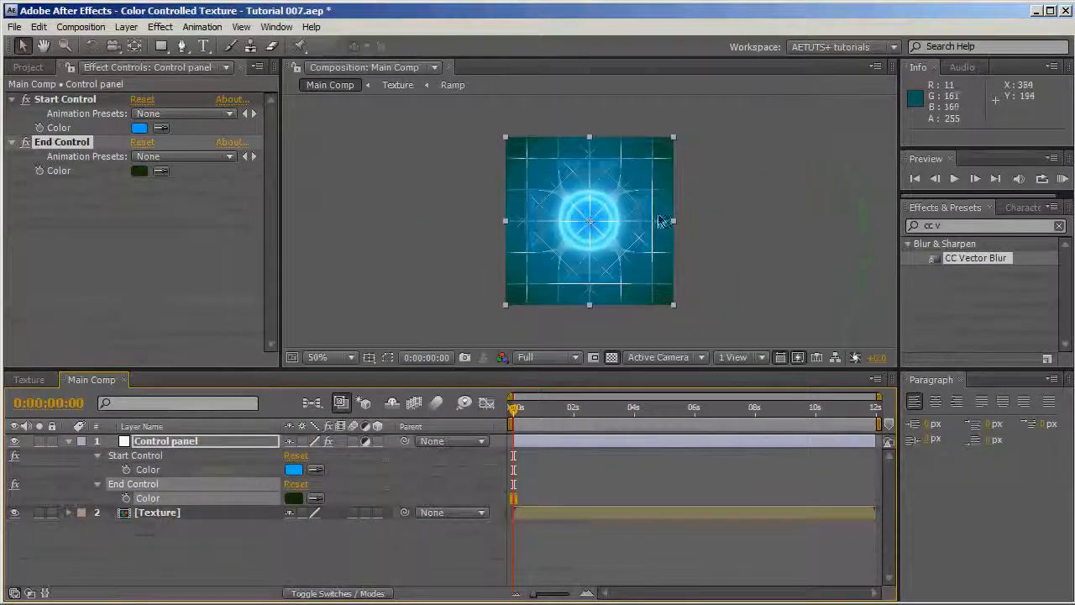
# Set Start Control to a bright blue and End Control to a very dark green.
pyautogui.click(328, 356)
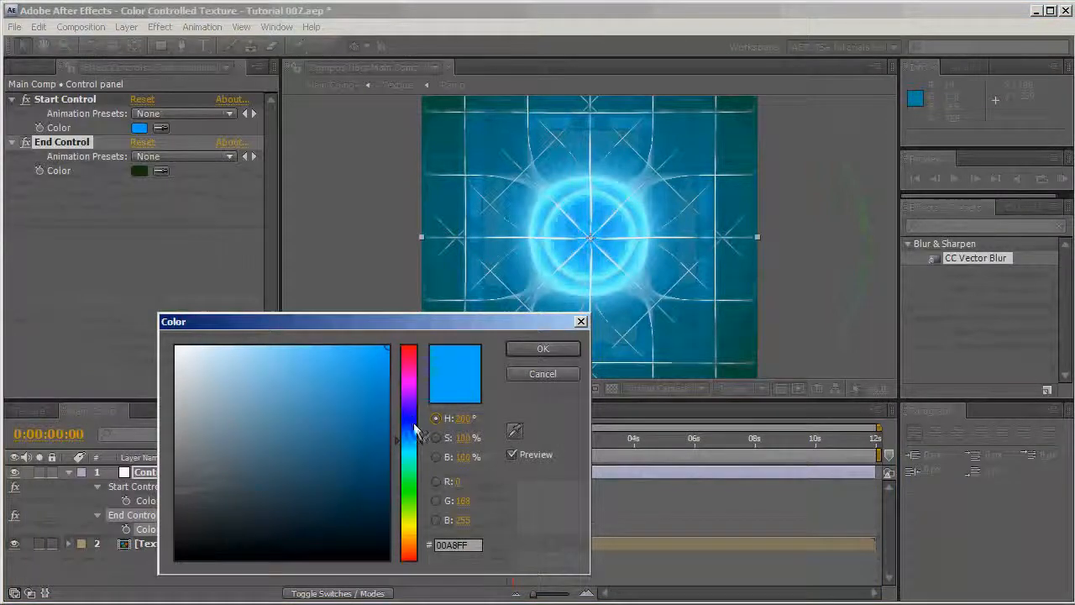
pyautogui.moveTo(410, 429); pyautogui.dragTo(410, 481)
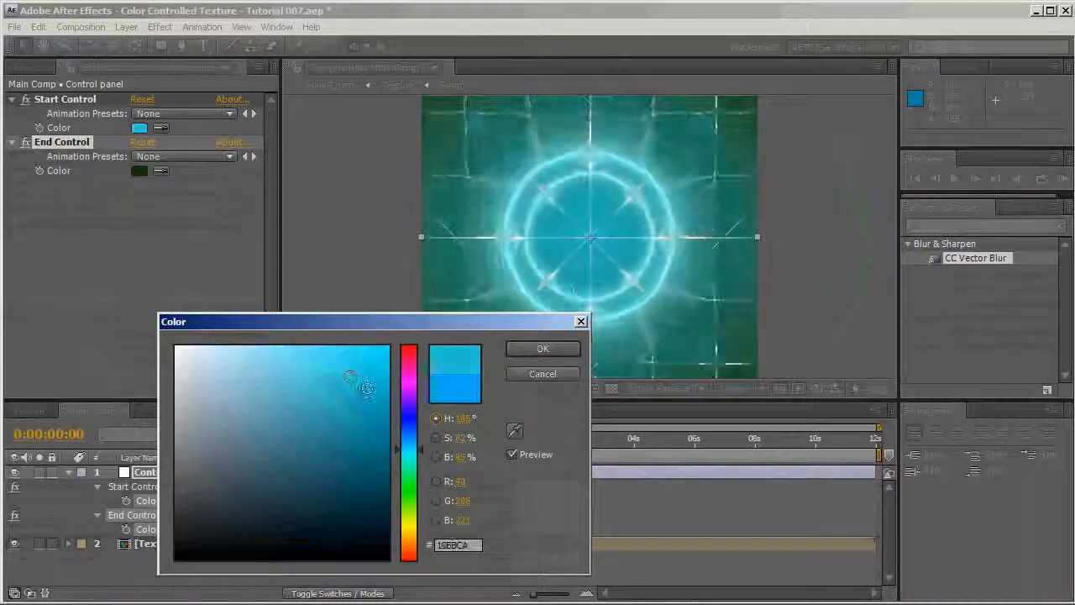
pyautogui.click(541, 348)
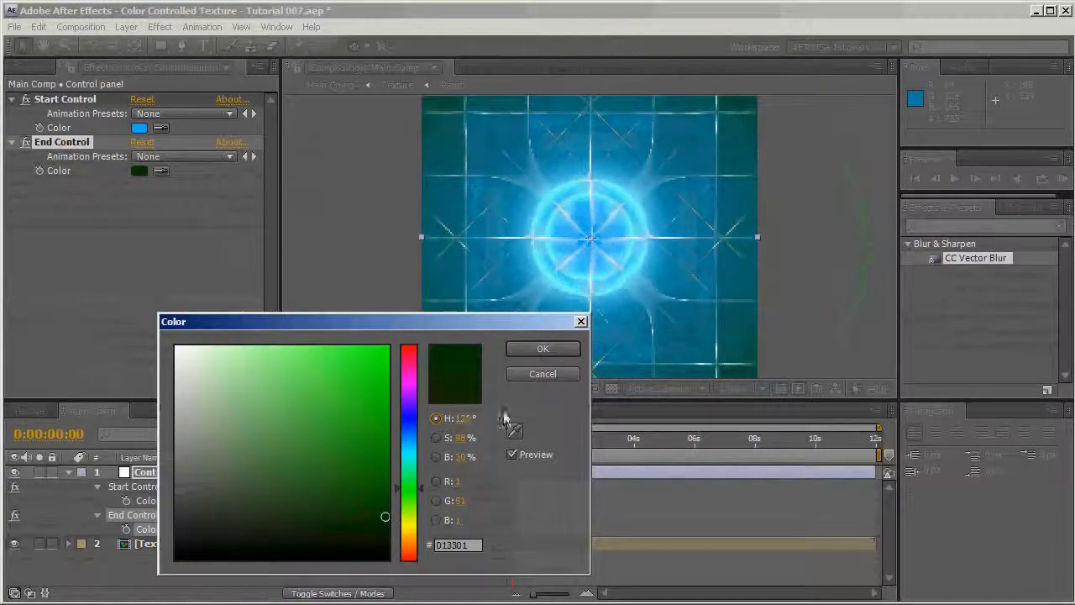
pyautogui.click(543, 348)
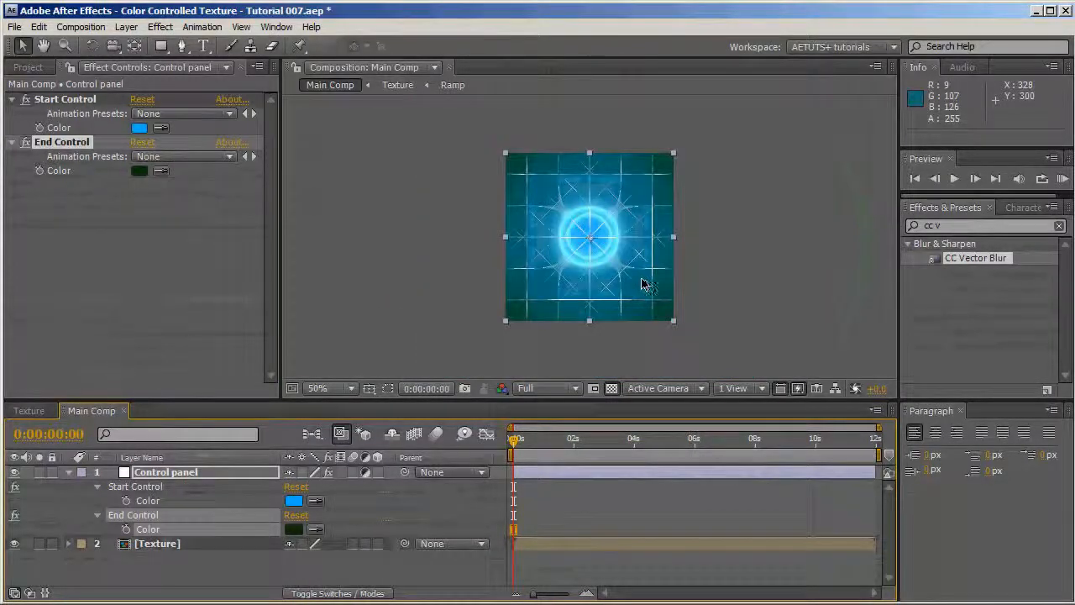
# Keyframe the colours at 0s, then set pink and dark red at the one-second mark.
pyautogui.click(317, 388)
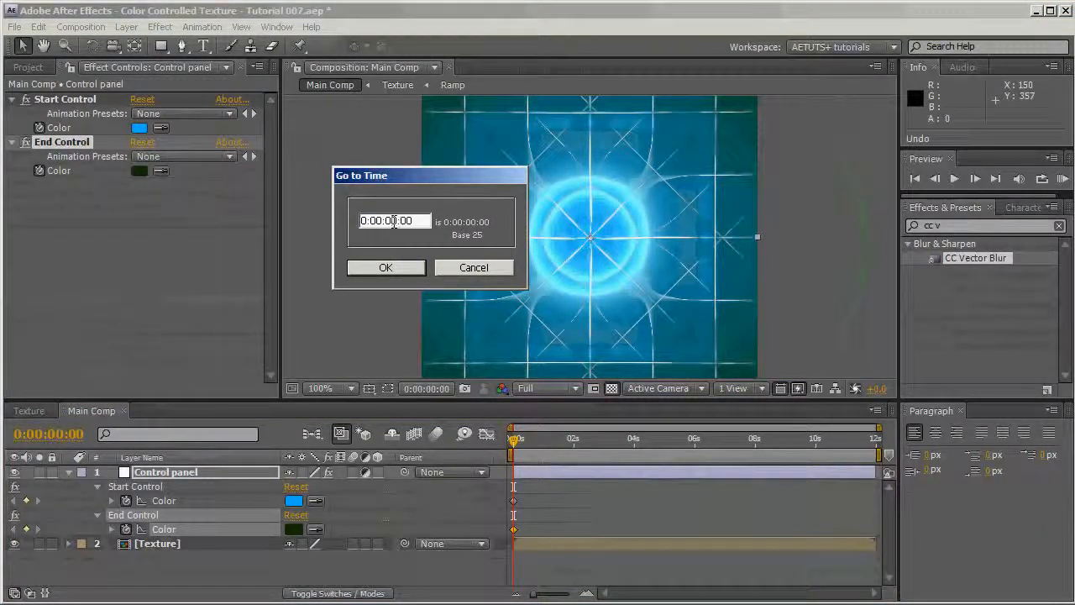
pyautogui.click(387, 267)
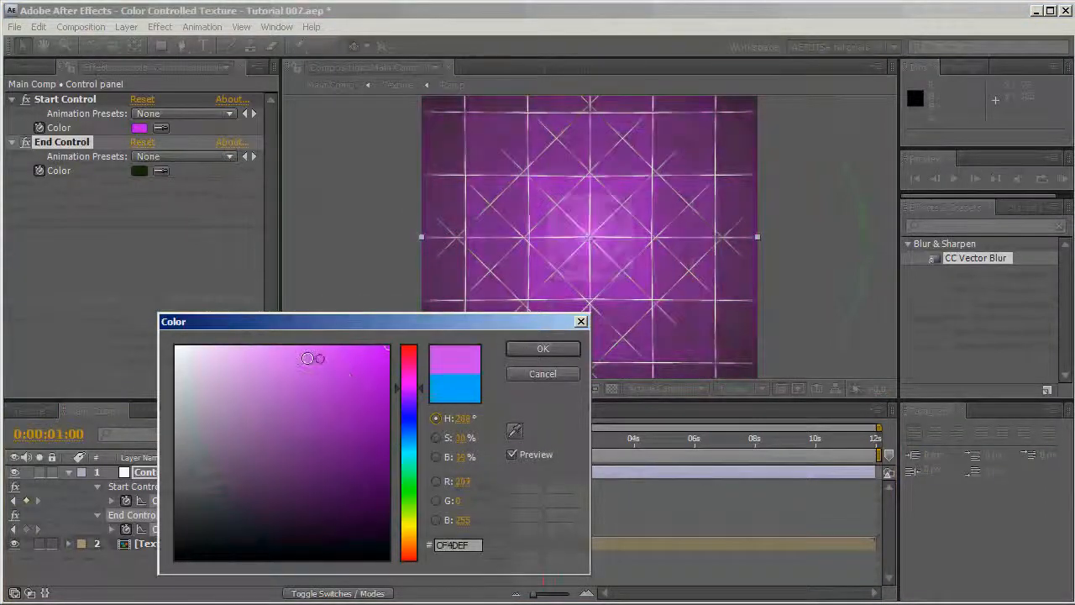
pyautogui.click(541, 348)
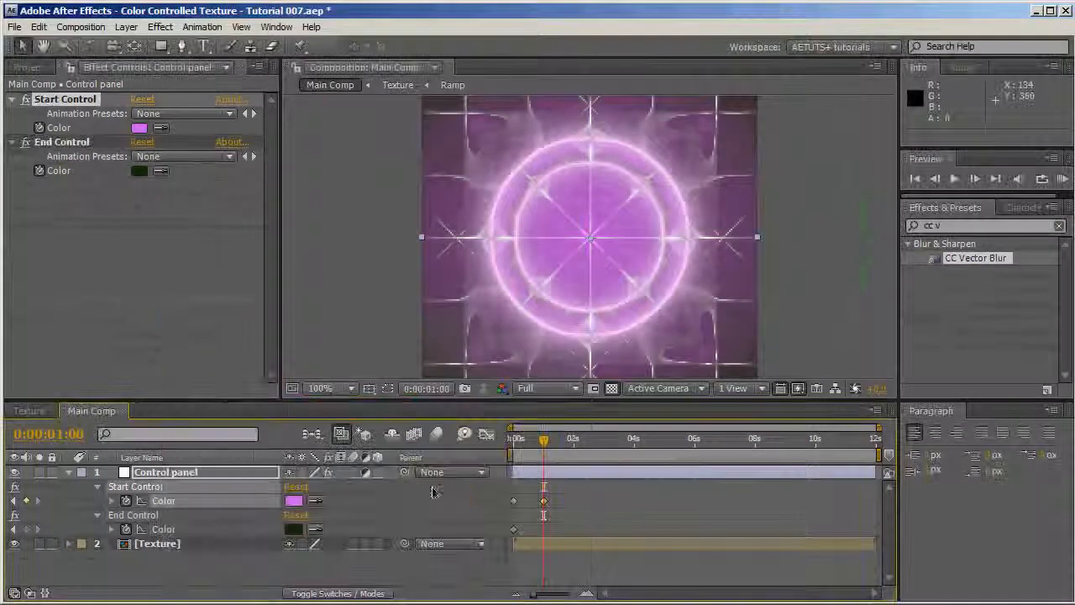
pyautogui.click(138, 171)
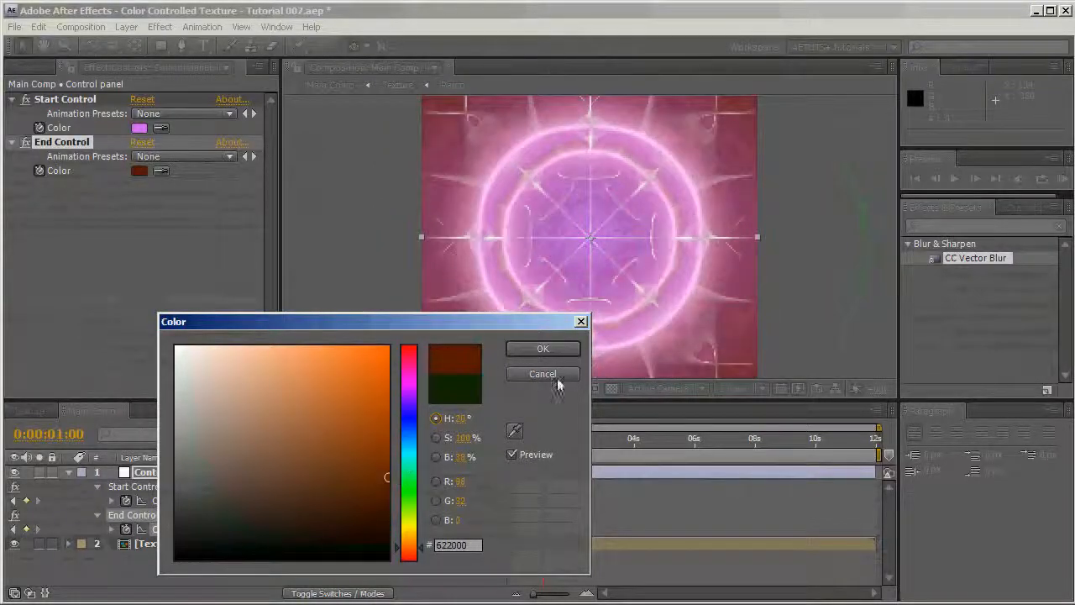
pyautogui.click(542, 347)
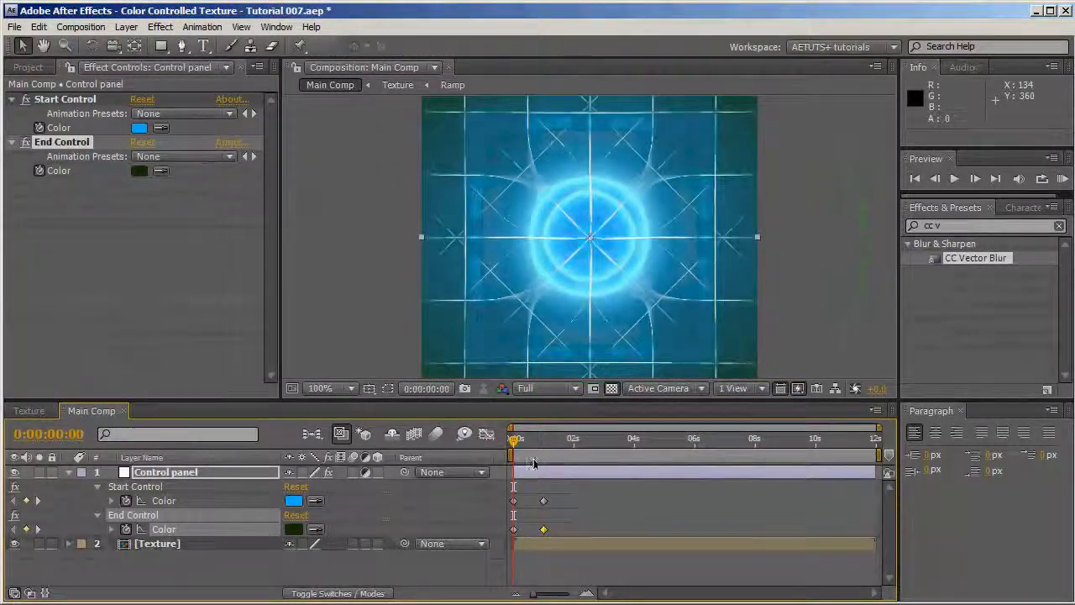
pyautogui.moveTo(547, 302)
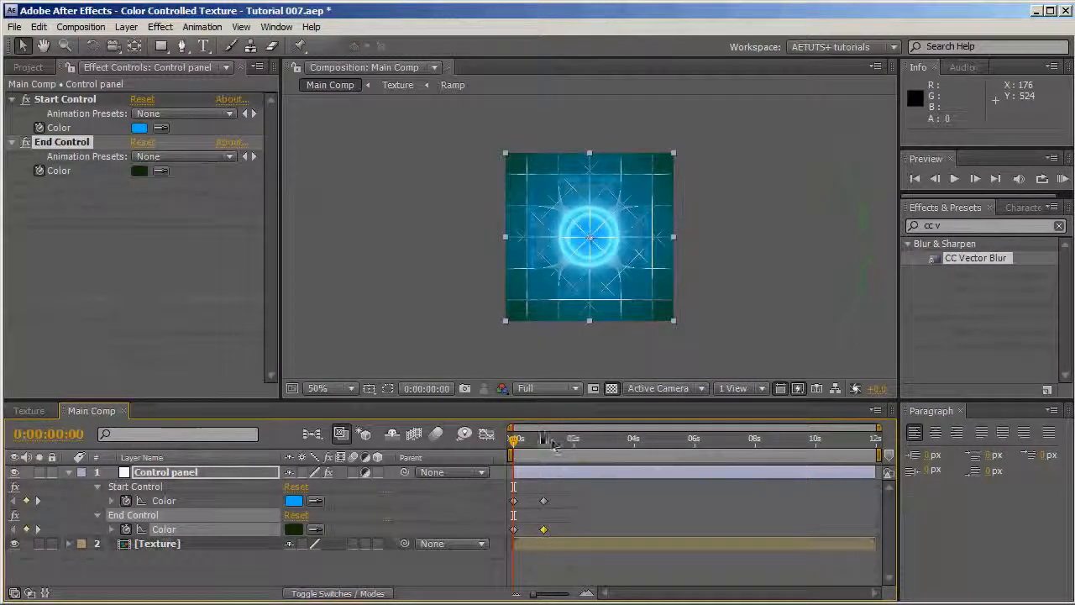
# Scrub the first second to preview the blue-to-pink shift, then collapse Control panel.
pyautogui.moveTo(514, 436); pyautogui.dragTo(544, 437)
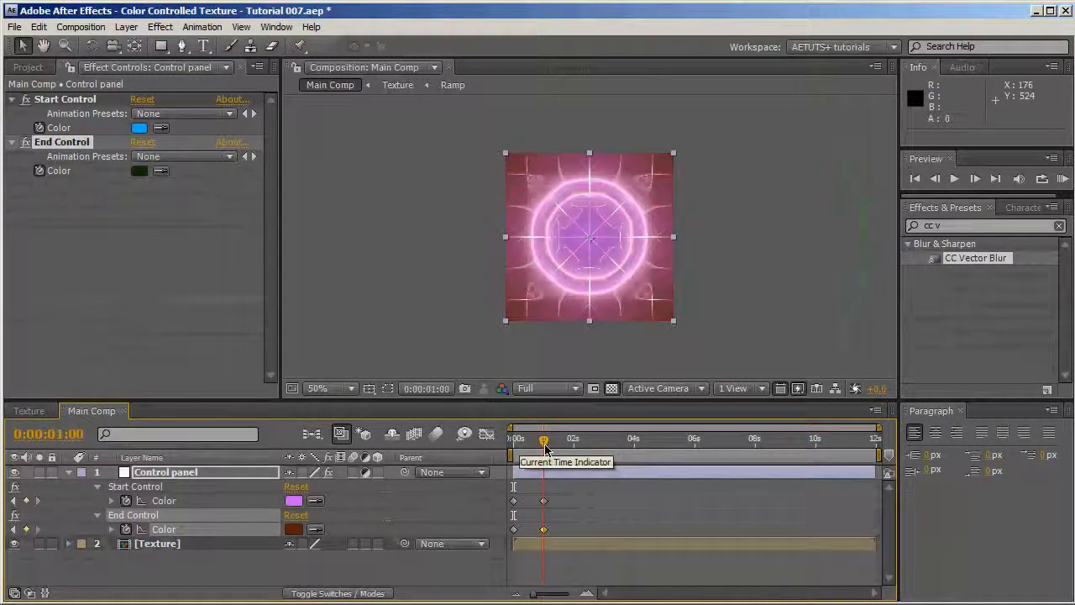
pyautogui.moveTo(545, 438); pyautogui.dragTo(535, 438)
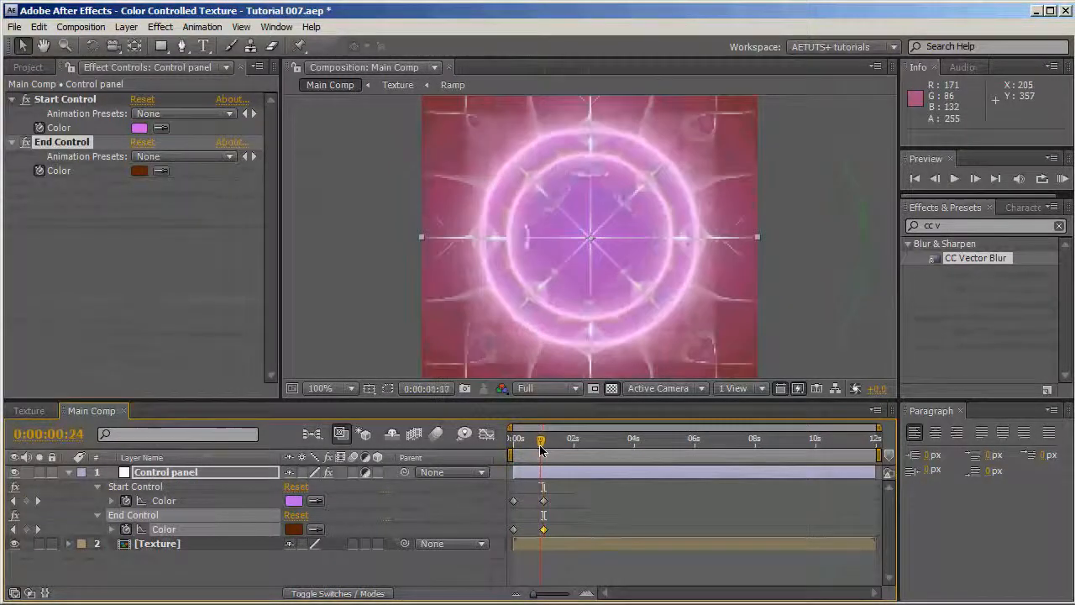
pyautogui.moveTo(541, 439); pyautogui.dragTo(517, 438)
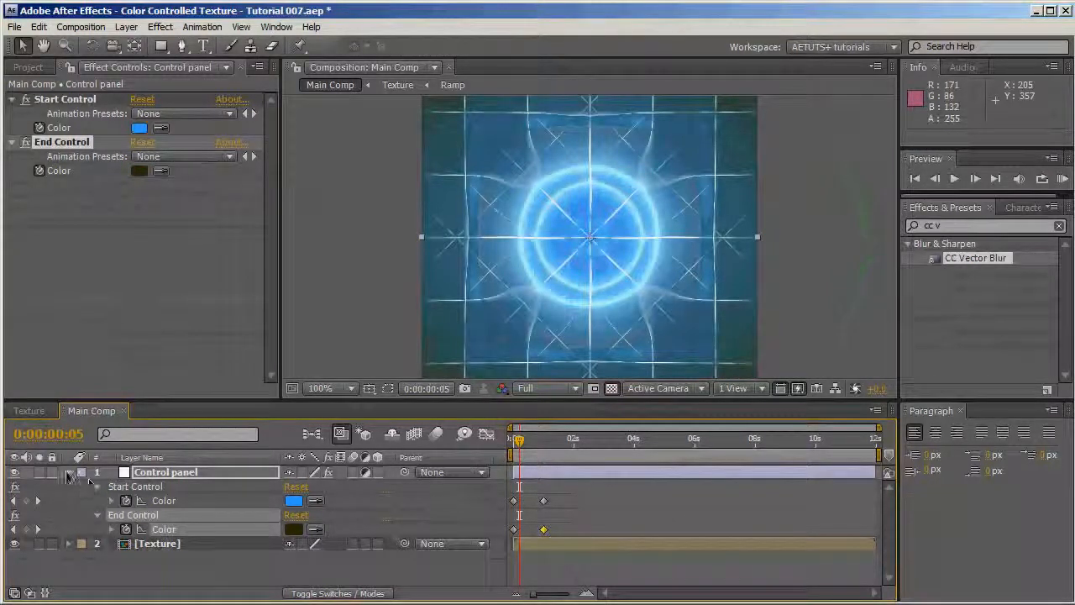
pyautogui.click(26, 67)
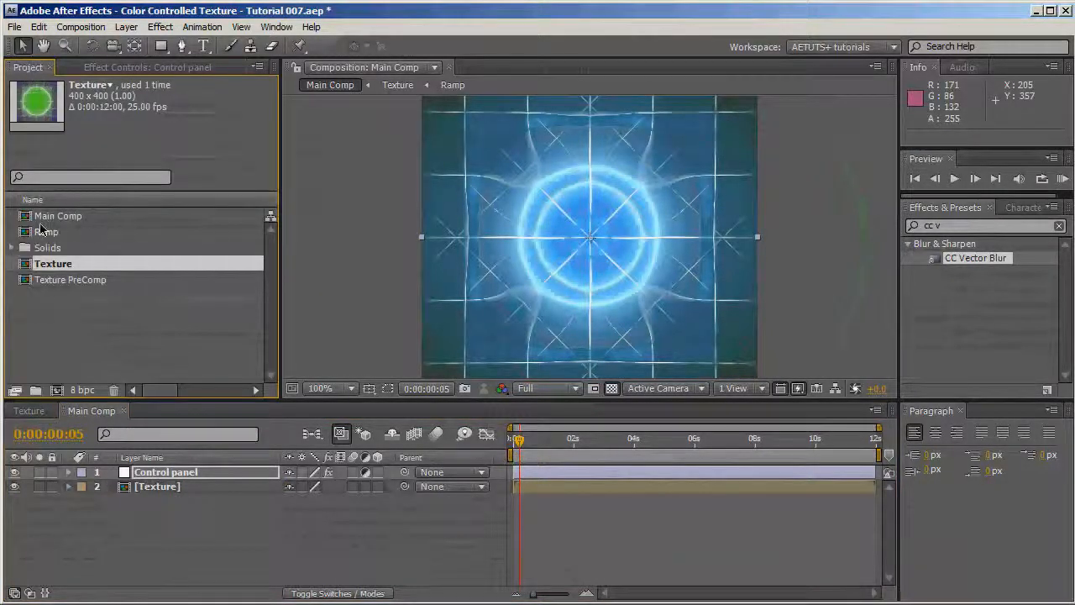
# Append a wiggle term (frequency .8, amplitude .3) to the Ramp comp's Start Color expression.
pyautogui.doubleClick(45, 232)
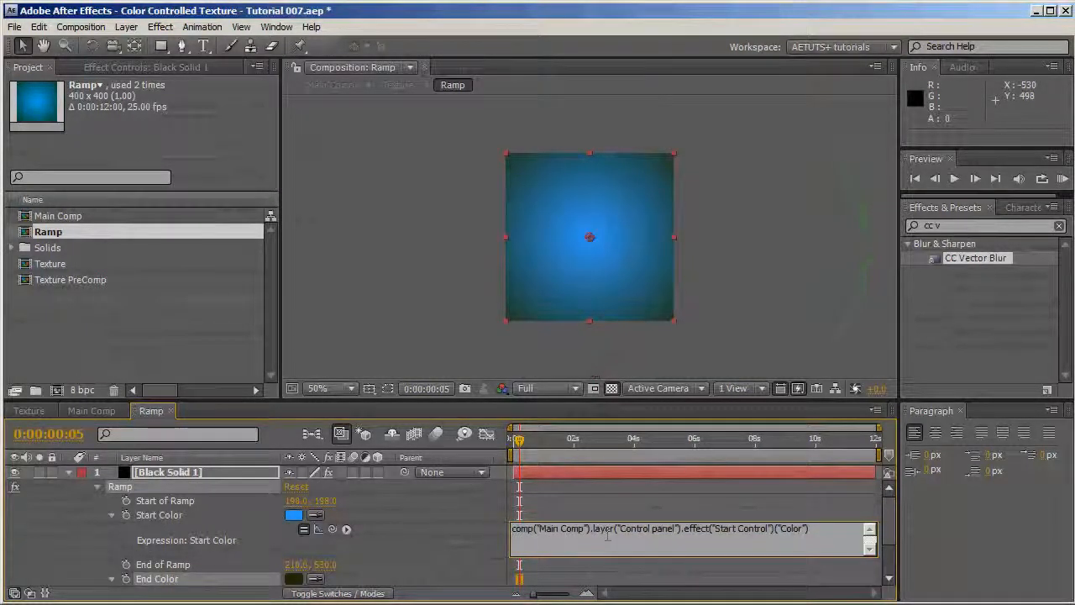
pyautogui.write('wigglw')
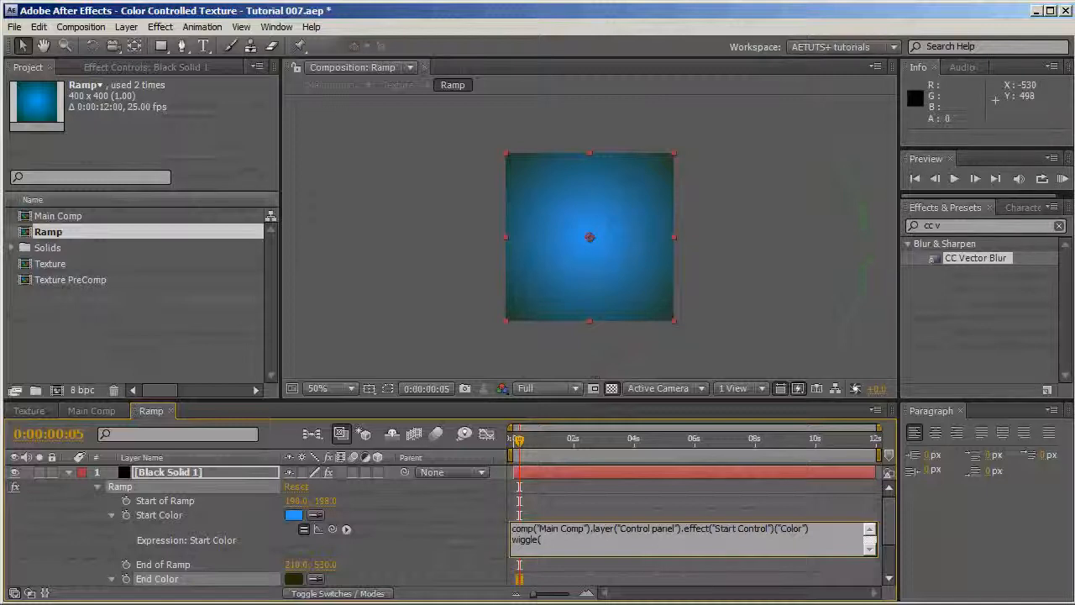
pyautogui.write('.8,')
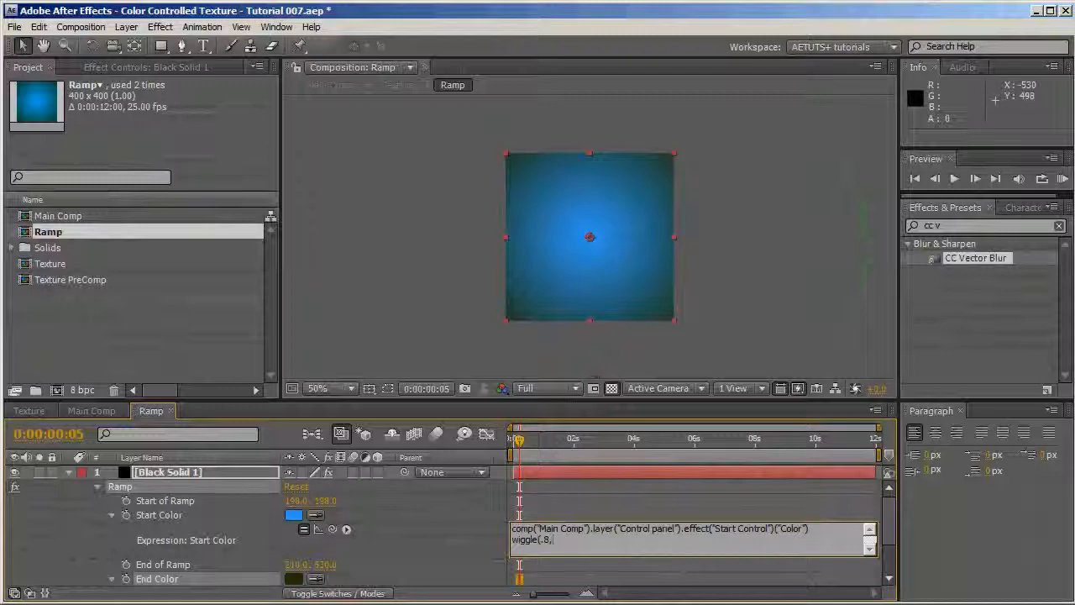
pyautogui.write('.3)')
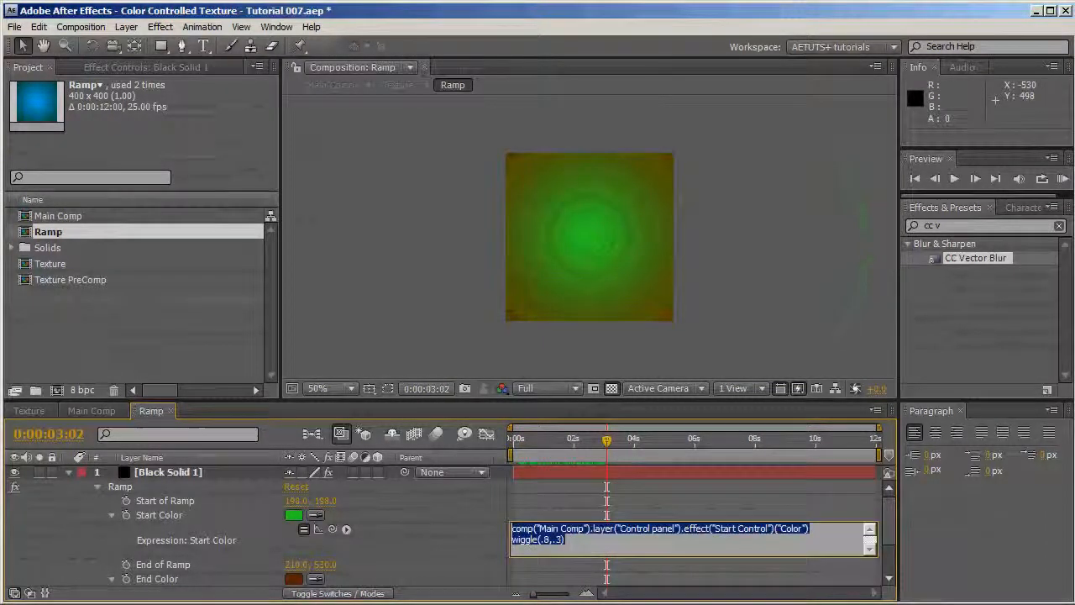
# Append a matching wiggle term to the End Color expression so both colours flicker.
pyautogui.scroll(-3)
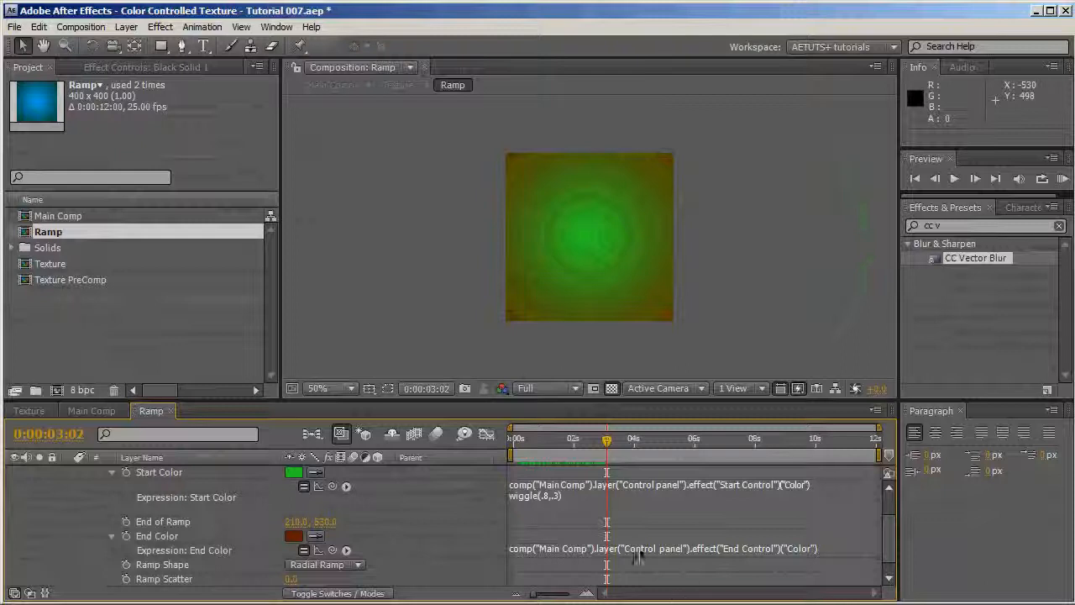
pyautogui.click(663, 547)
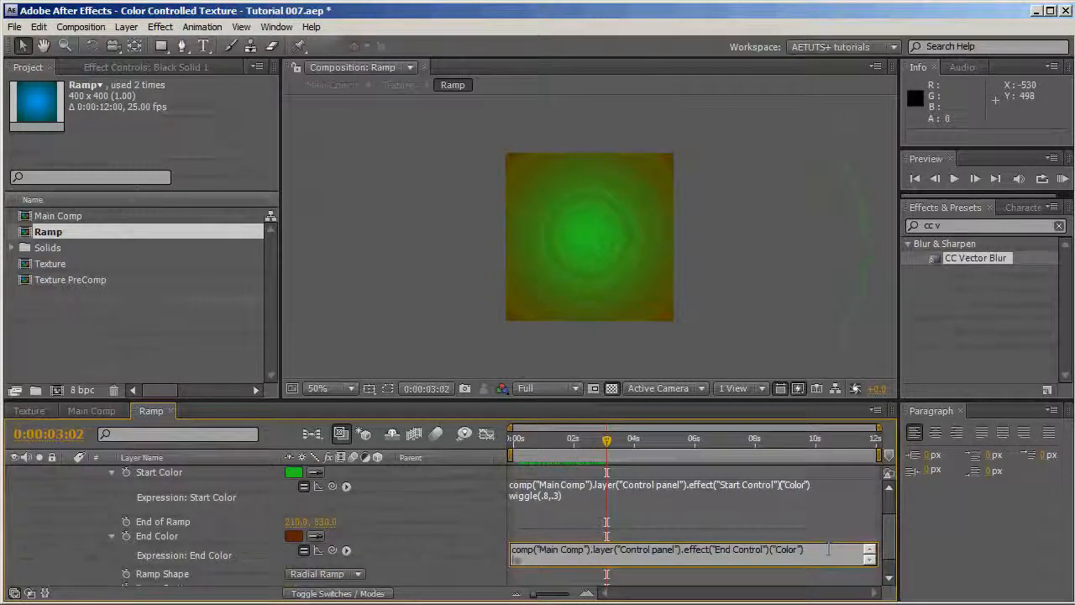
pyautogui.write('wiggle')
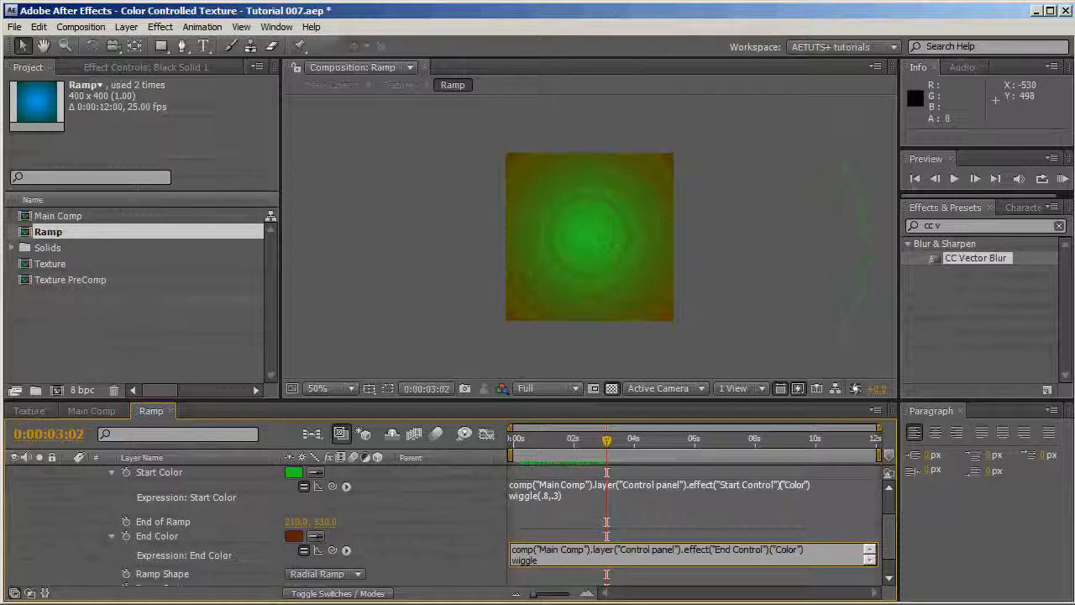
pyautogui.write('(.5,.3')
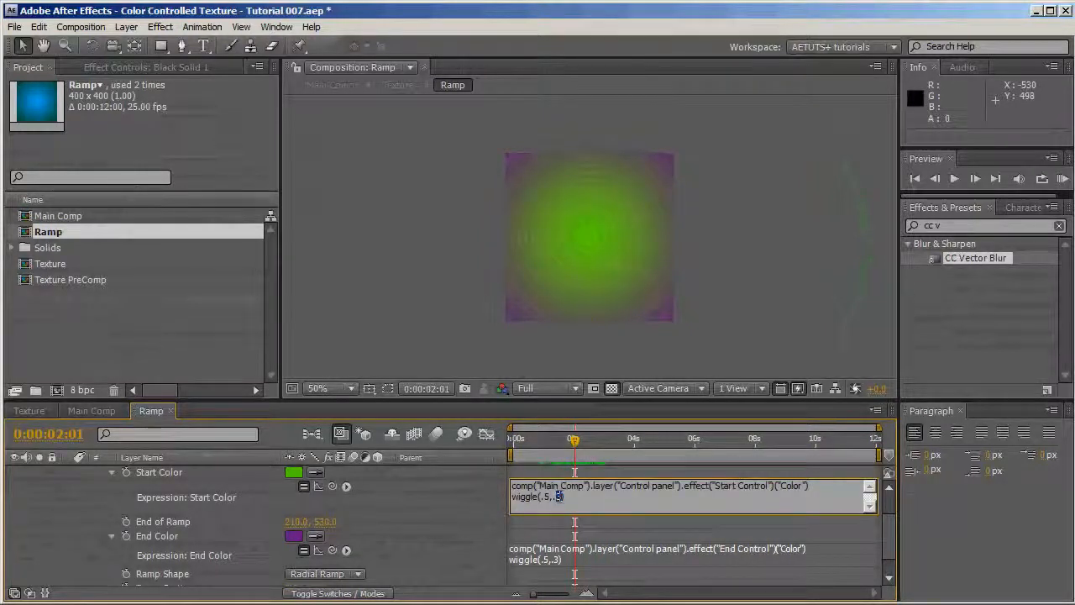
pyautogui.write('1')
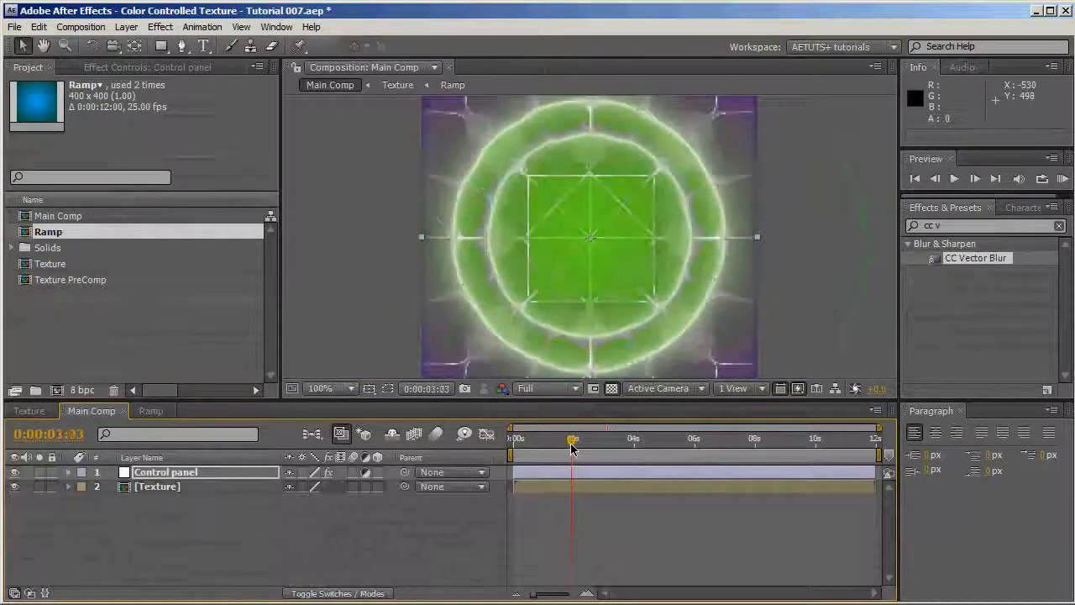
pyautogui.moveTo(571, 436); pyautogui.dragTo(519, 437)
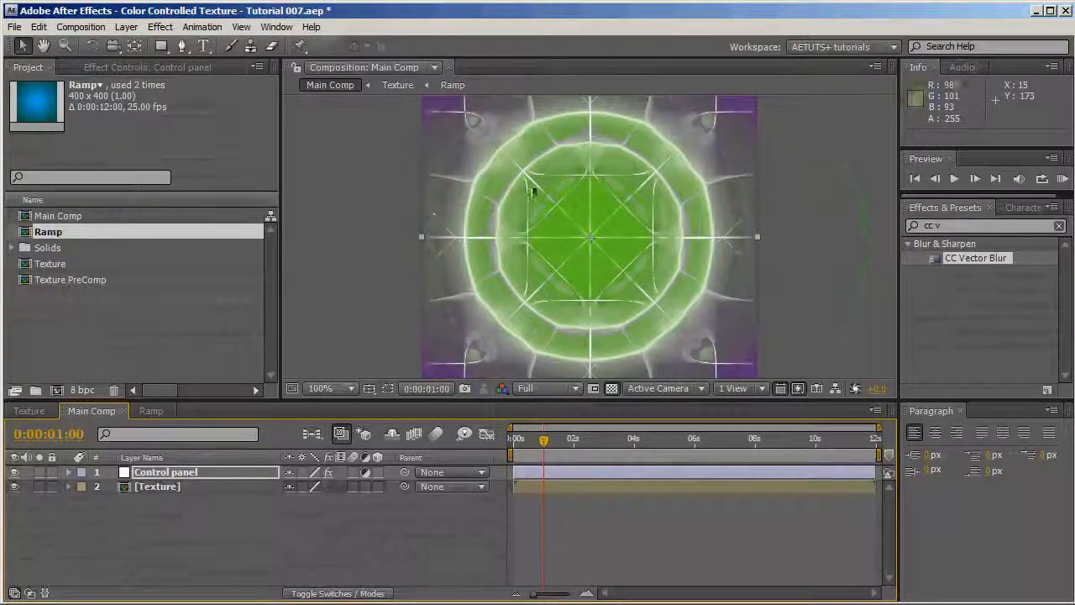
pyautogui.click(319, 388)
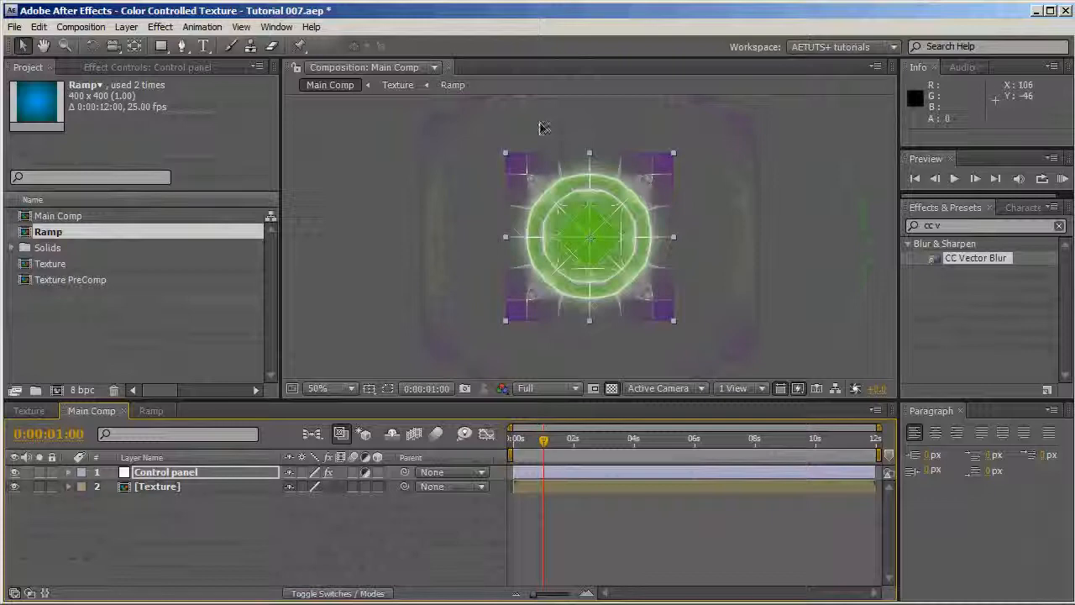